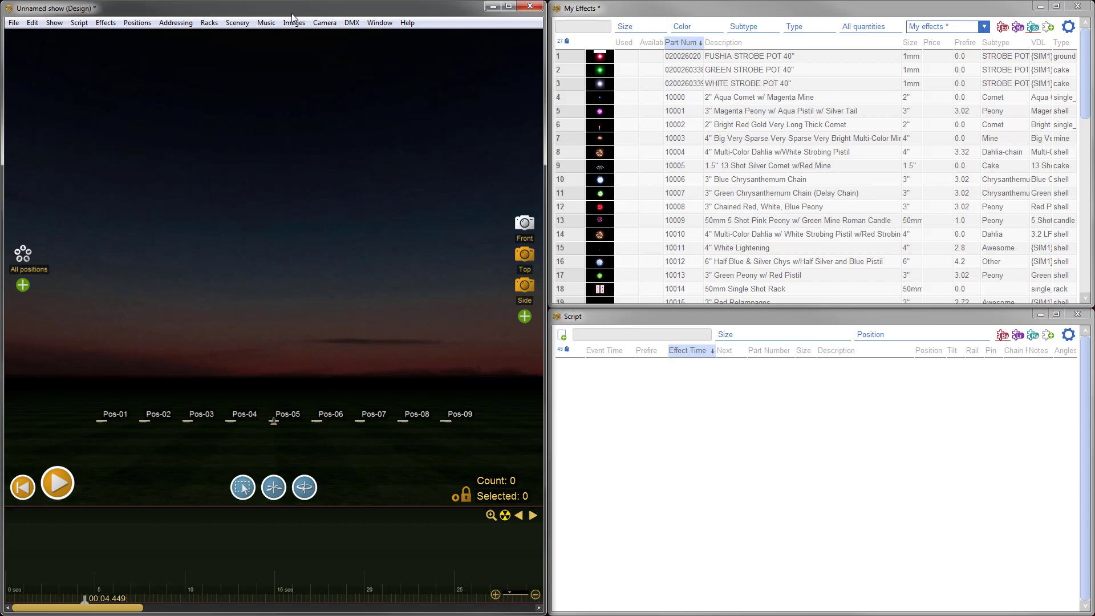
mouse_move(266, 23)
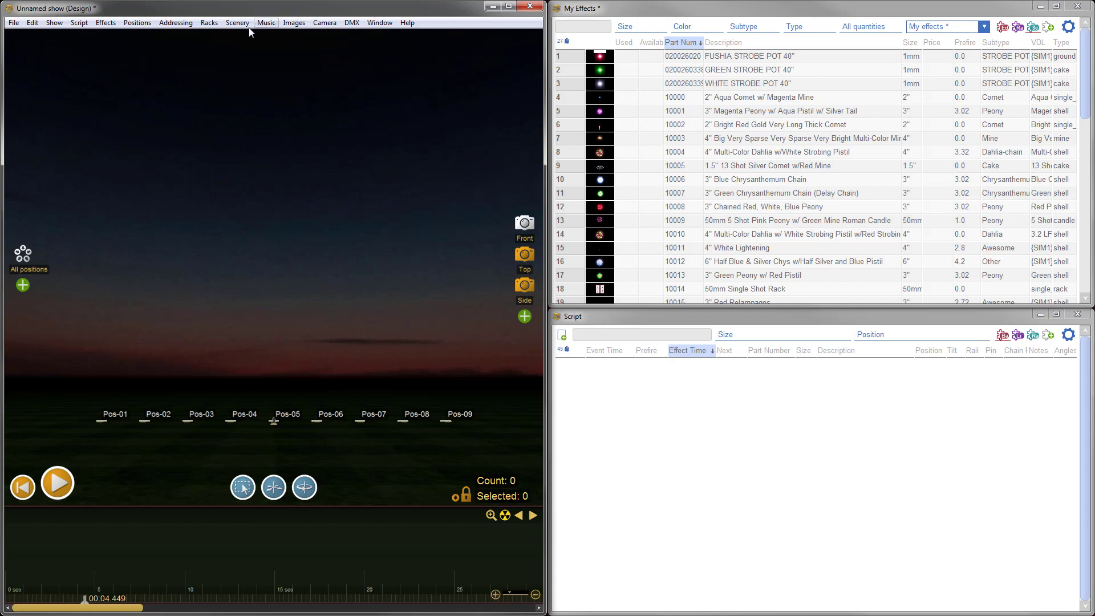
mouse_move(293, 273)
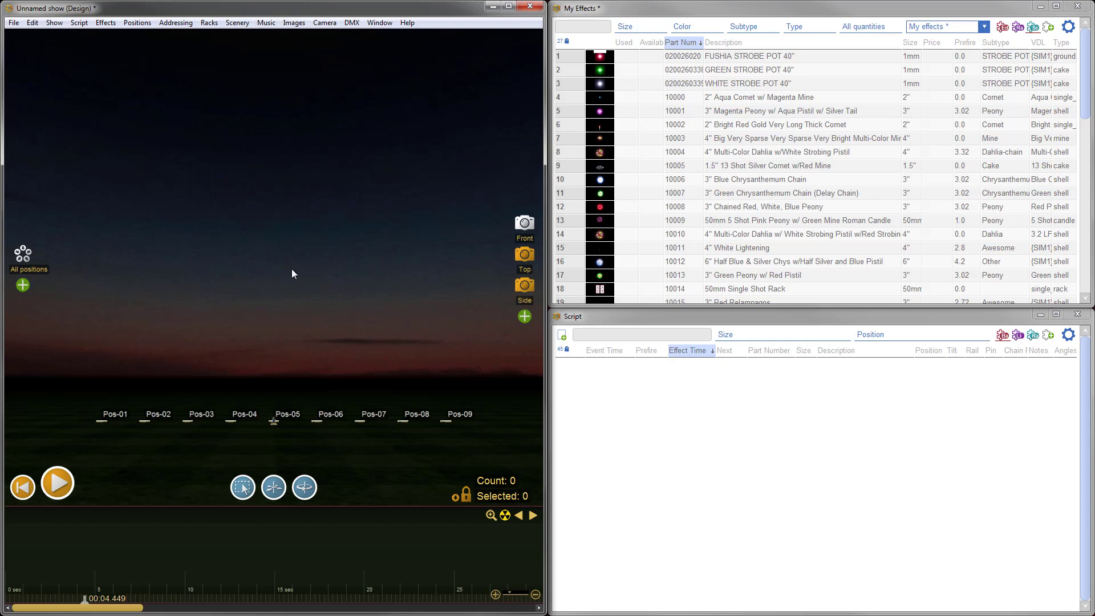
mouse_move(207, 289)
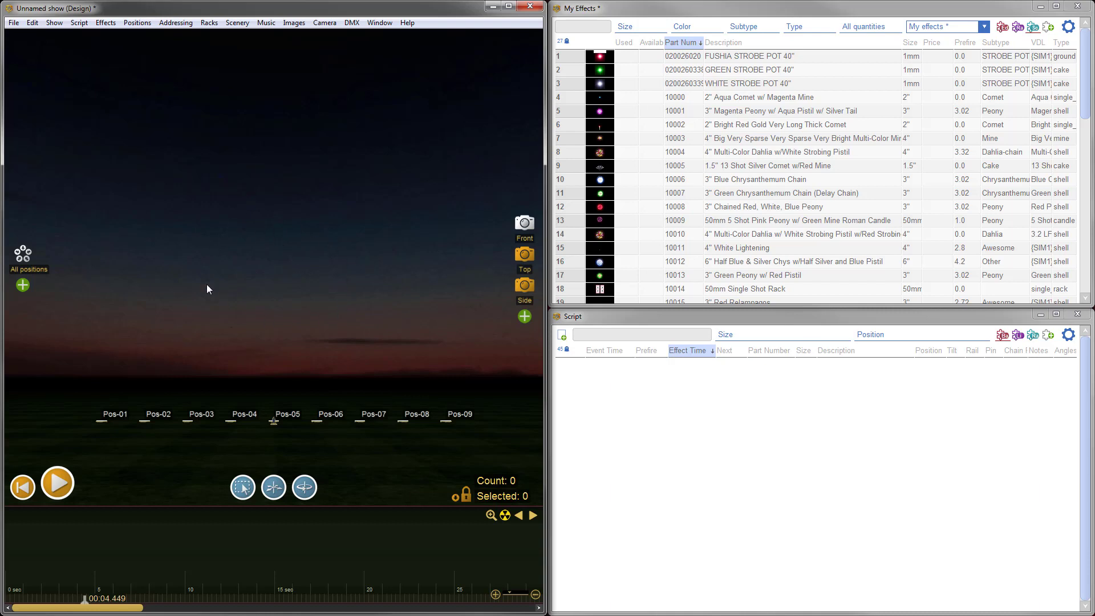
mouse_move(232, 444)
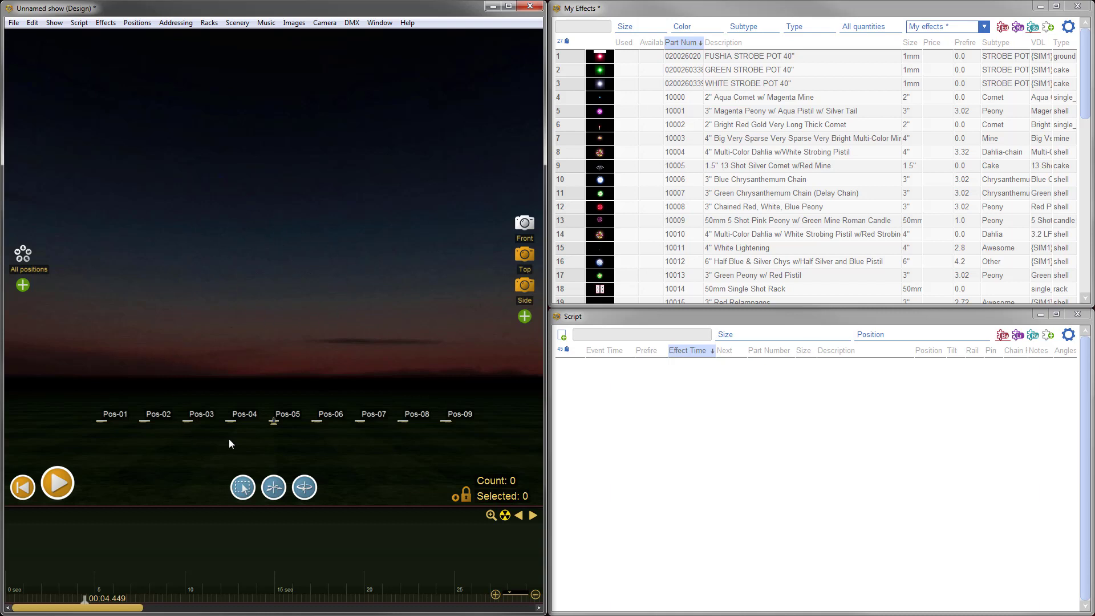
mouse_move(302, 458)
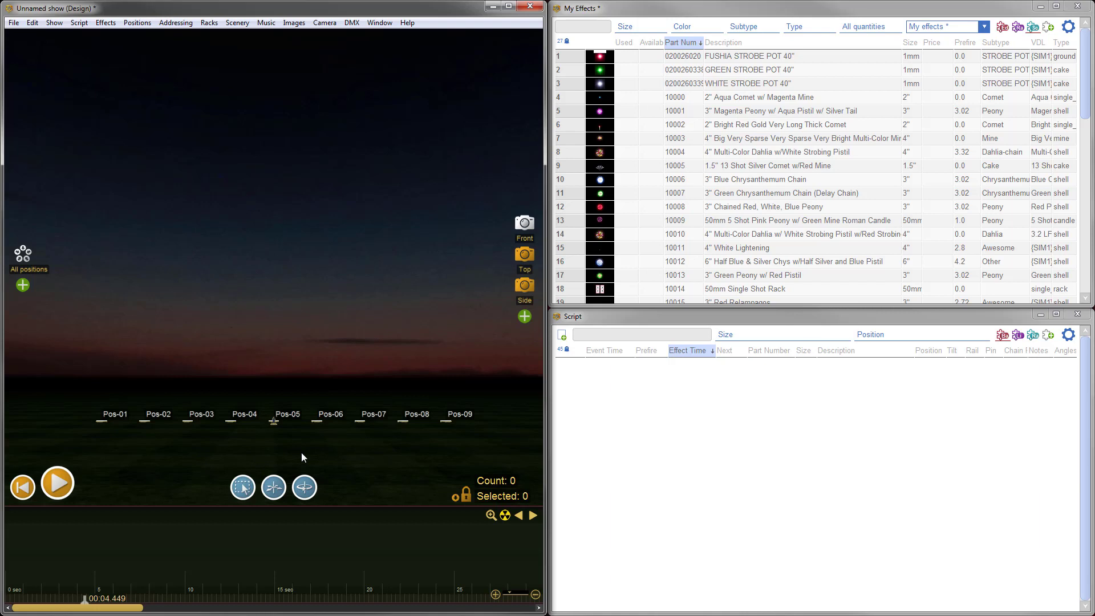
mouse_move(265, 262)
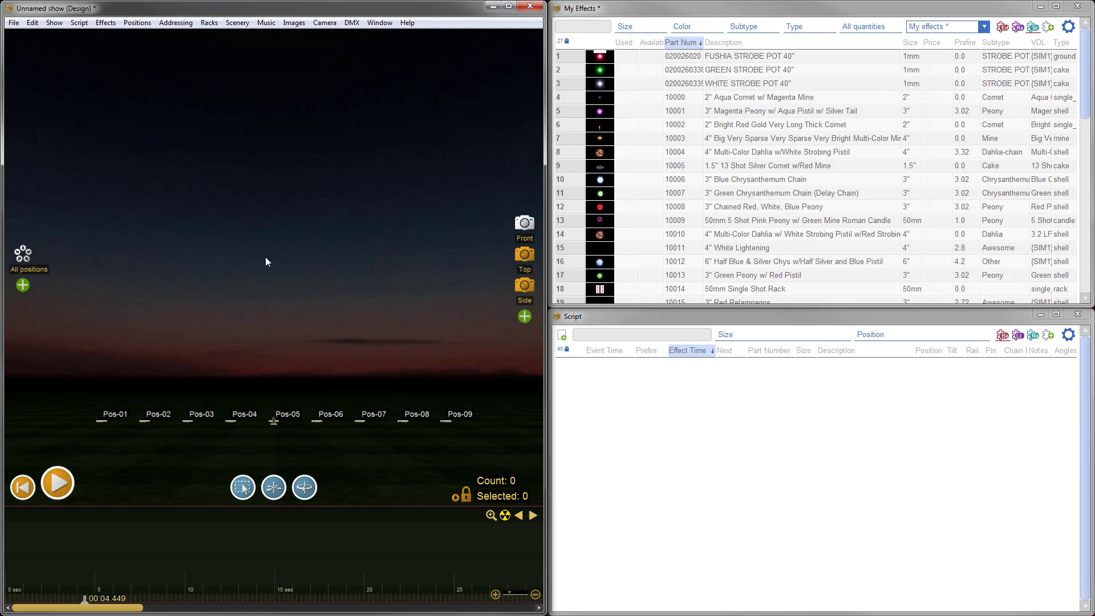
mouse_move(258, 217)
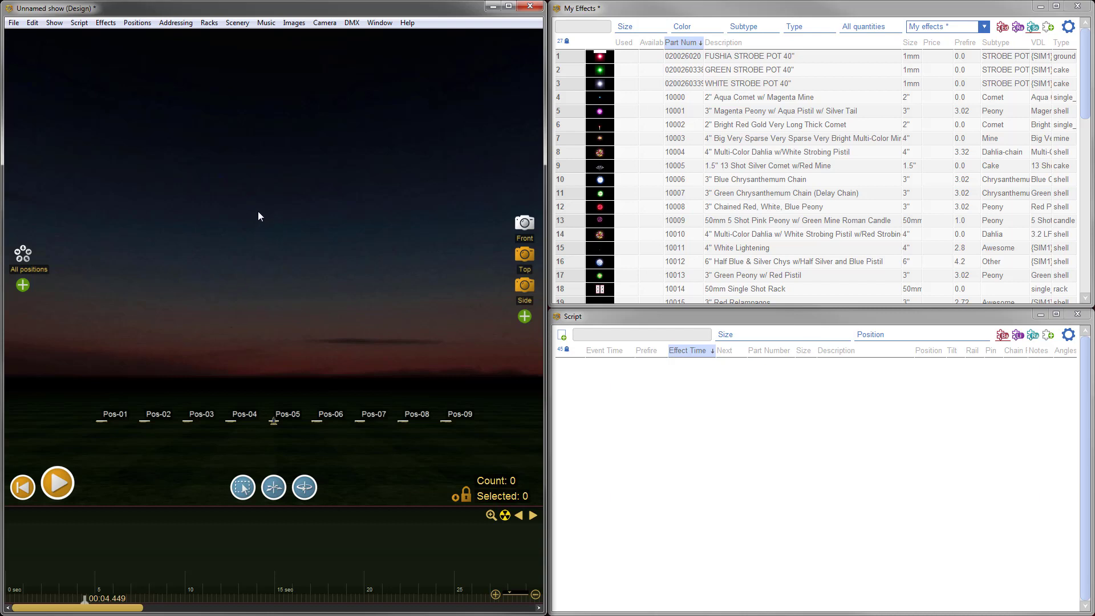
mouse_move(237, 23)
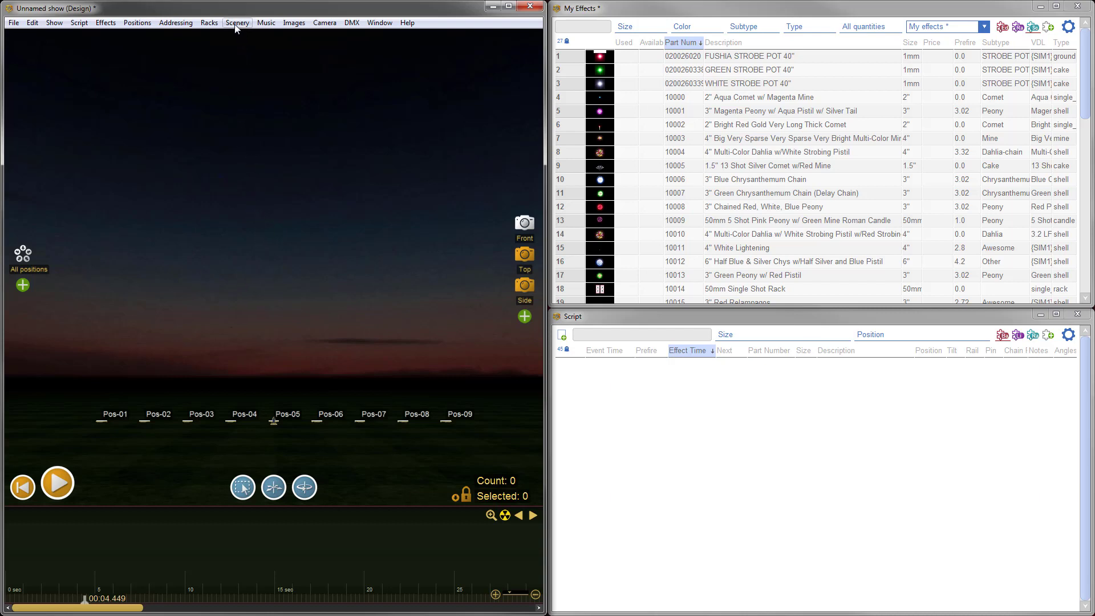
Add the lake JPG from the Backdrop Images folder as the show's backdrop image
left_click(237, 23)
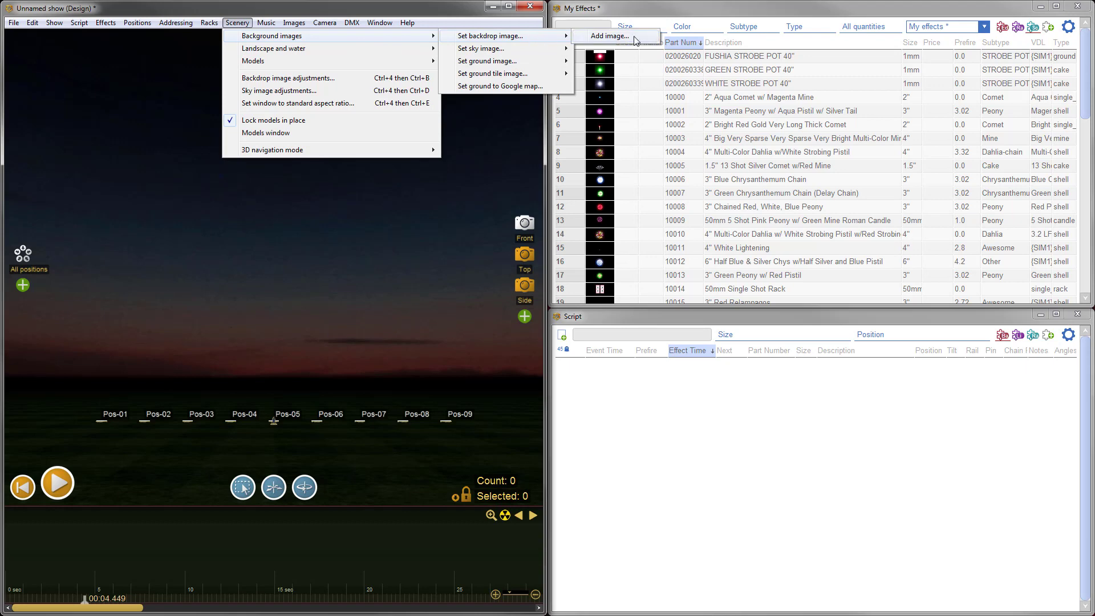
left_click(609, 36)
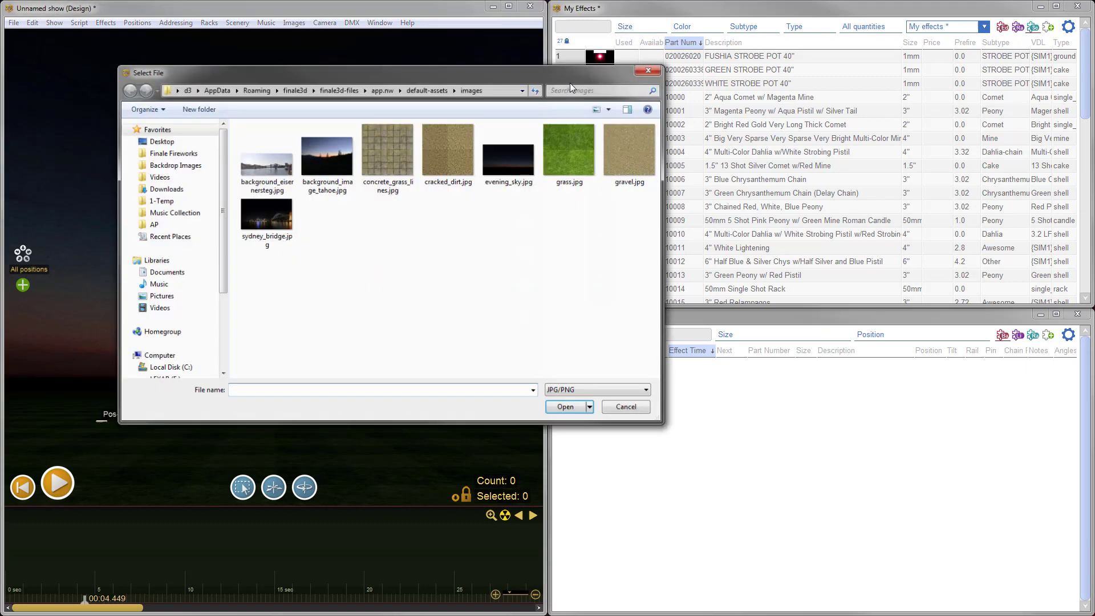
left_click(176, 164)
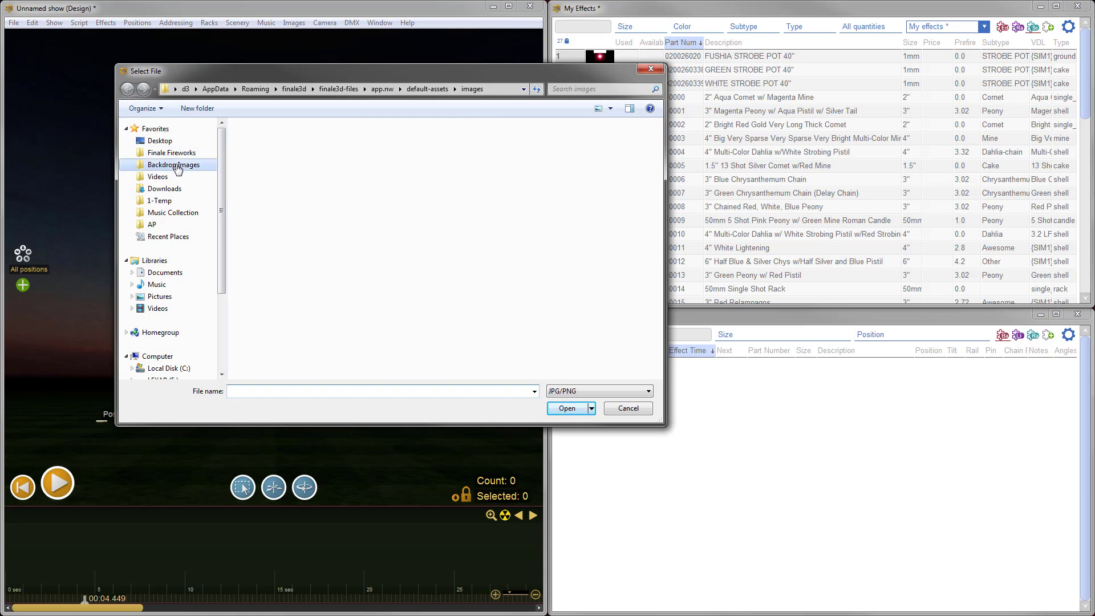
left_click(173, 164)
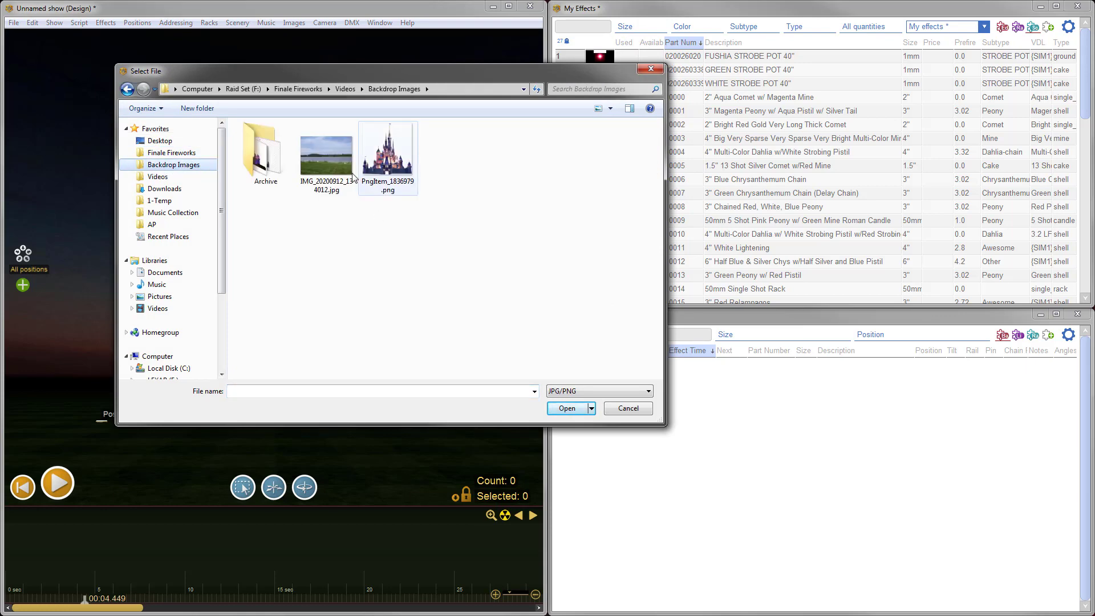
left_click(327, 152)
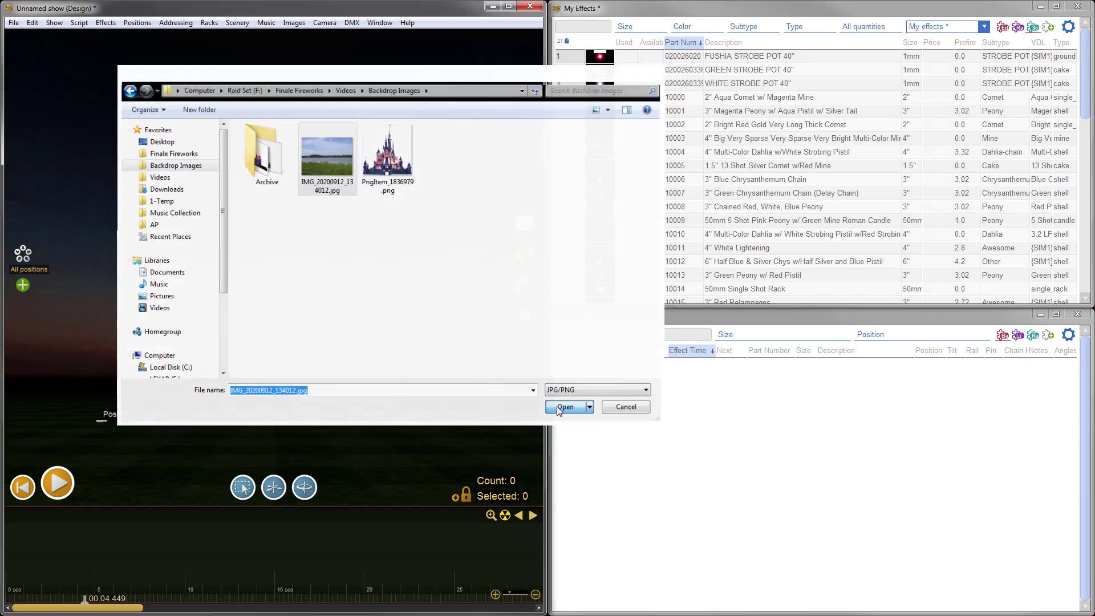
left_click(565, 406)
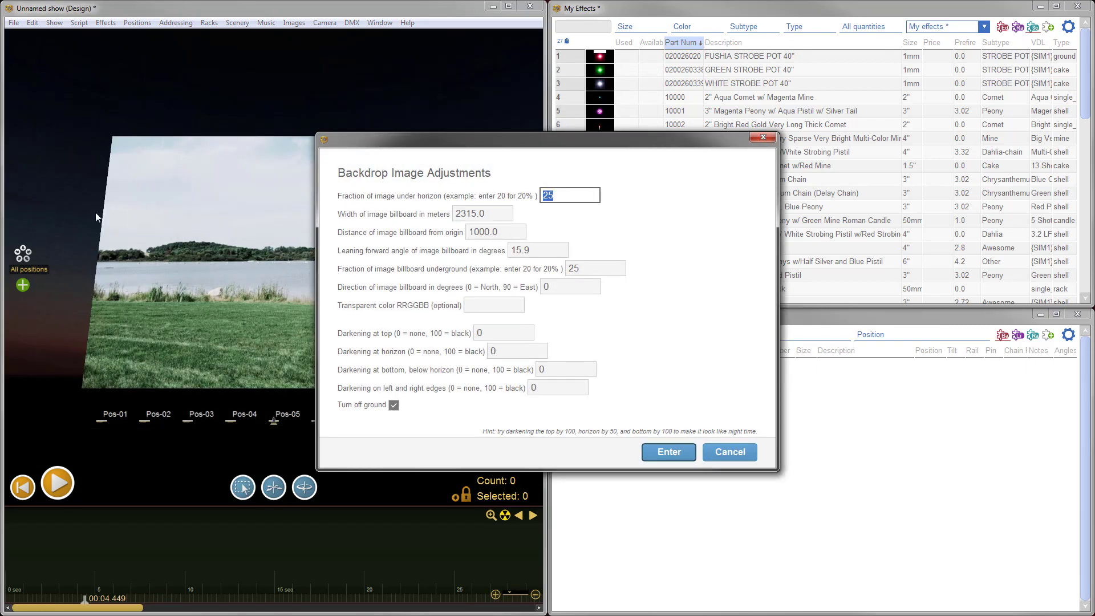
mouse_move(80, 250)
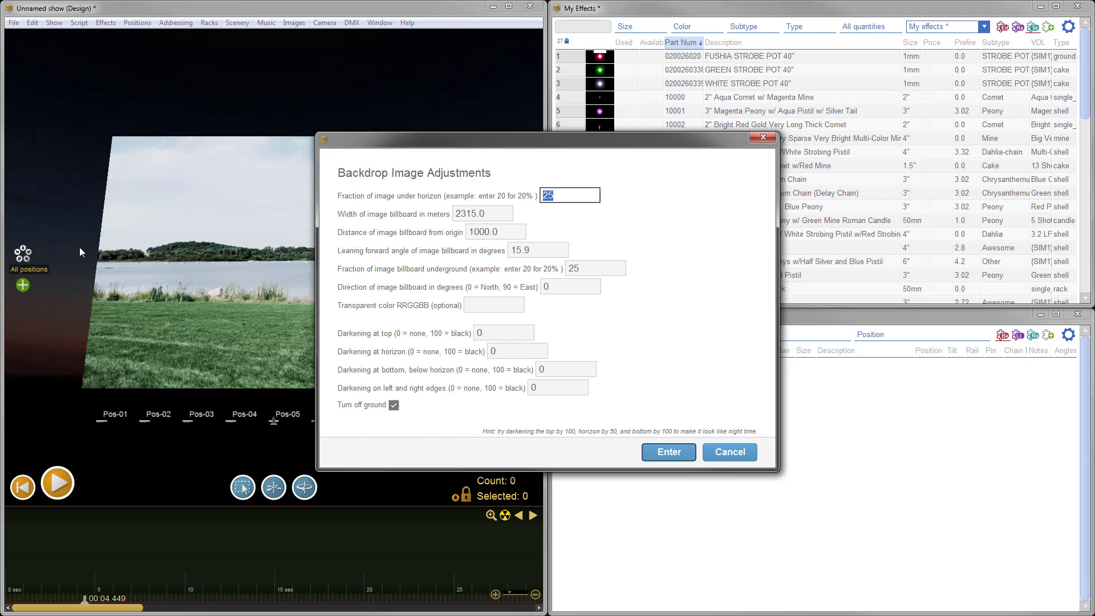
Accept the default backdrop adjustments and agree to the standard video aspect ratio
left_click(667, 452)
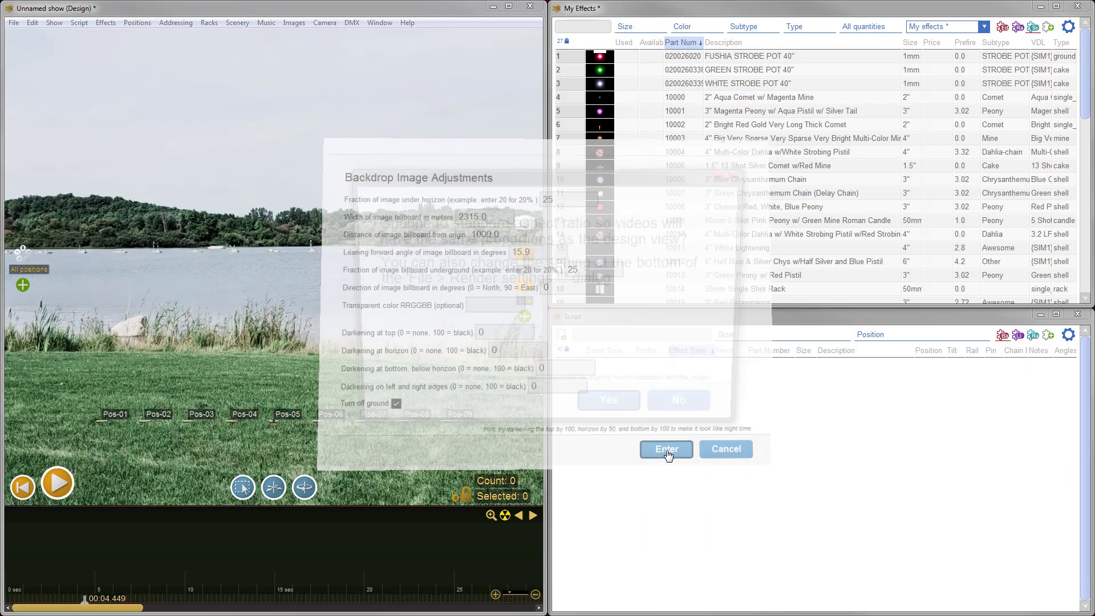
left_click(665, 449)
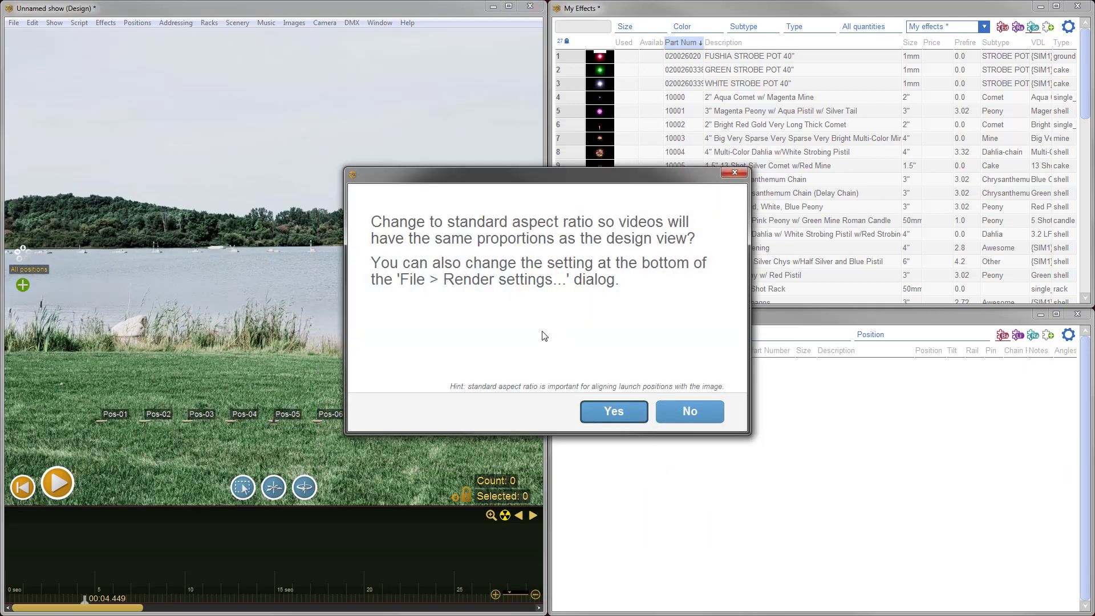
mouse_move(226, 228)
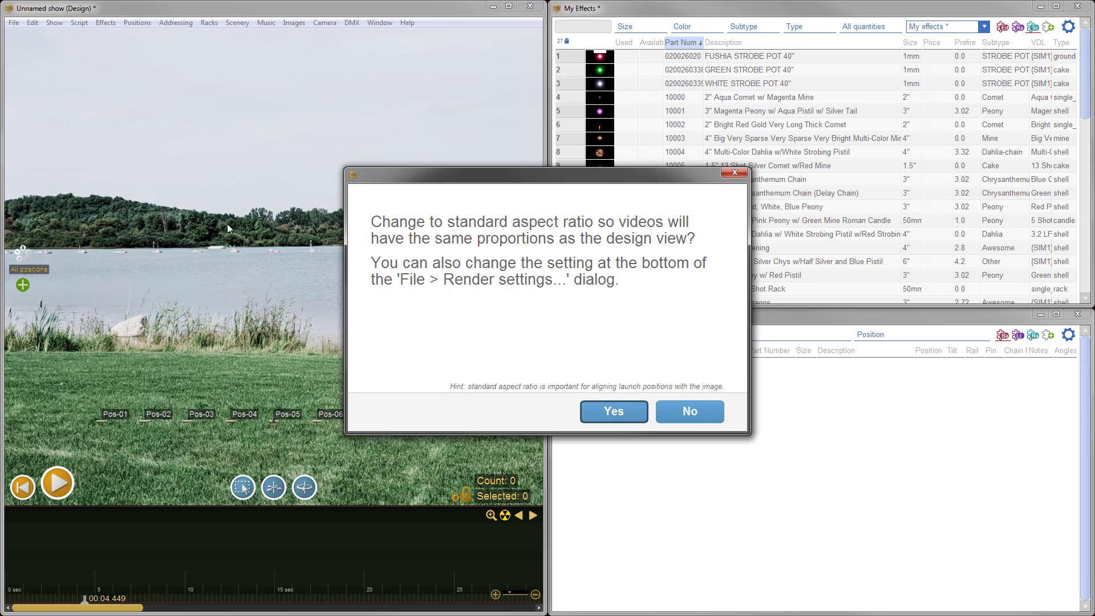
mouse_move(613, 412)
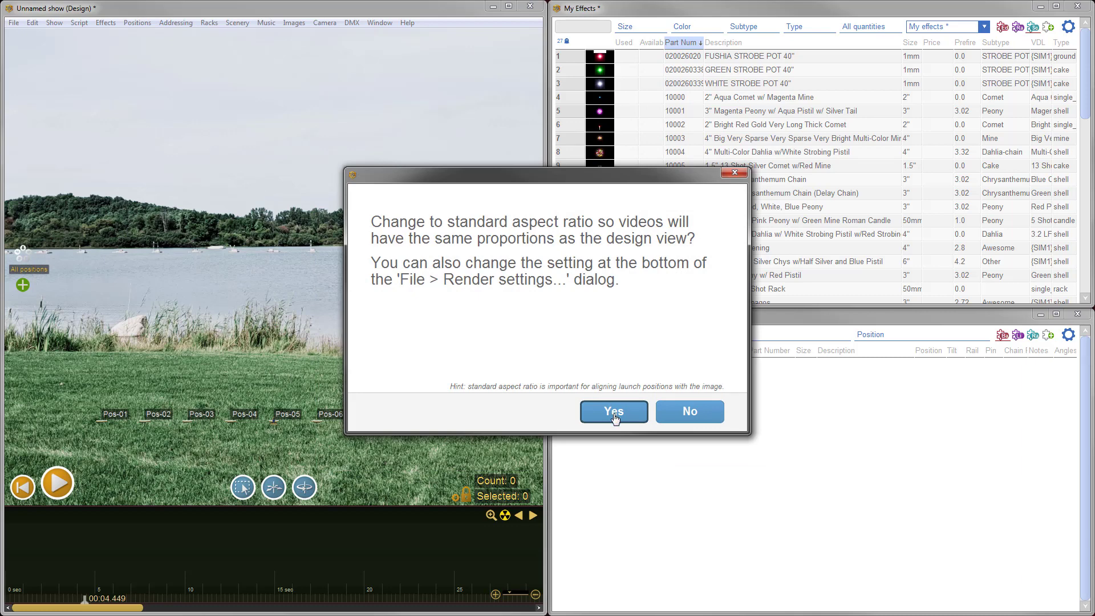
left_click(614, 411)
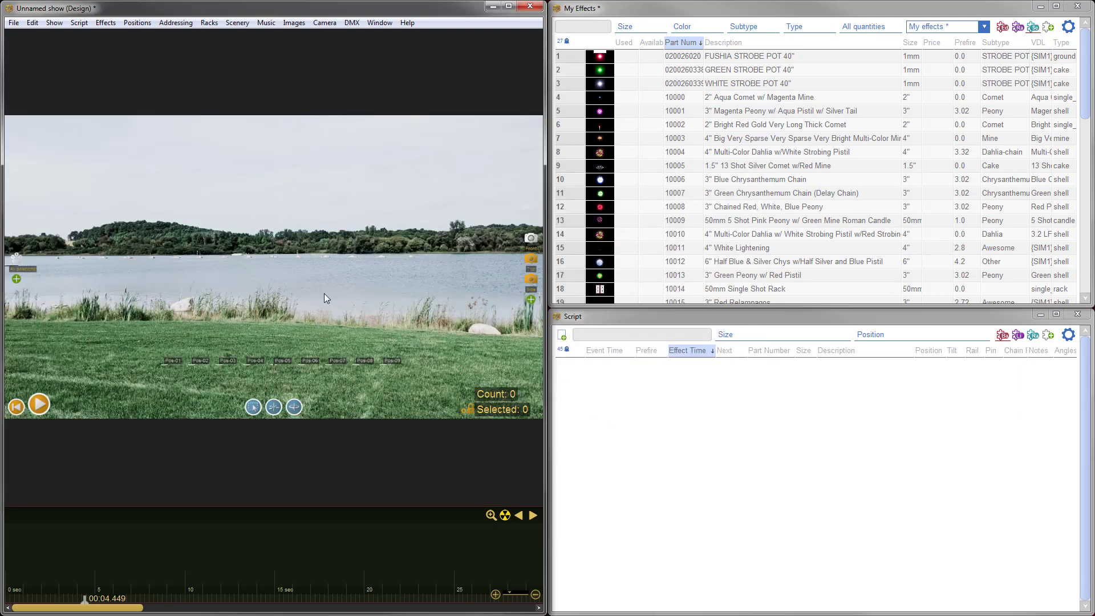
mouse_move(234, 285)
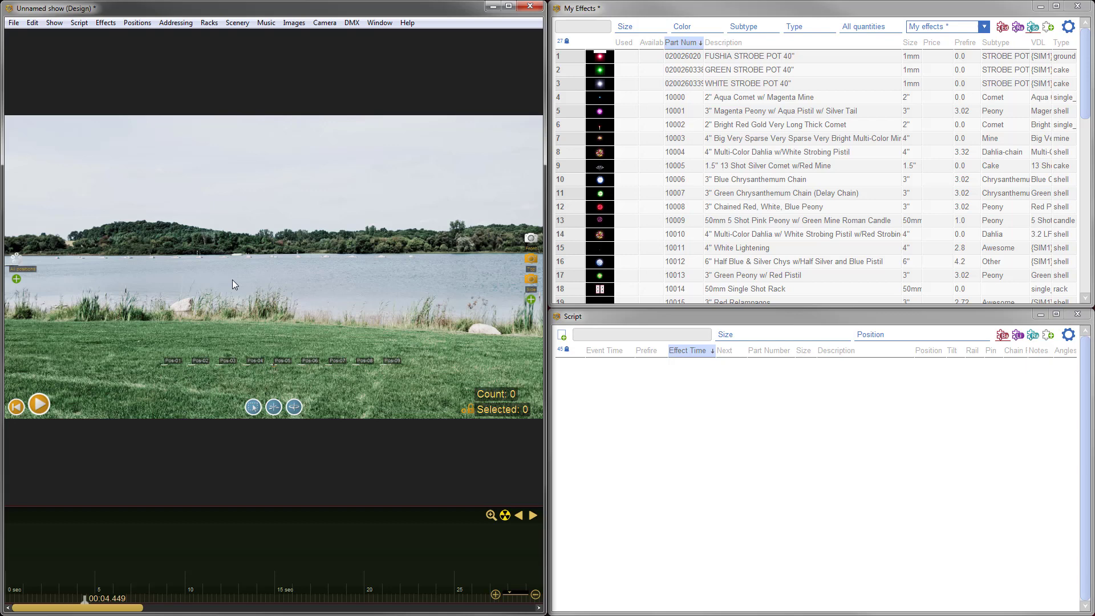
mouse_move(241, 315)
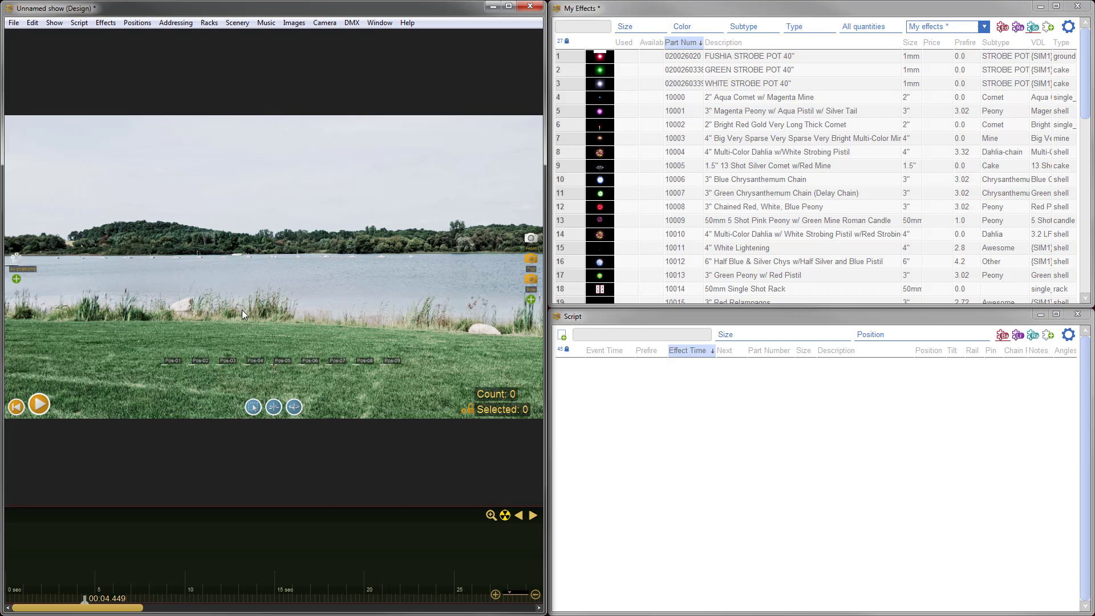
mouse_move(244, 75)
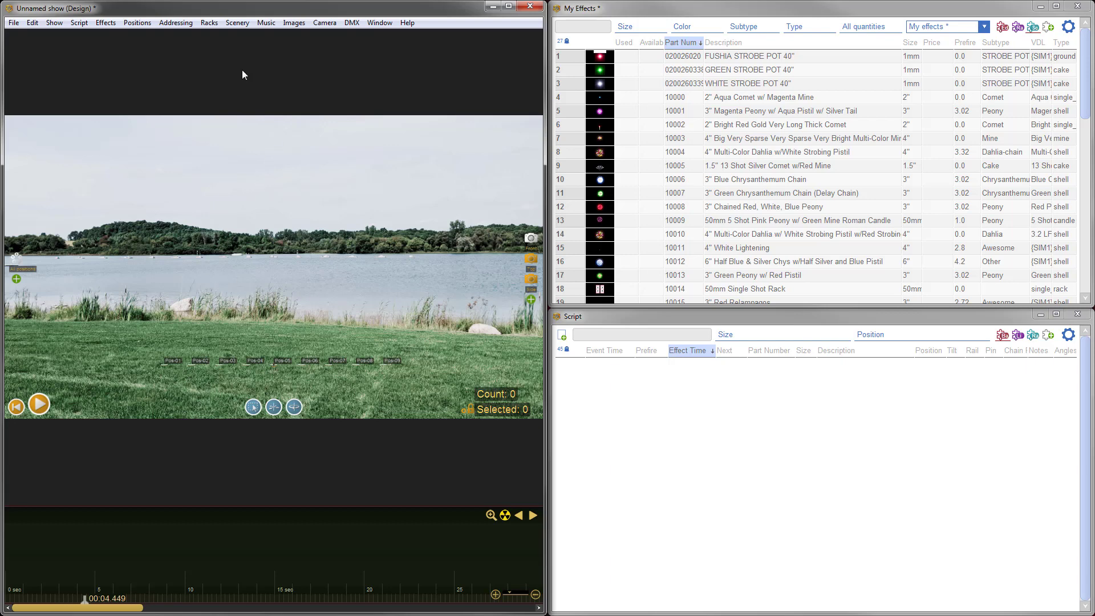
Reopen Backdrop Image Adjustments and set the fractions under horizon and underground to 35
left_click(237, 22)
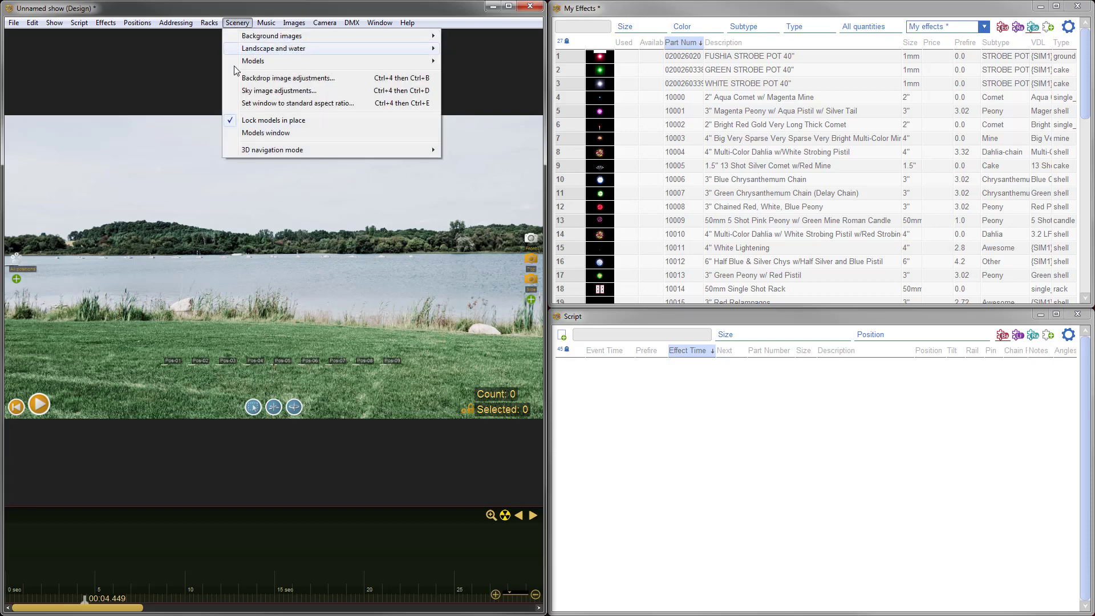
left_click(288, 78)
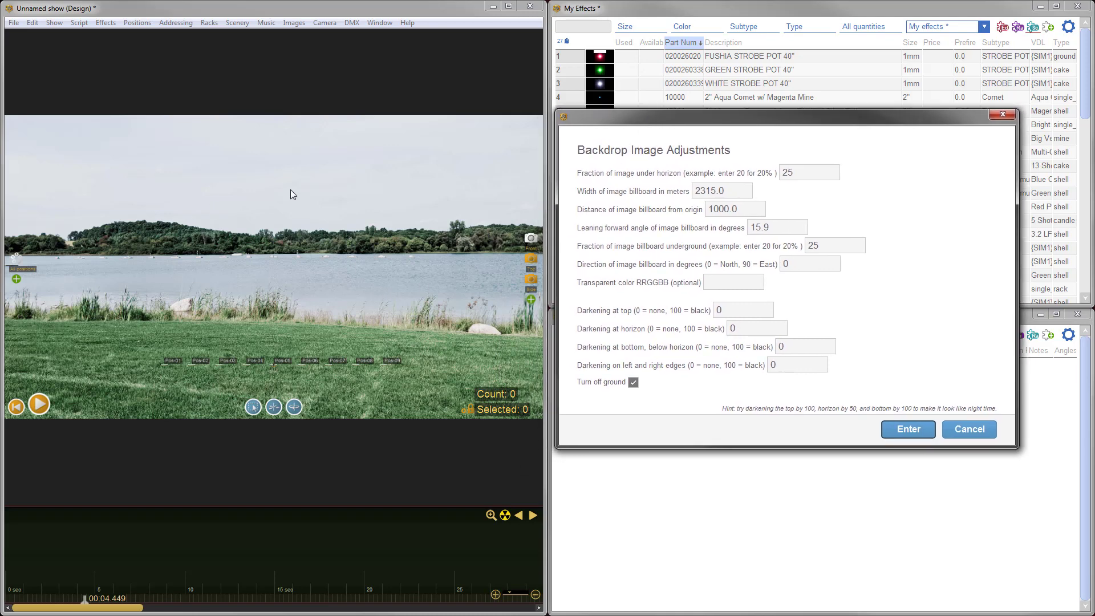
mouse_move(311, 313)
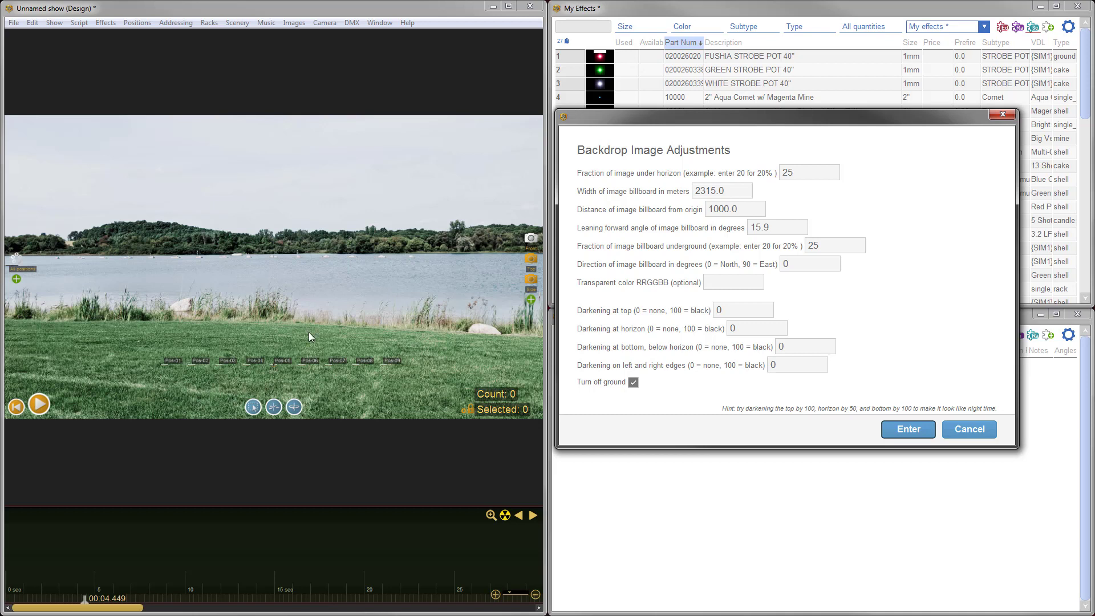
mouse_move(397, 294)
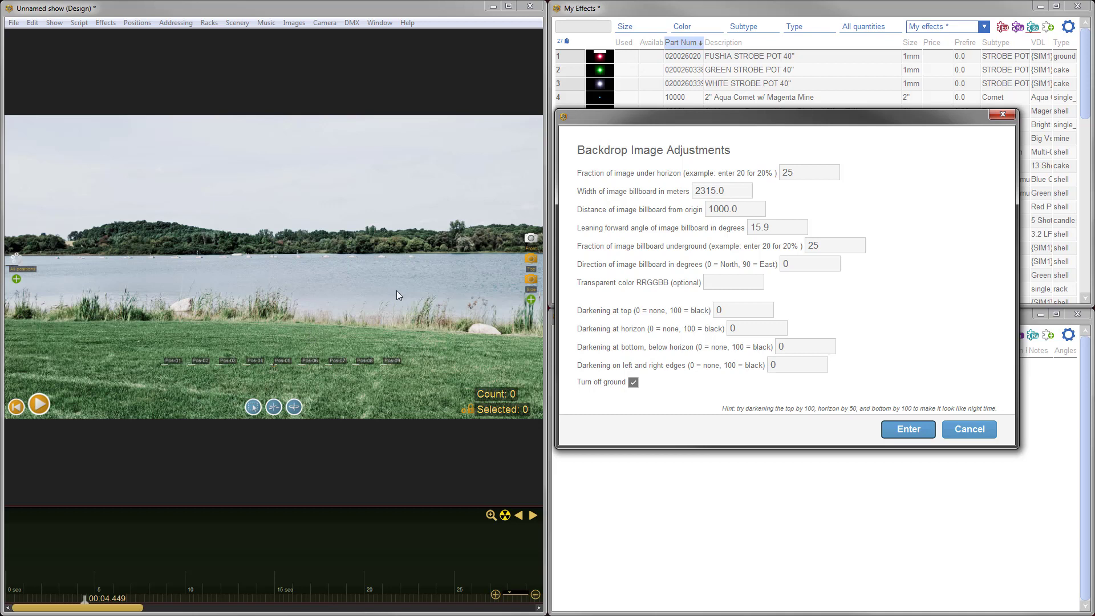
mouse_move(592, 254)
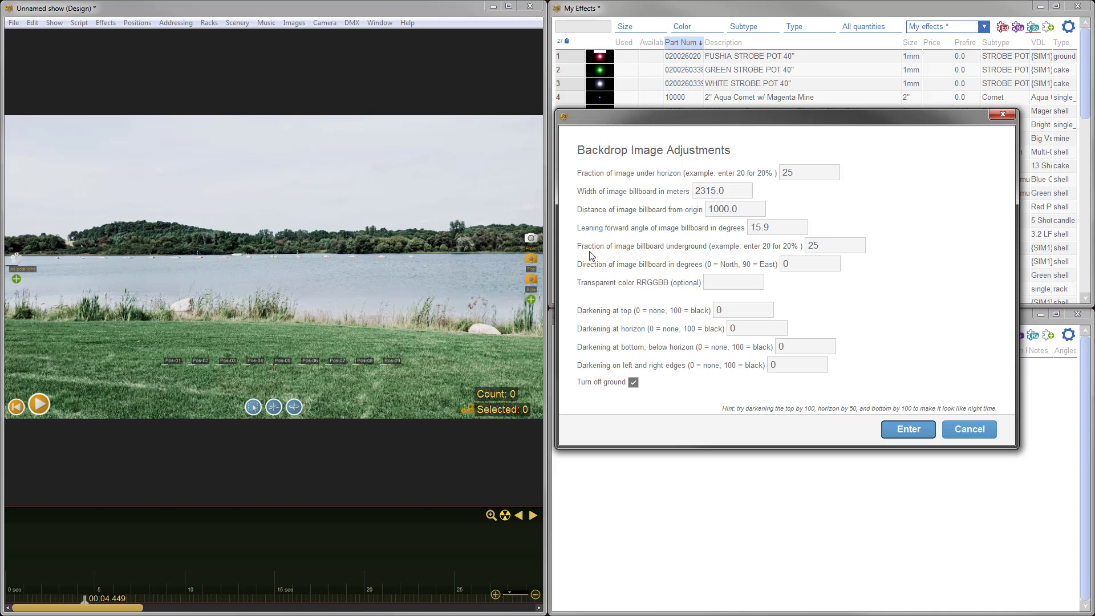
mouse_move(693, 254)
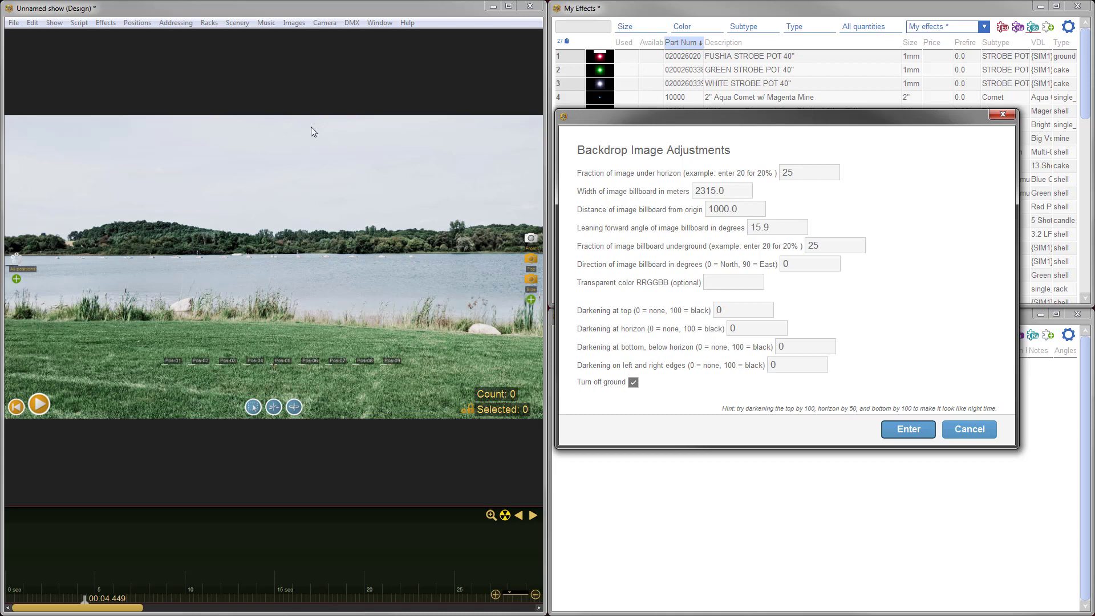
mouse_move(280, 379)
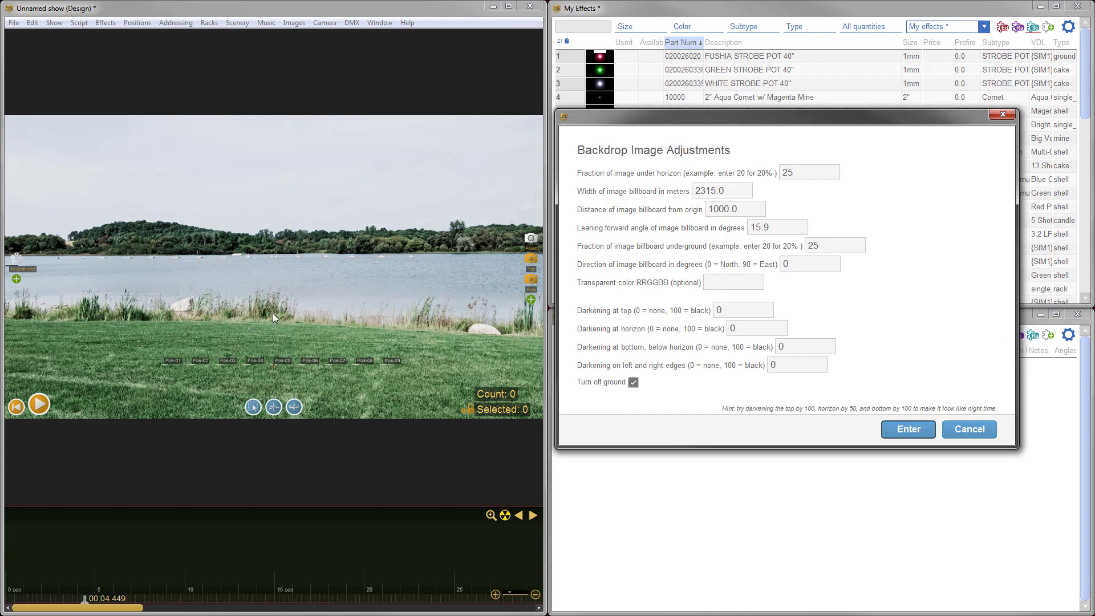
mouse_move(693, 270)
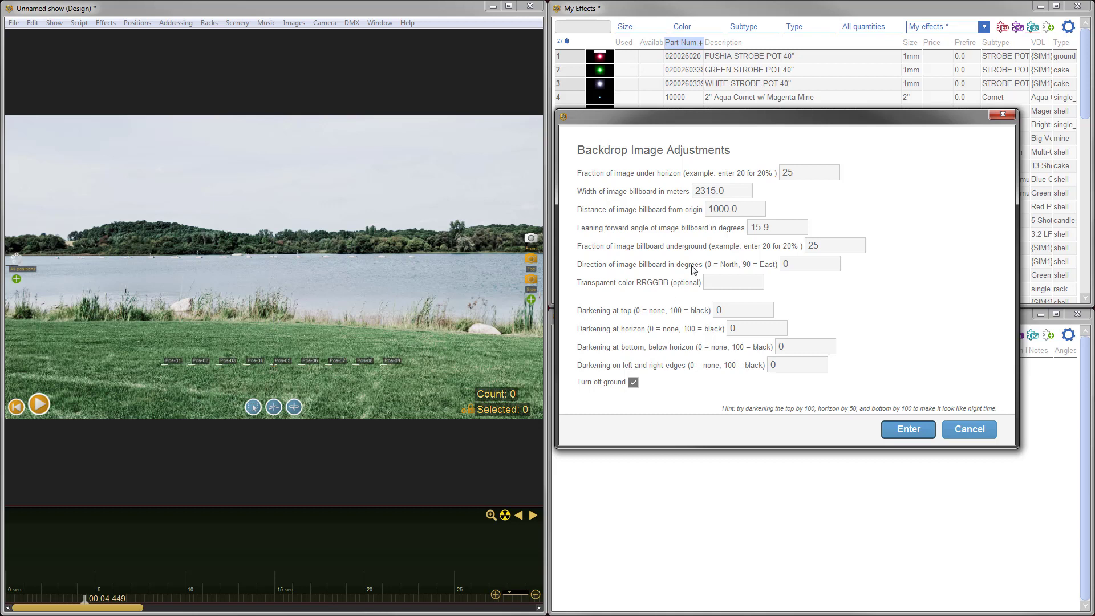
mouse_move(649, 255)
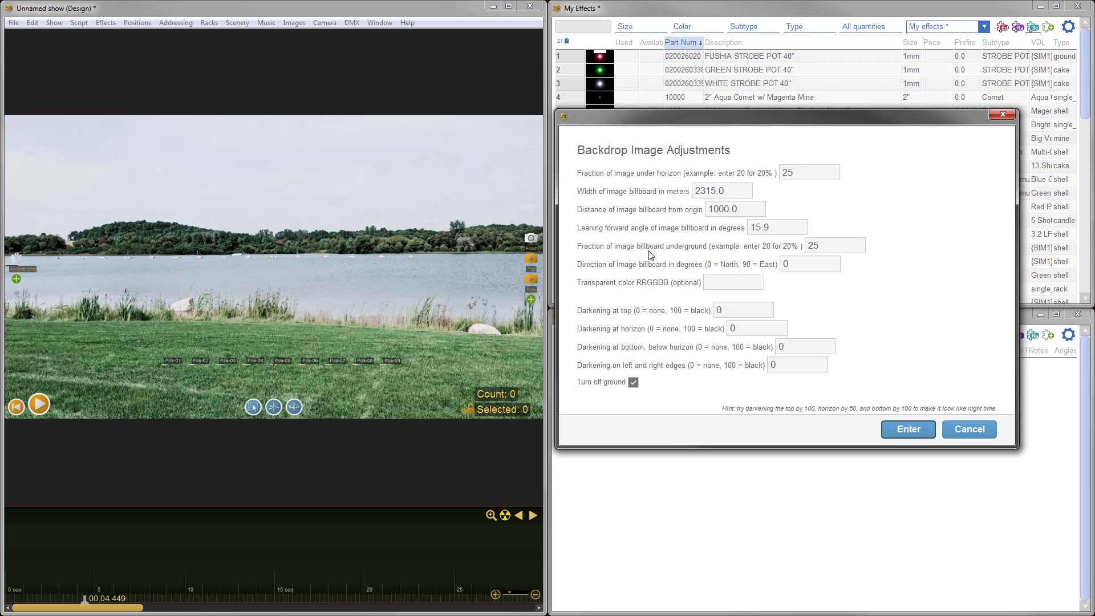
triple_click(833, 246)
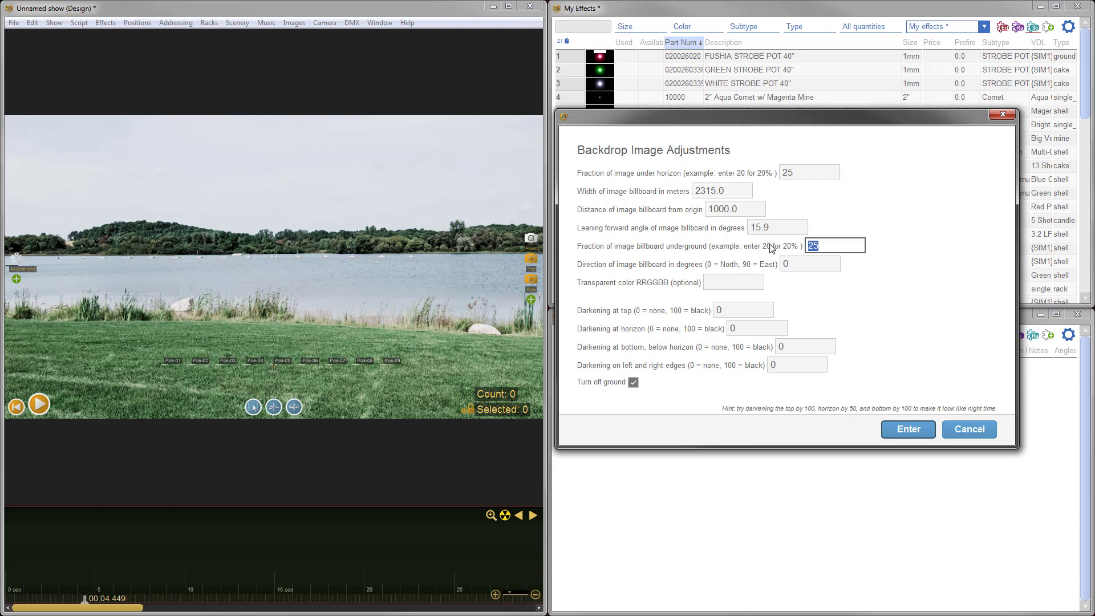
type("35")
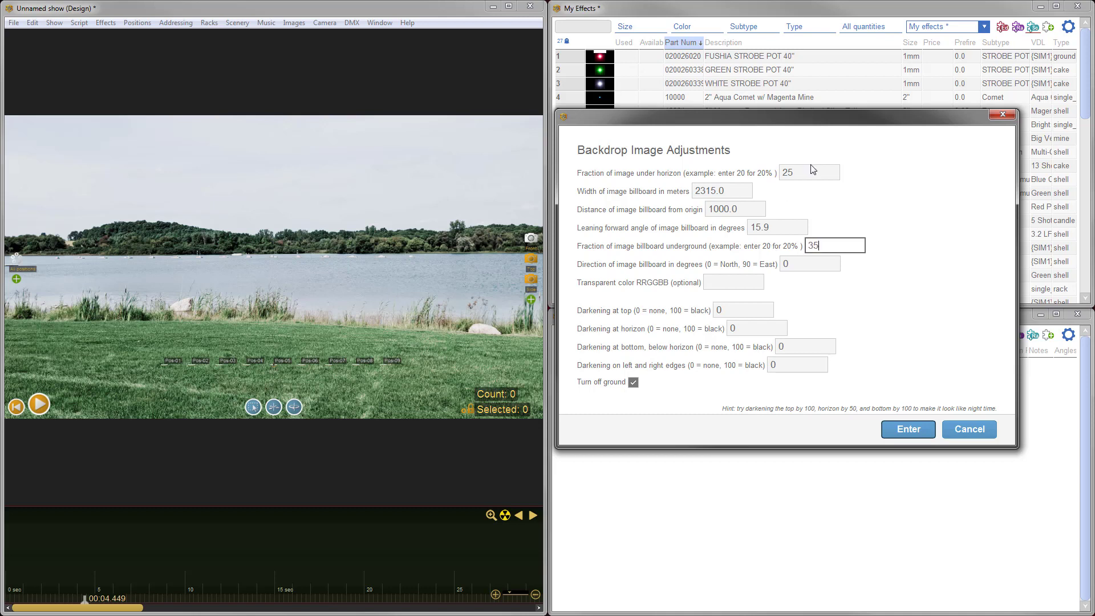
left_click(808, 172)
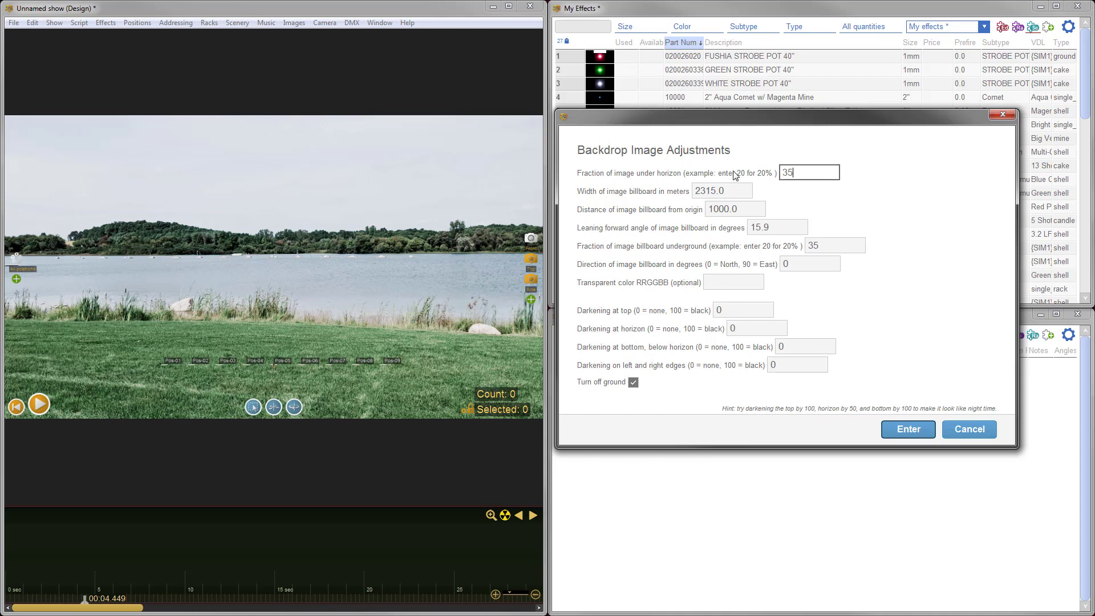
mouse_move(811, 176)
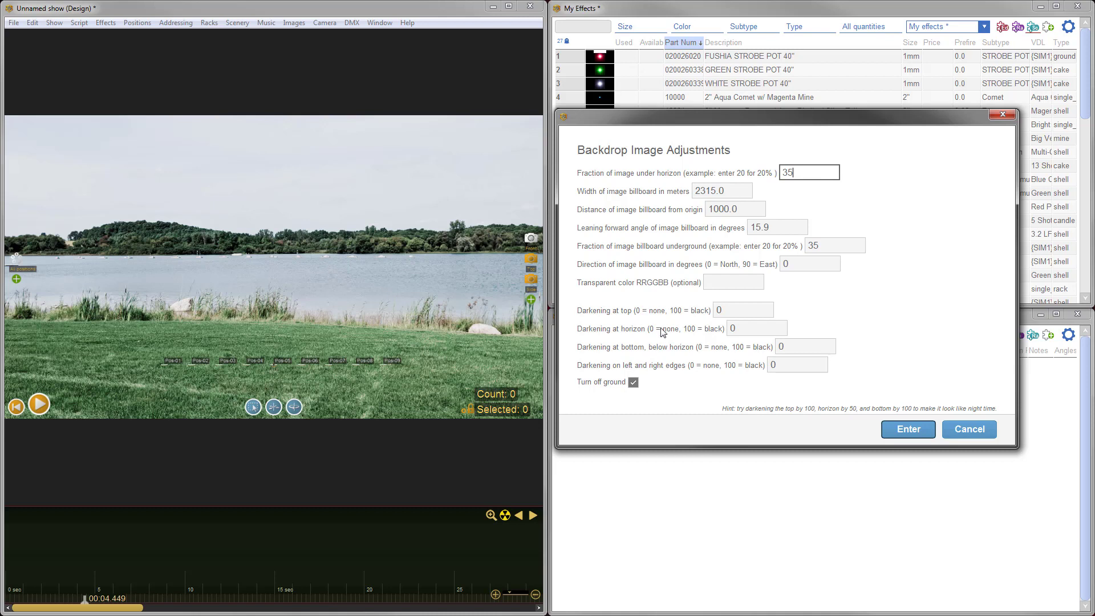
mouse_move(762, 310)
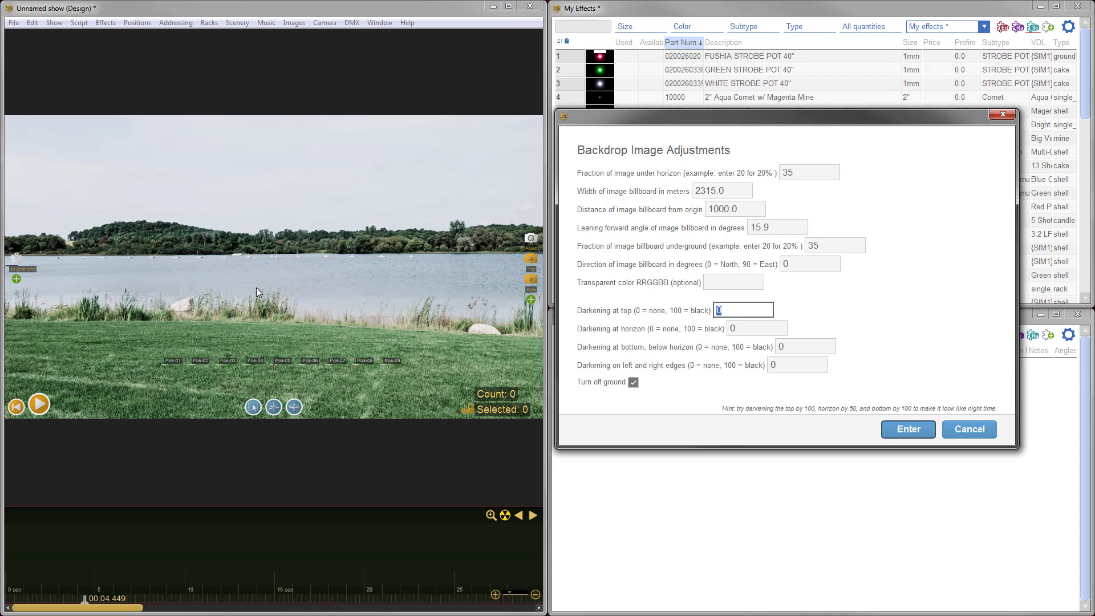
mouse_move(846, 350)
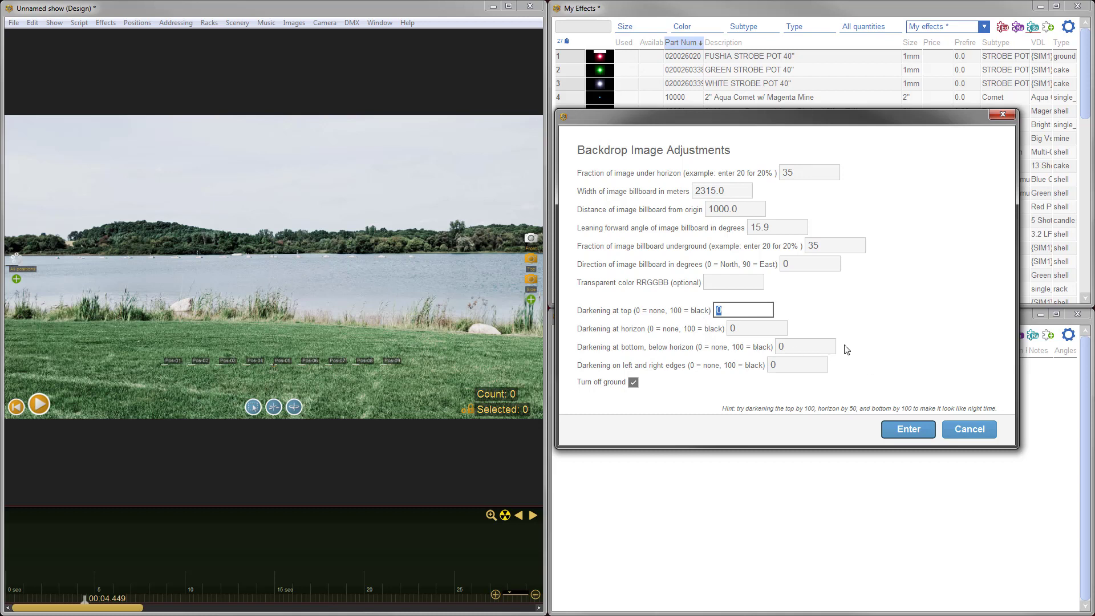
mouse_move(708, 315)
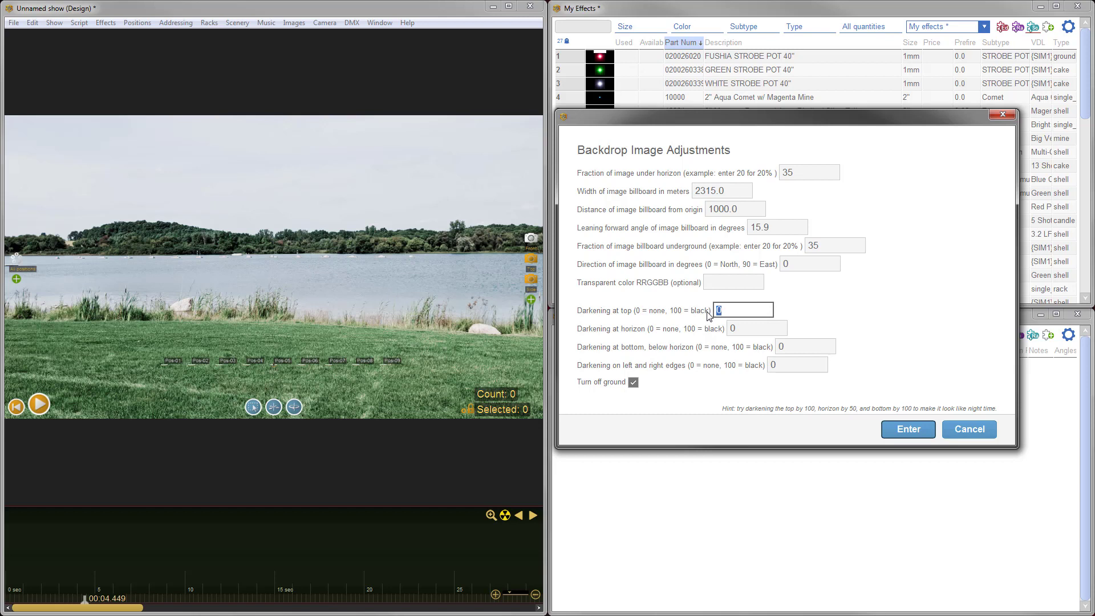
Darken the backdrop top to 70 and its horizon and bottom to 75 for a night look
type("70")
left_click(757, 329)
type("75")
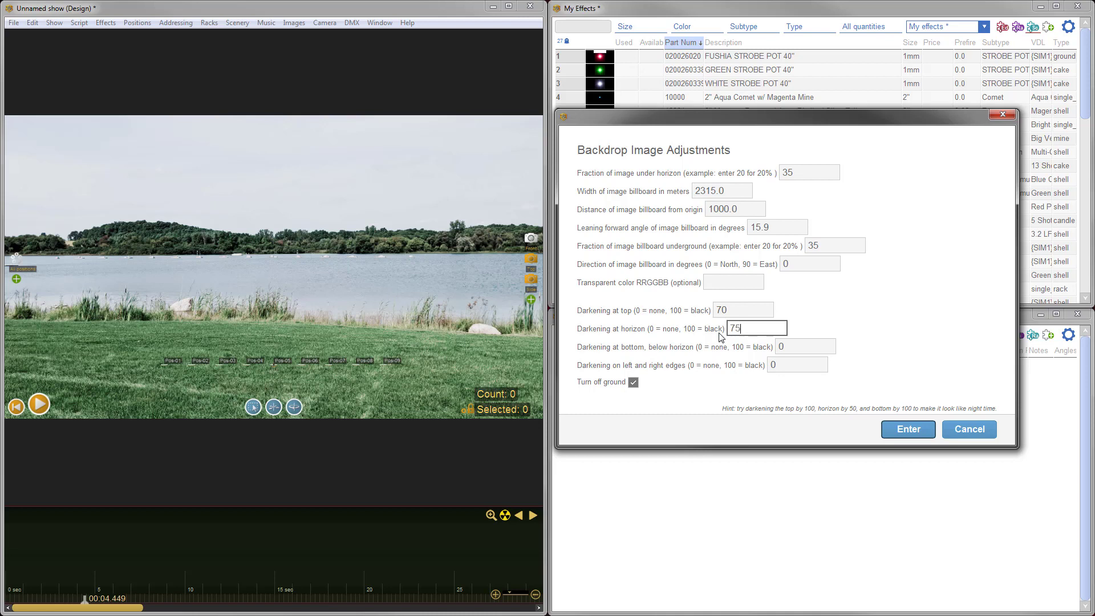
left_click(805, 345)
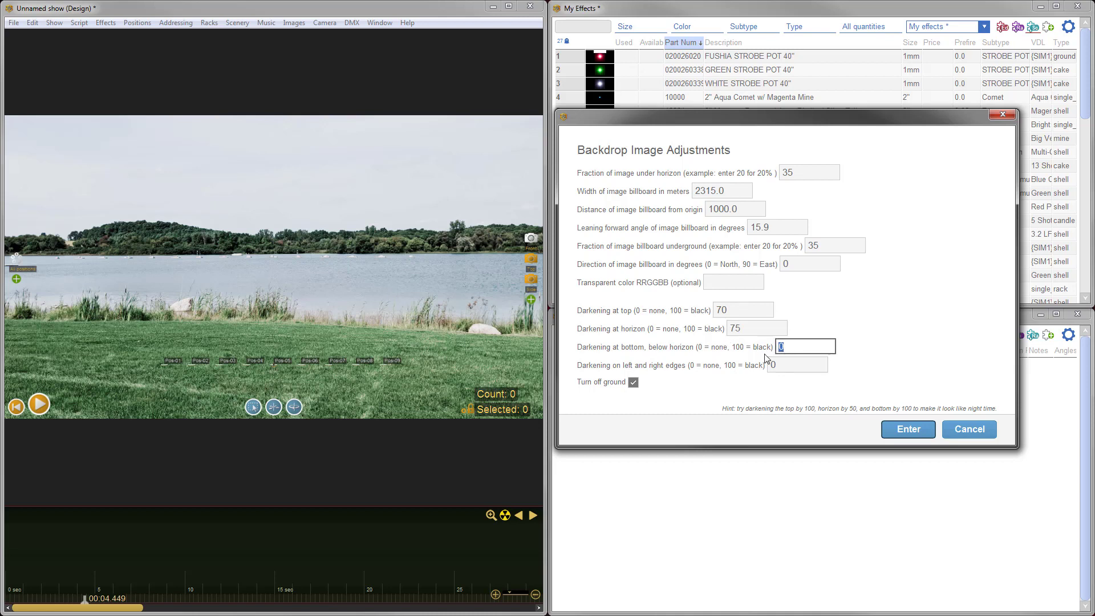
type("75")
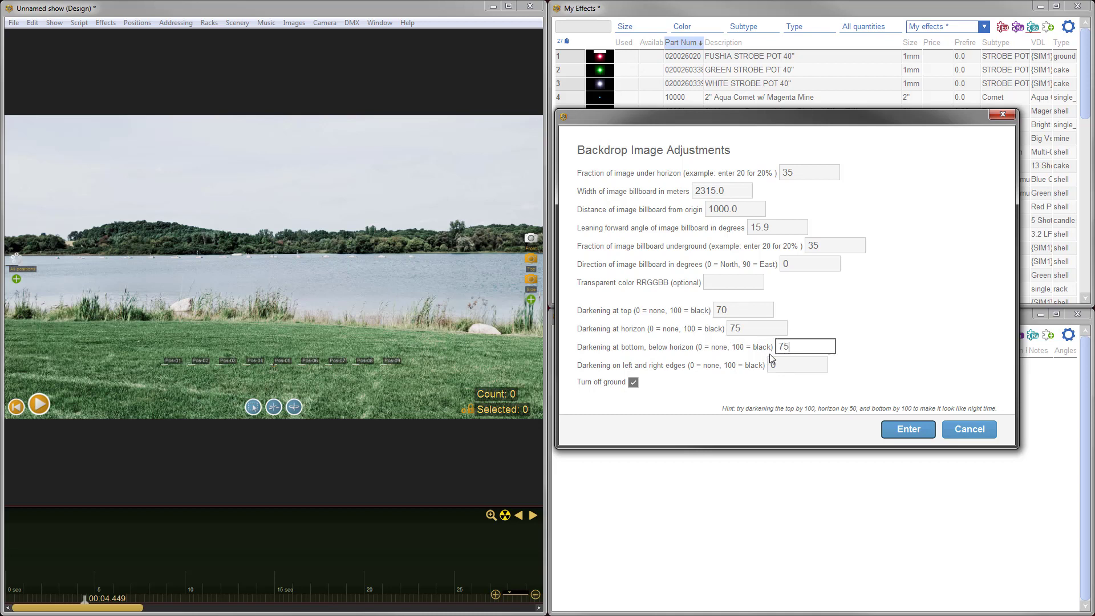
left_click(742, 311)
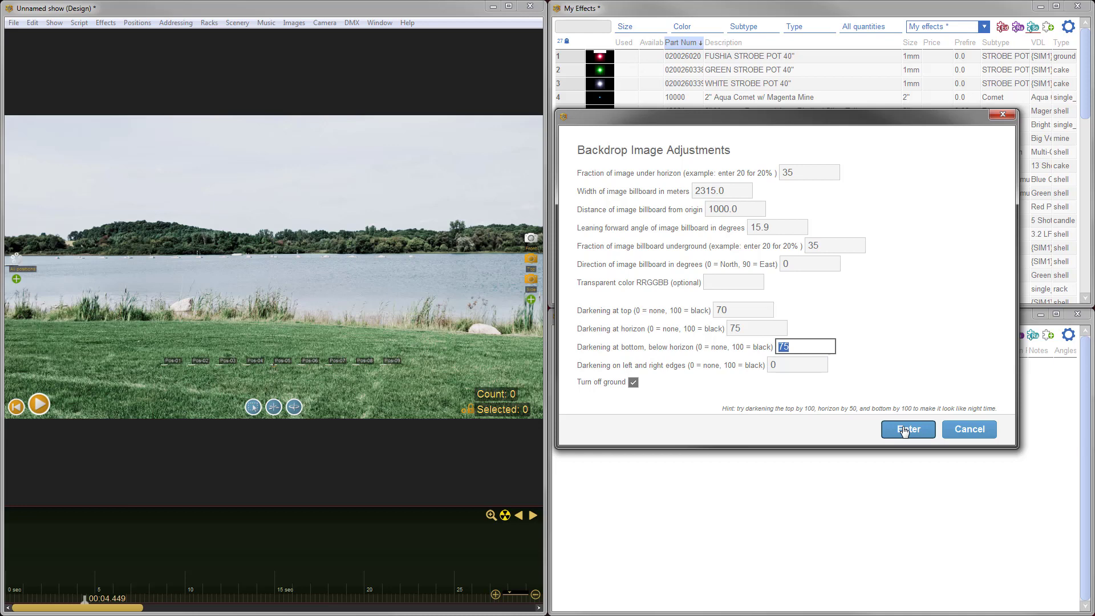
Apply the adjustments so the lake backdrop becomes a dark night-time scene
left_click(907, 429)
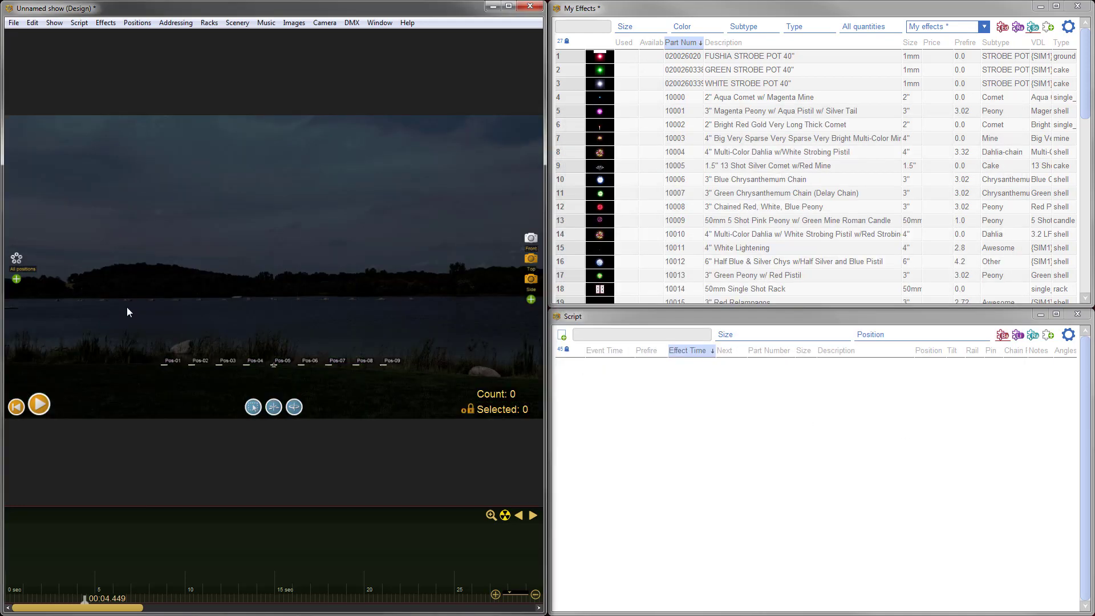
mouse_move(279, 226)
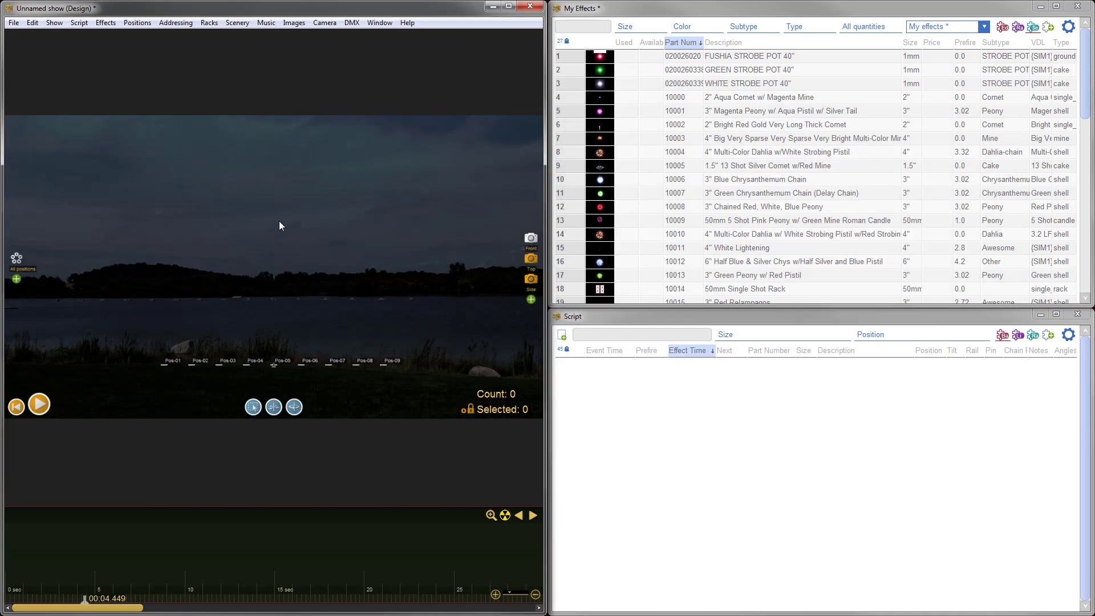
mouse_move(318, 239)
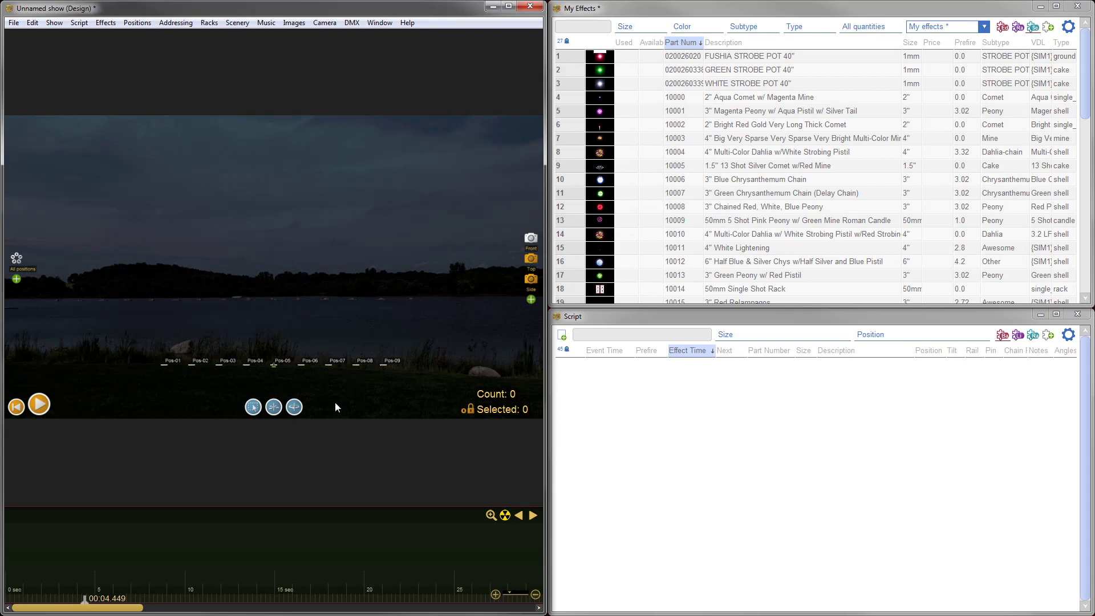
mouse_move(322, 306)
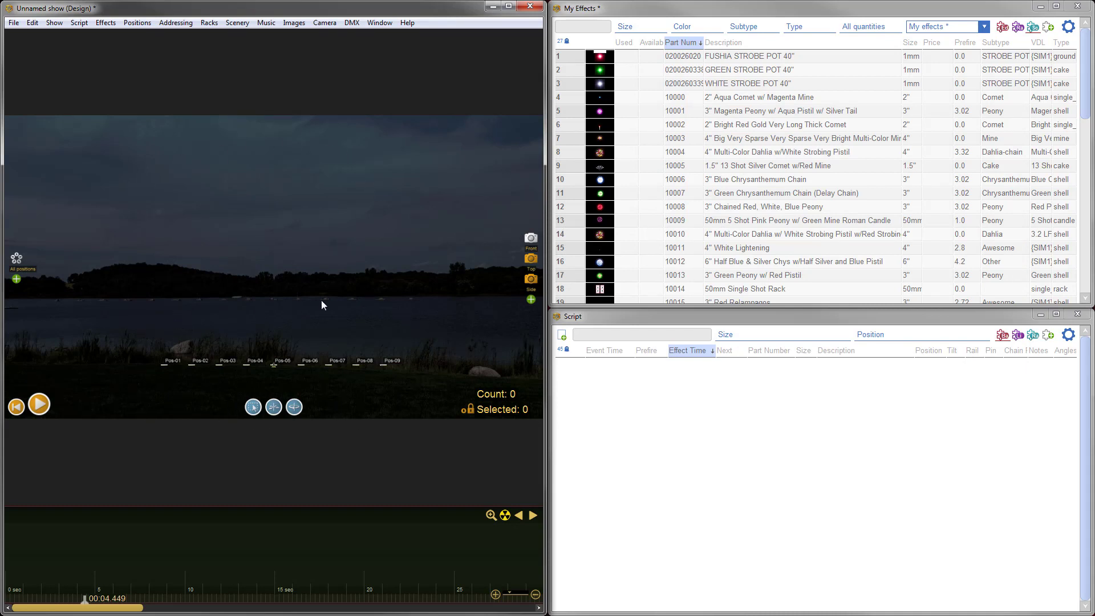
mouse_move(232, 343)
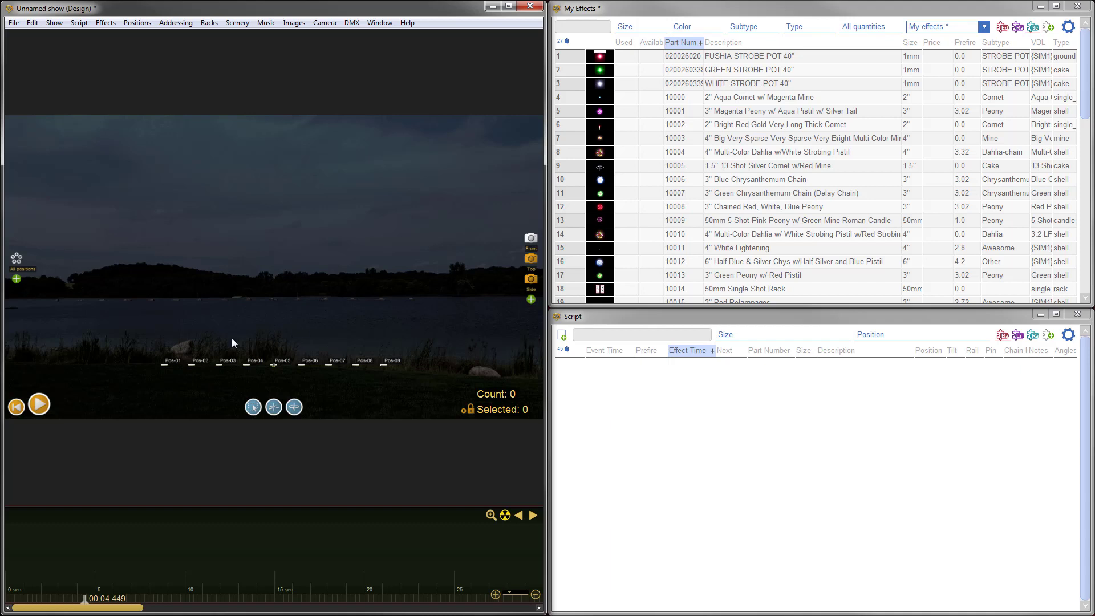
mouse_move(328, 274)
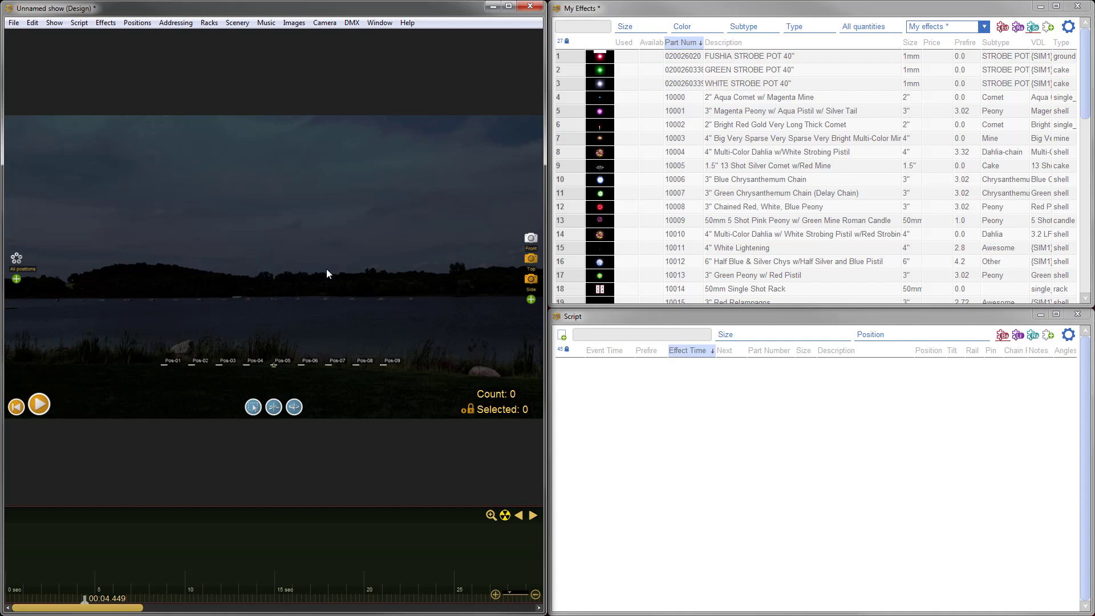
mouse_move(110, 61)
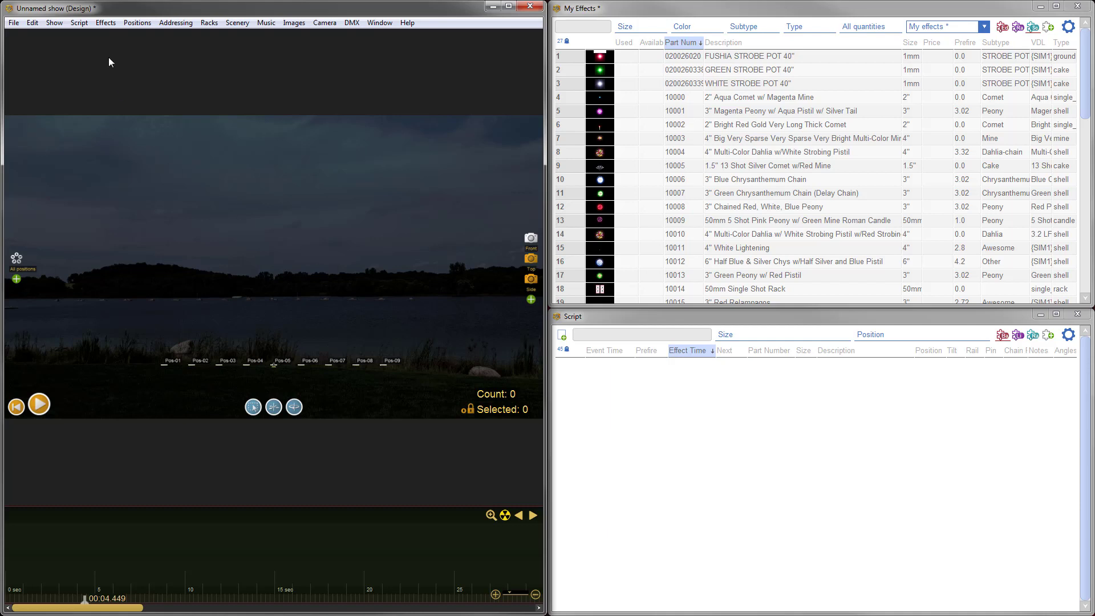
Add 15 launch positions and set their Z (back) to -50 toward the shoreline
left_click(137, 23)
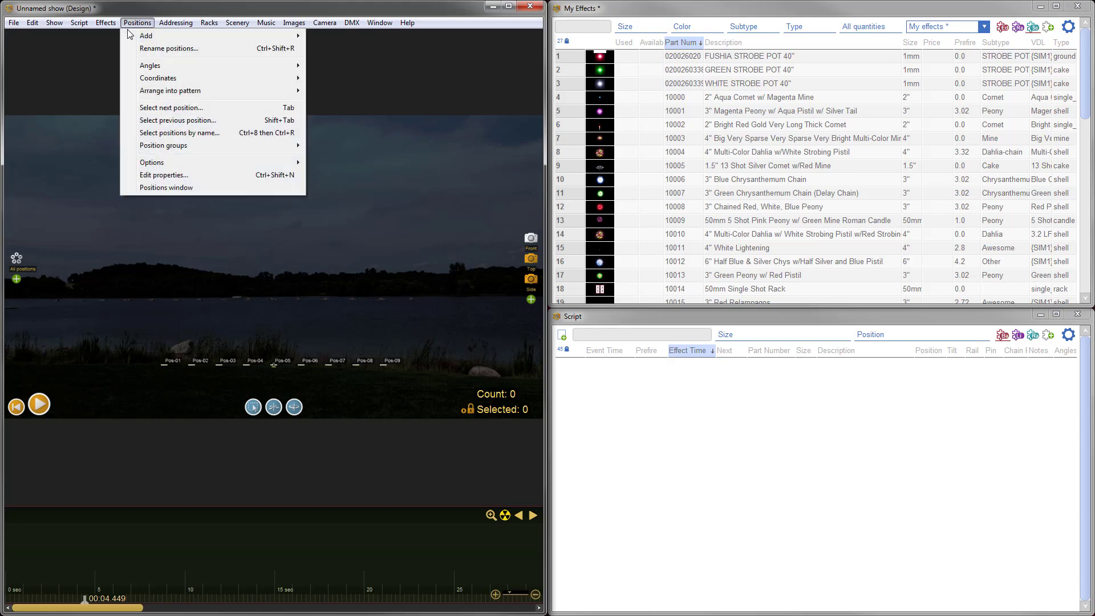
left_click(145, 36)
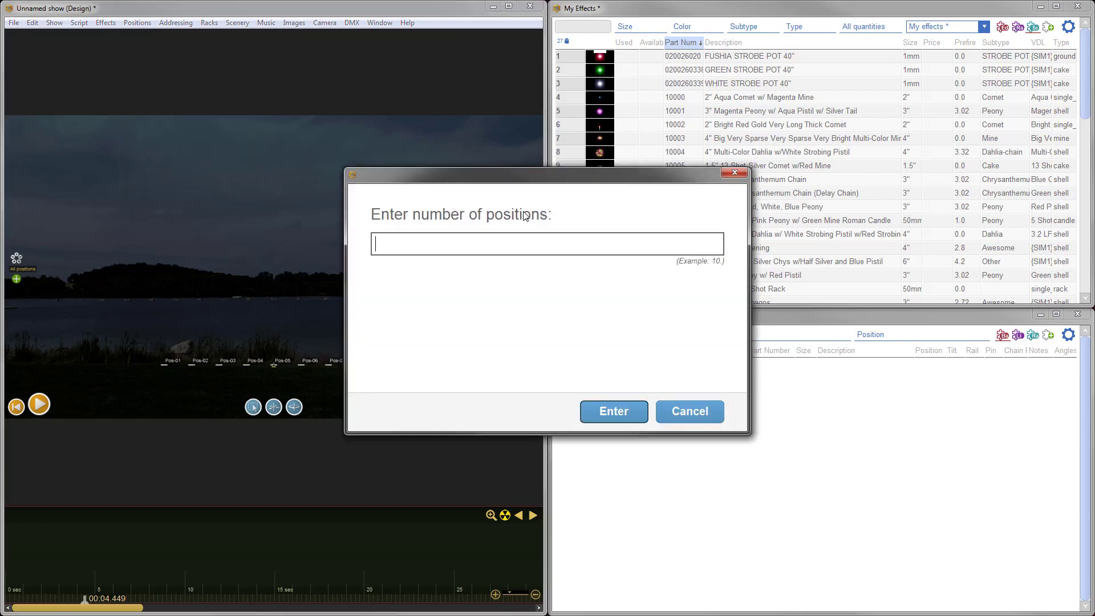
left_click(613, 412)
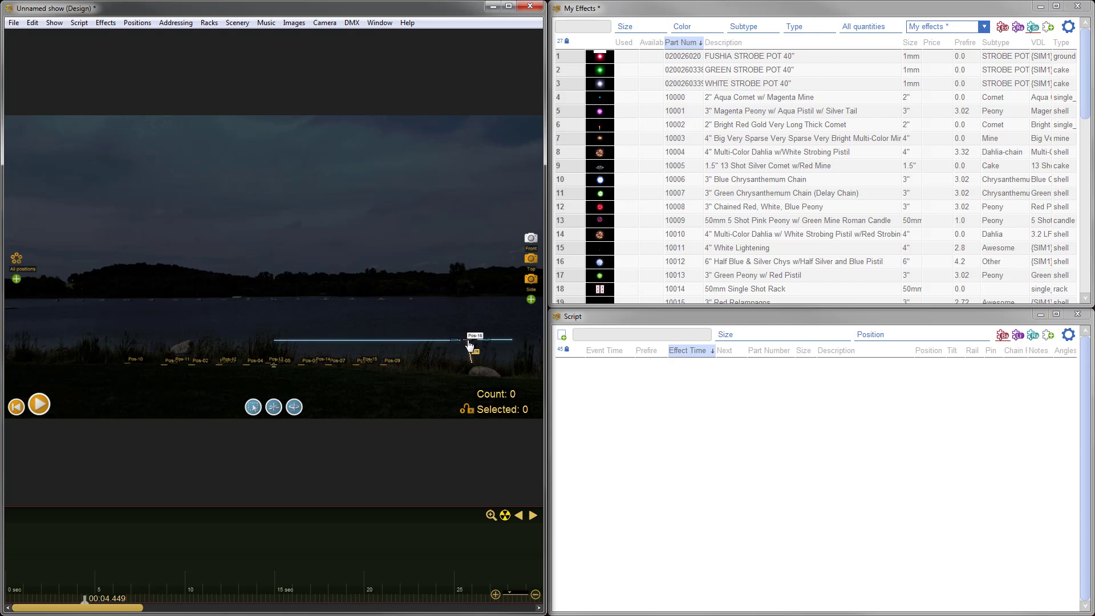
mouse_move(119, 345)
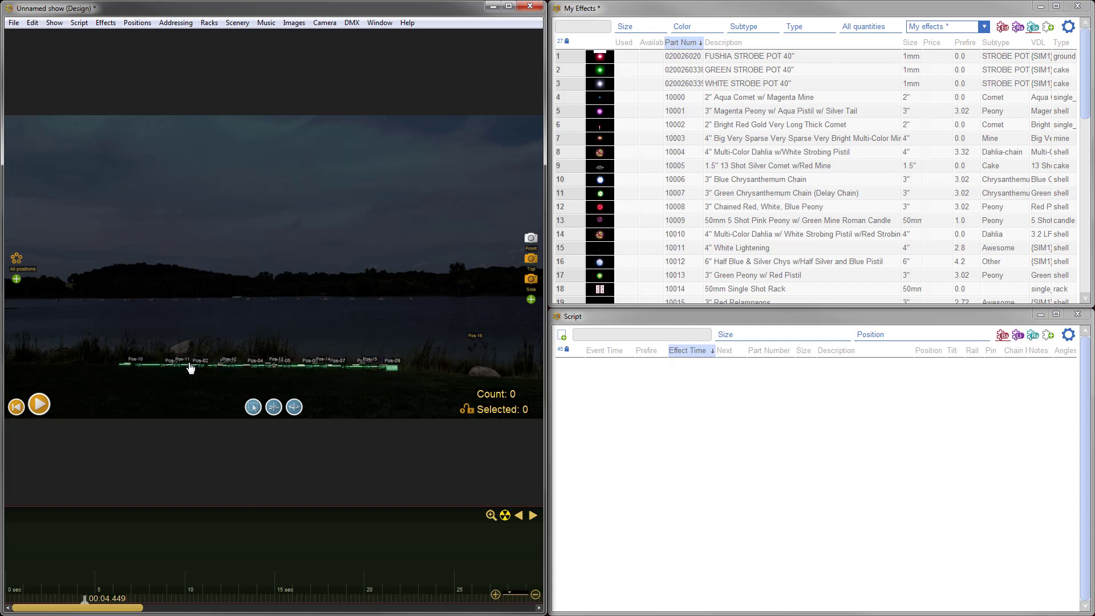
mouse_move(356, 304)
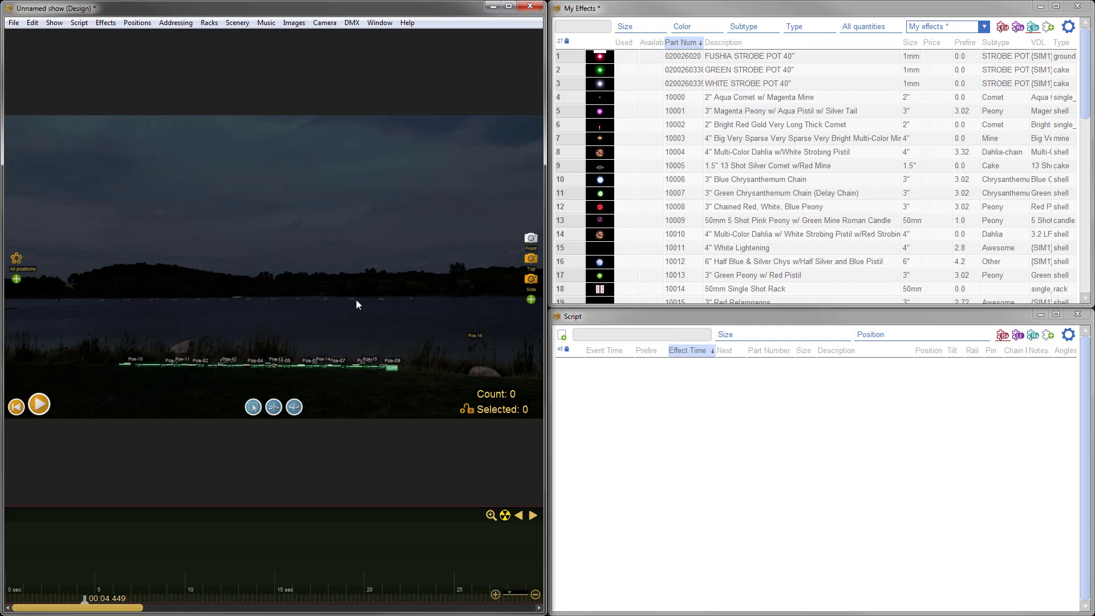
mouse_move(334, 311)
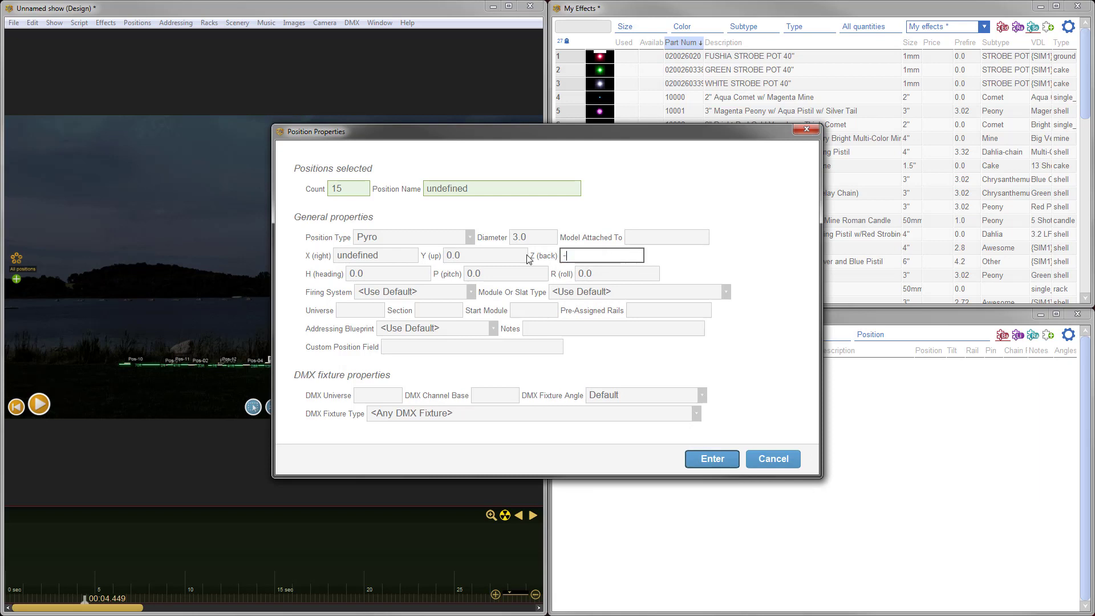
type("50")
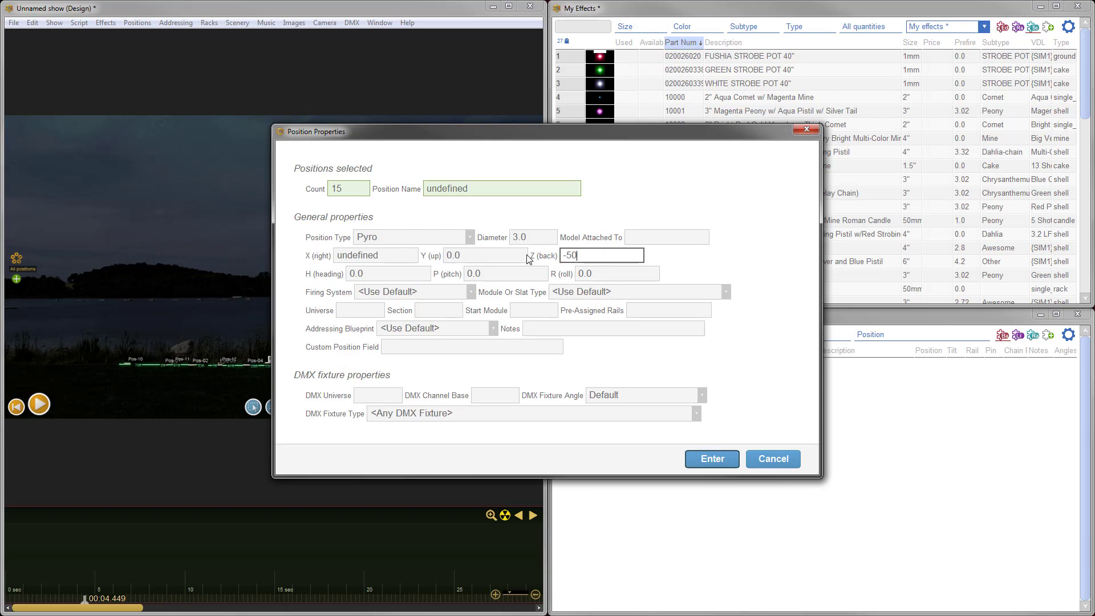
left_click(711, 458)
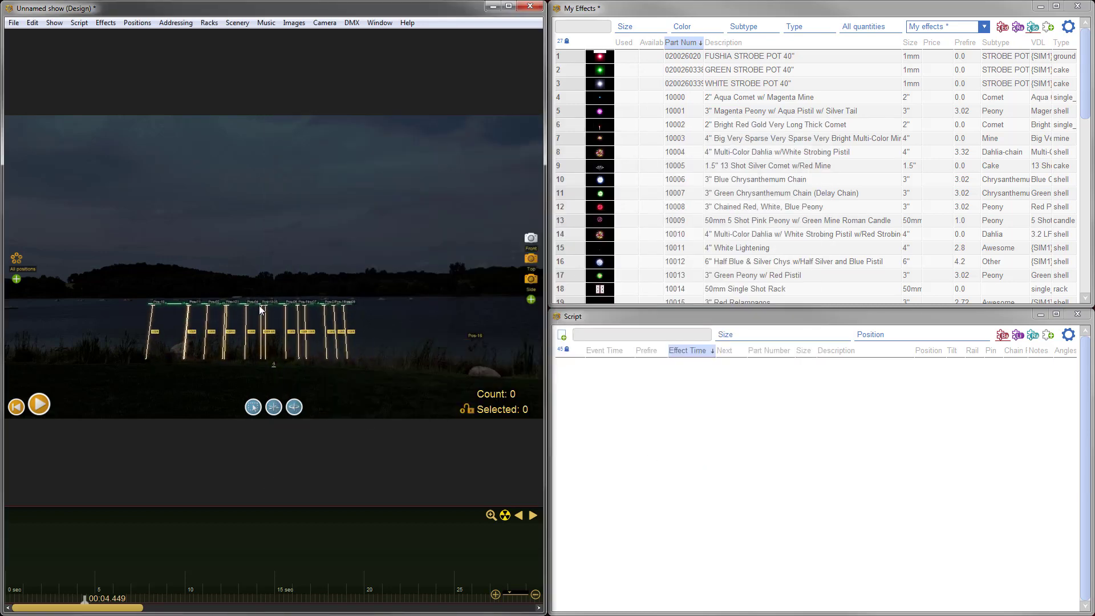
Arrange the selected positions into a 765 ft line
left_click(137, 23)
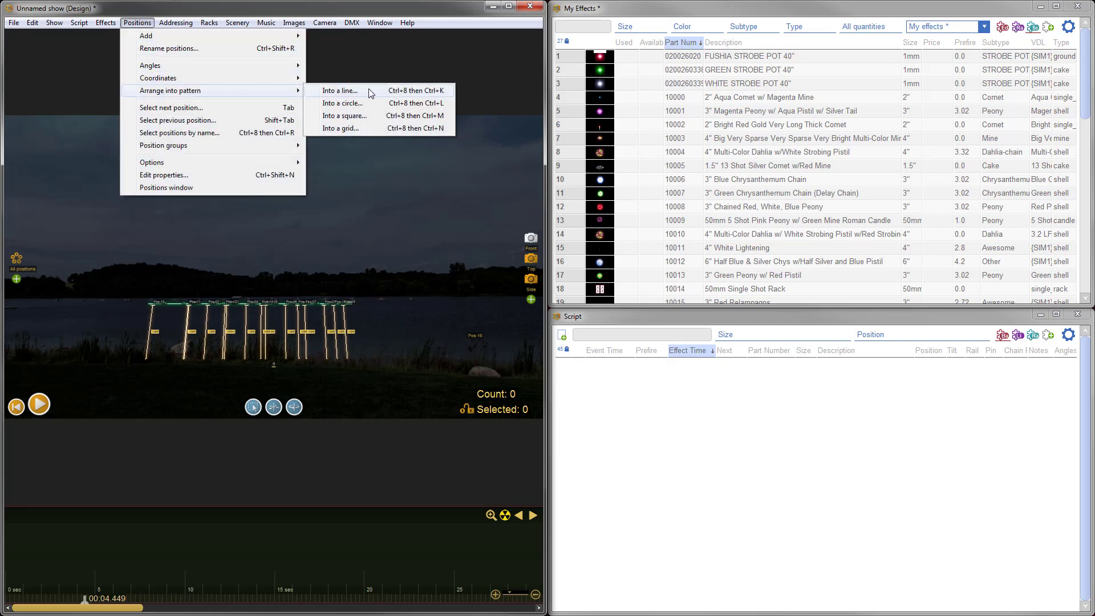
left_click(341, 92)
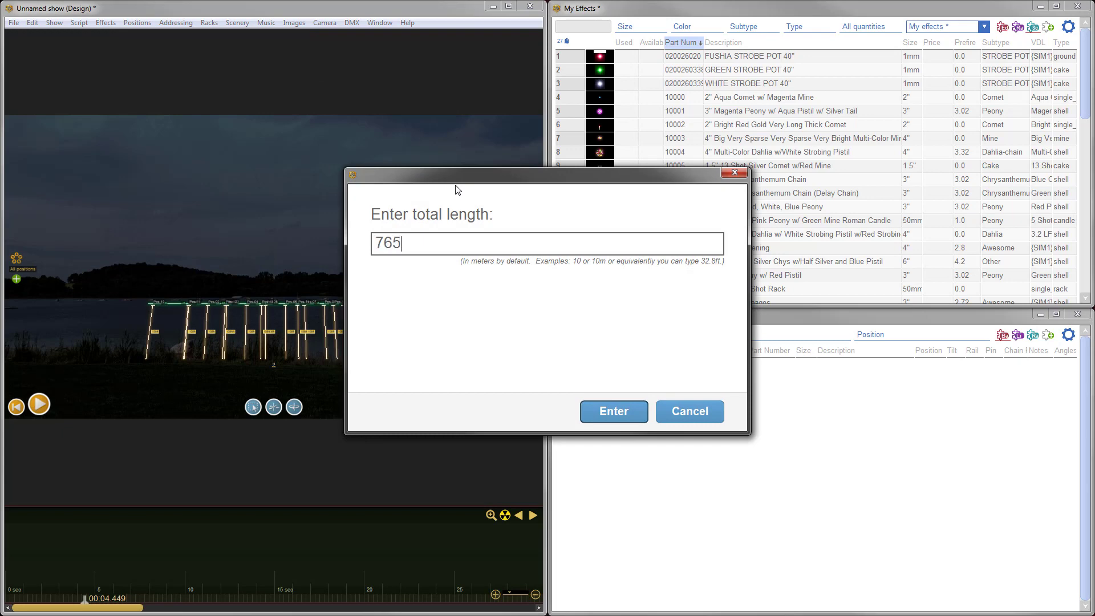
type("ft")
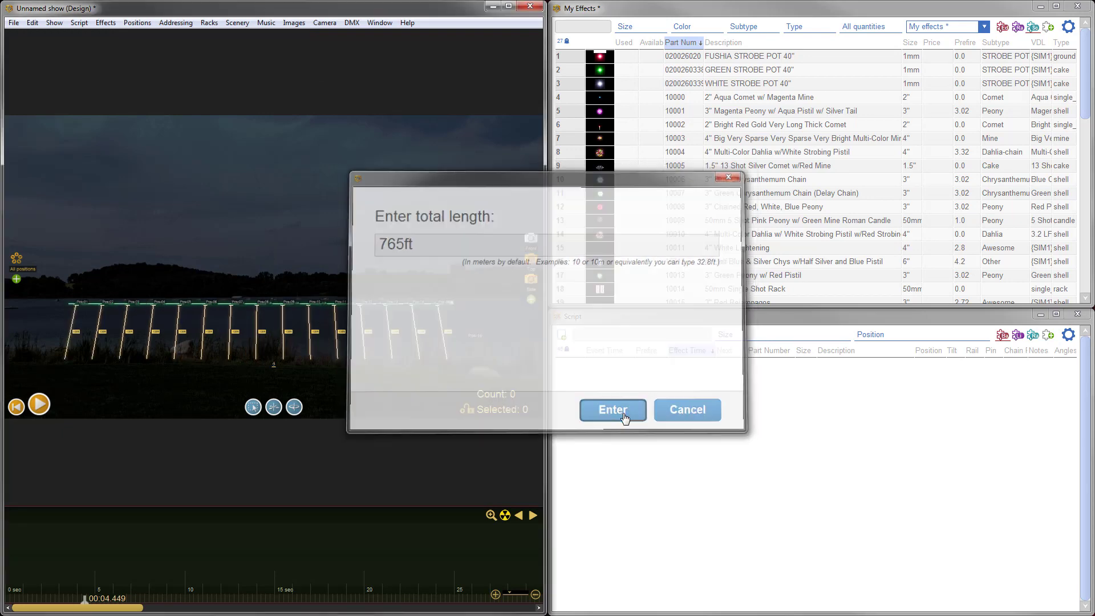
left_click(611, 409)
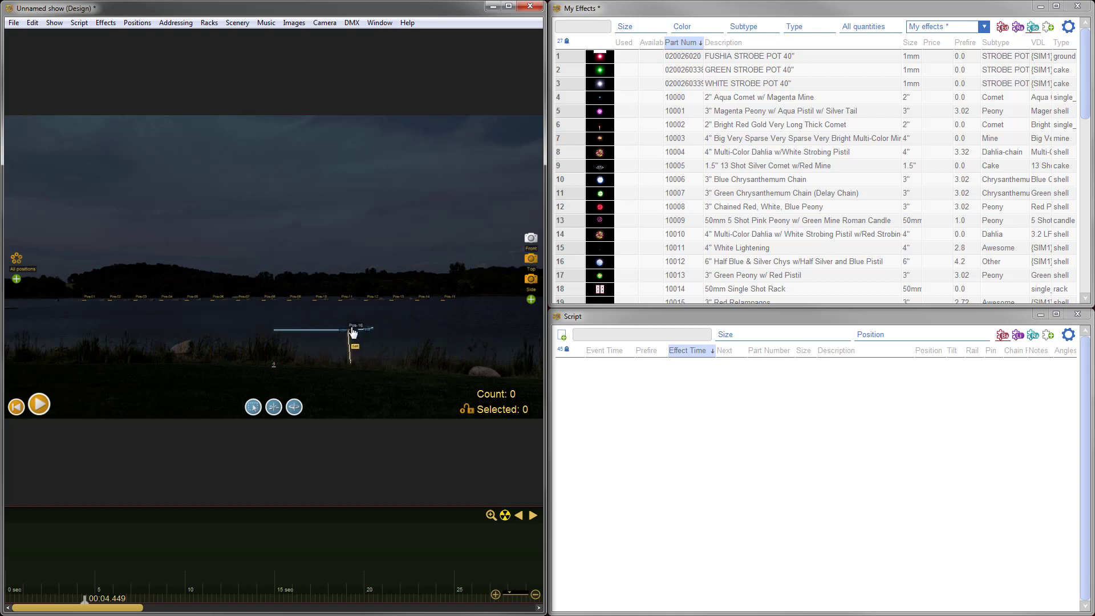
Set Pos-16's Z (back) to -100 in its Position Properties
right_click(354, 332)
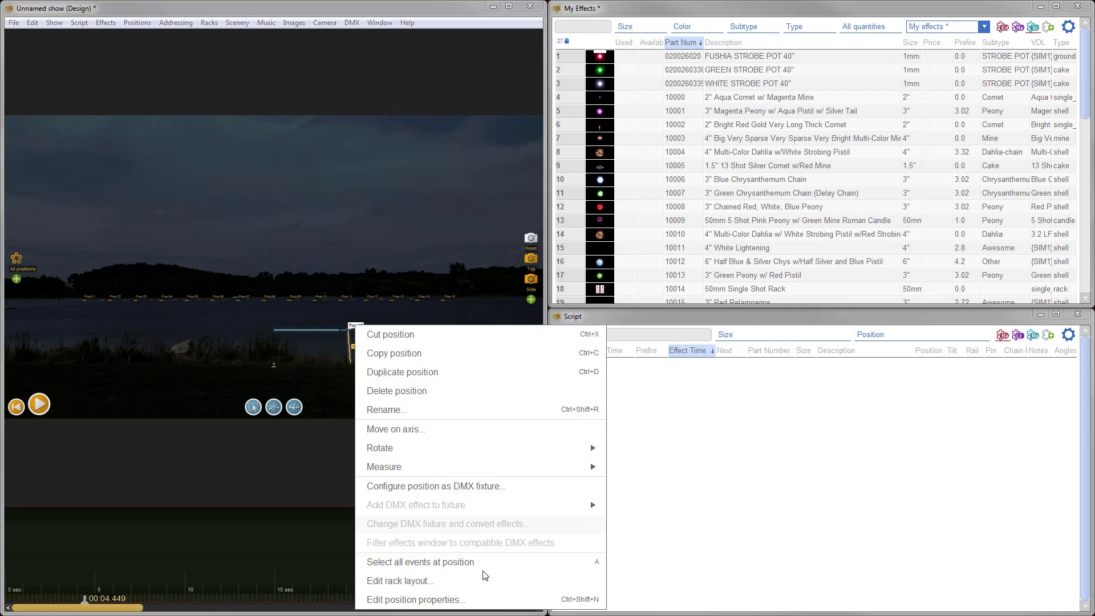
left_click(415, 599)
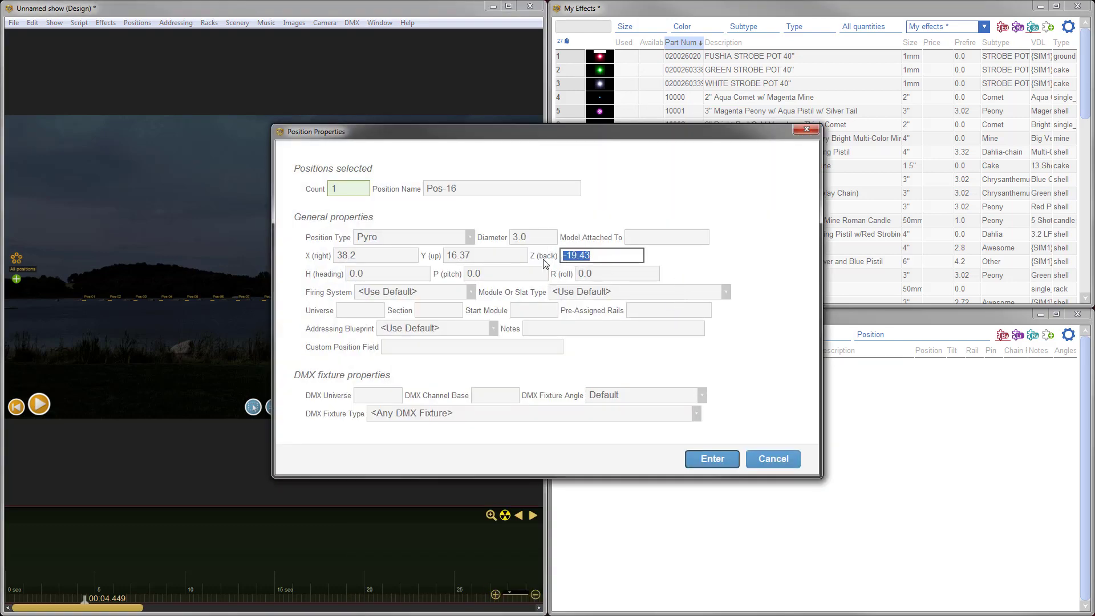
type("-10")
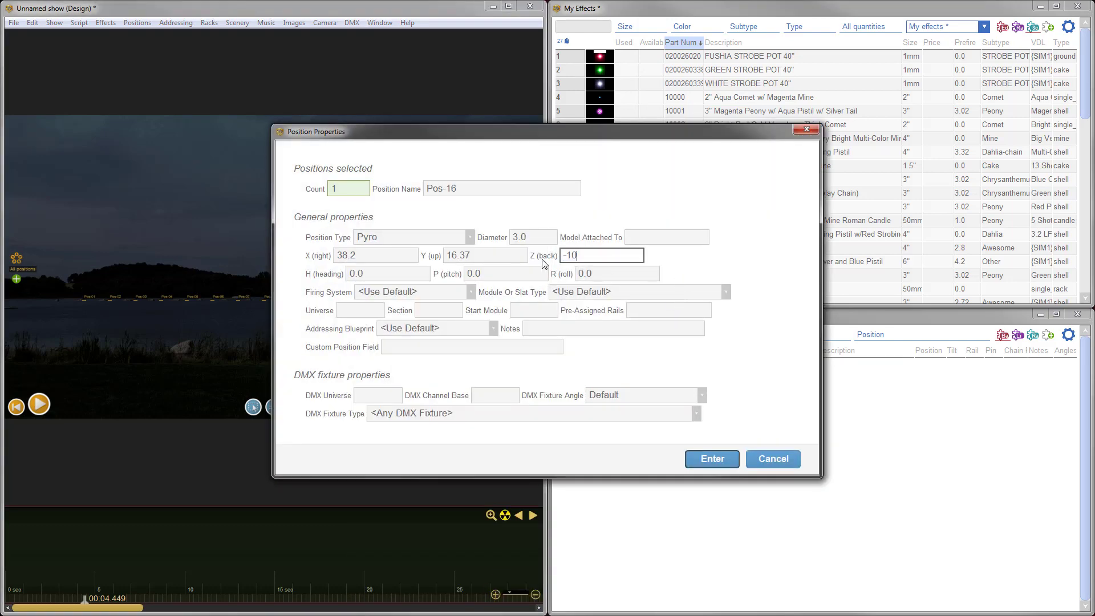
type("0")
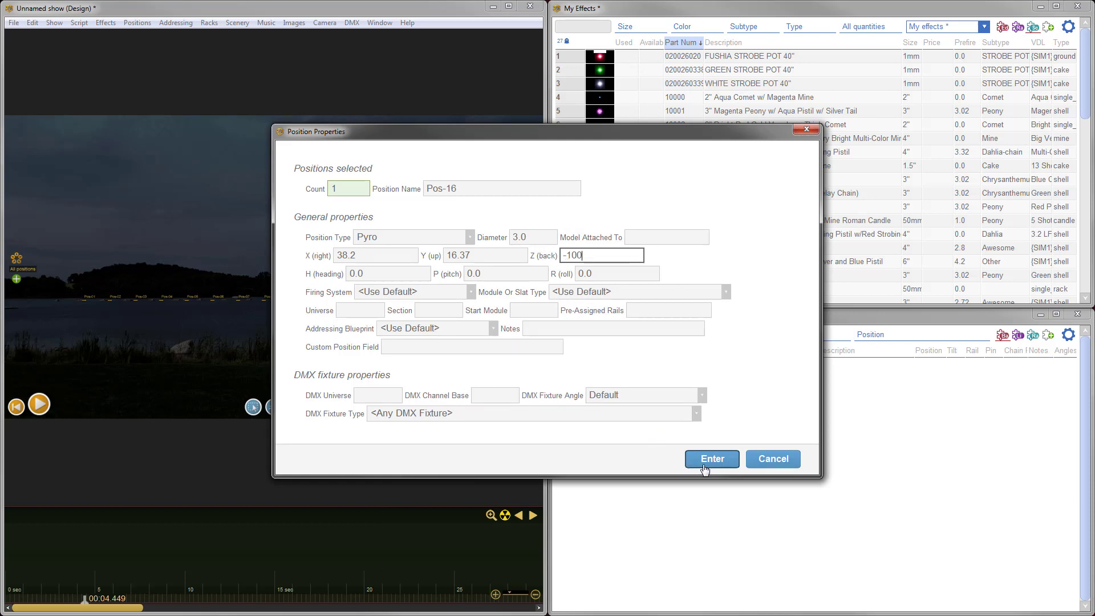
left_click(710, 458)
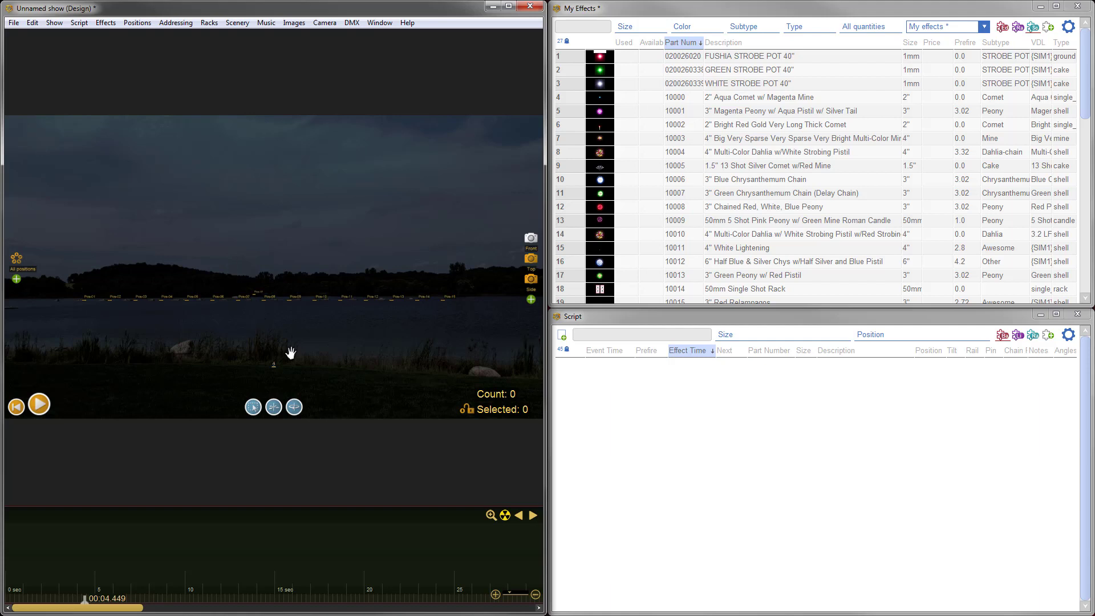
mouse_move(474, 405)
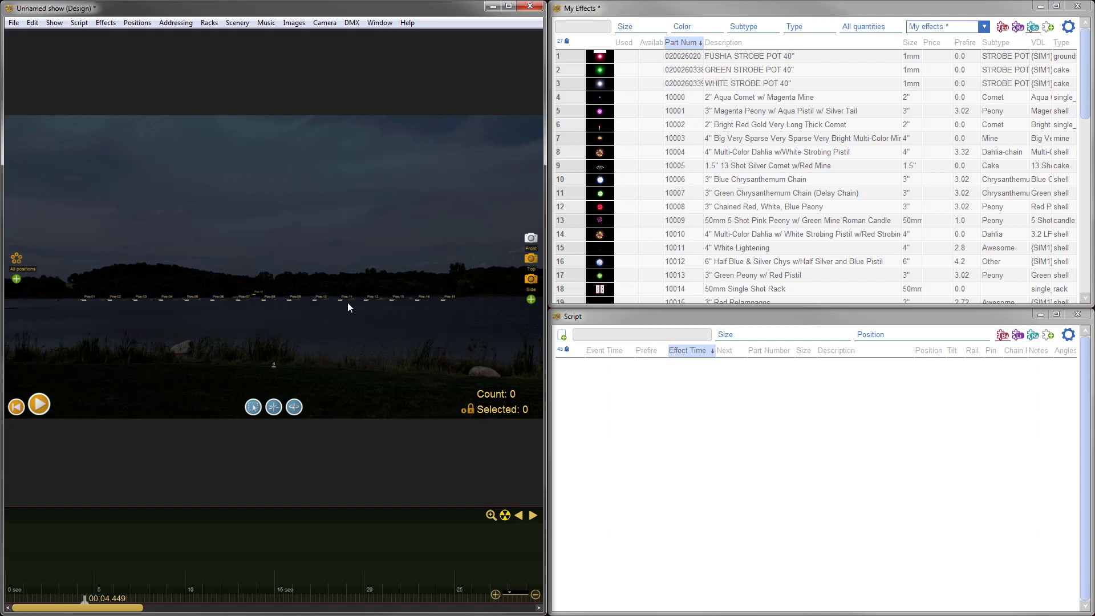
Filter effects by 'yellow', add the 1.5" comets and fan the first volley 120° outward
left_click(583, 26)
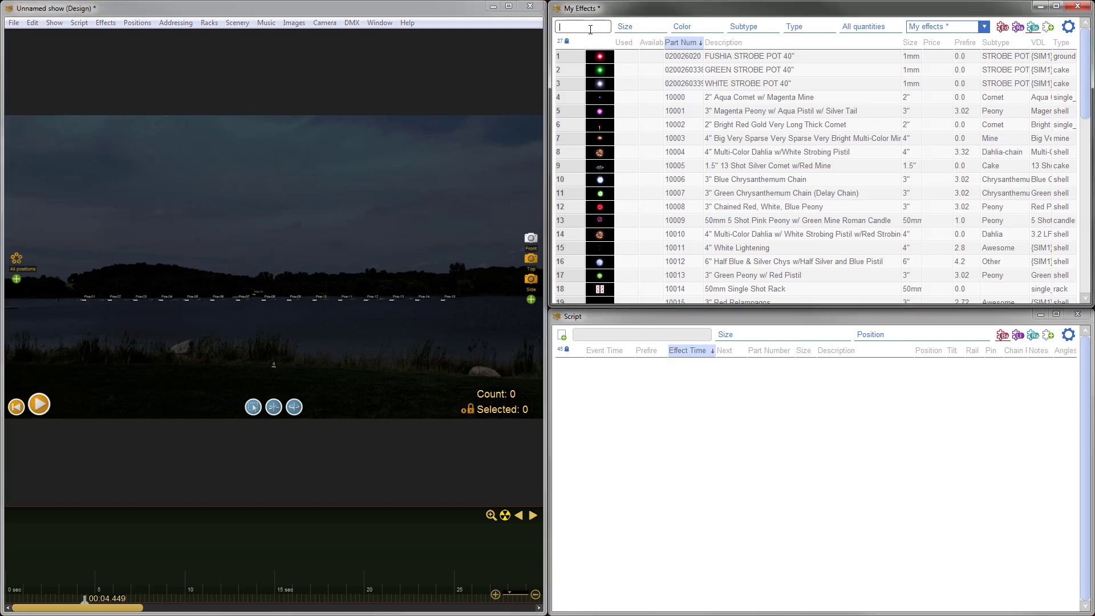
type("yellow")
type("120")
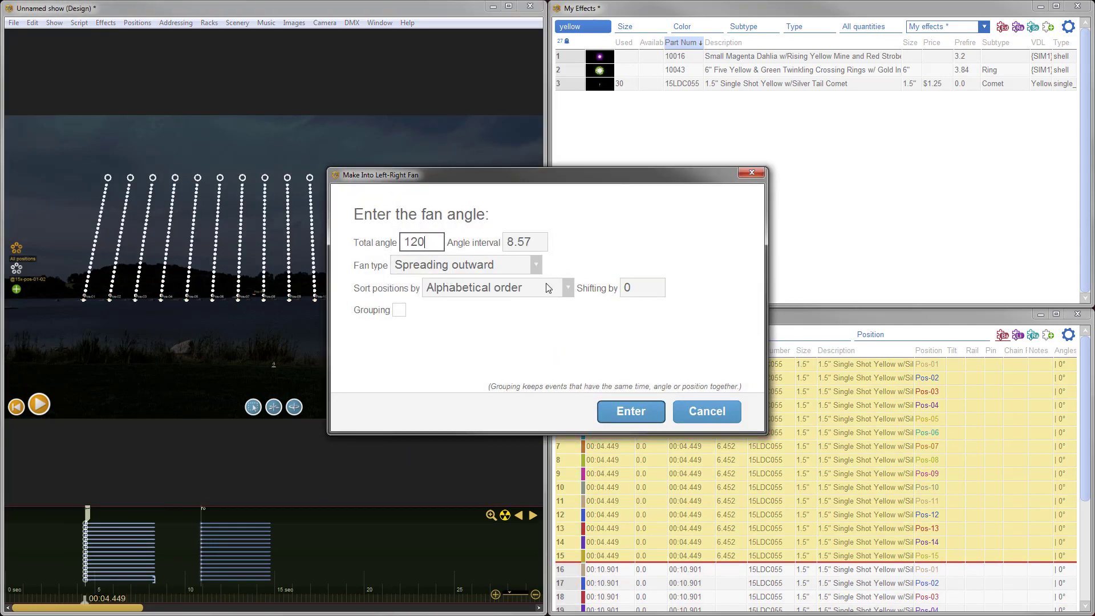
left_click(630, 411)
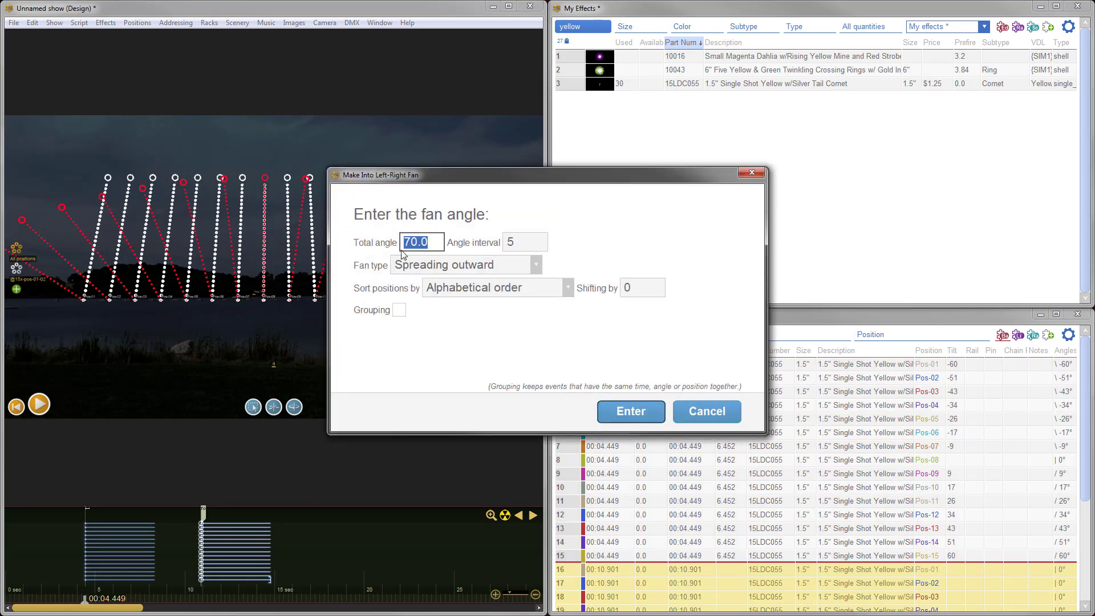
Fan the second comet volley 120° pointing inward
left_click(536, 264)
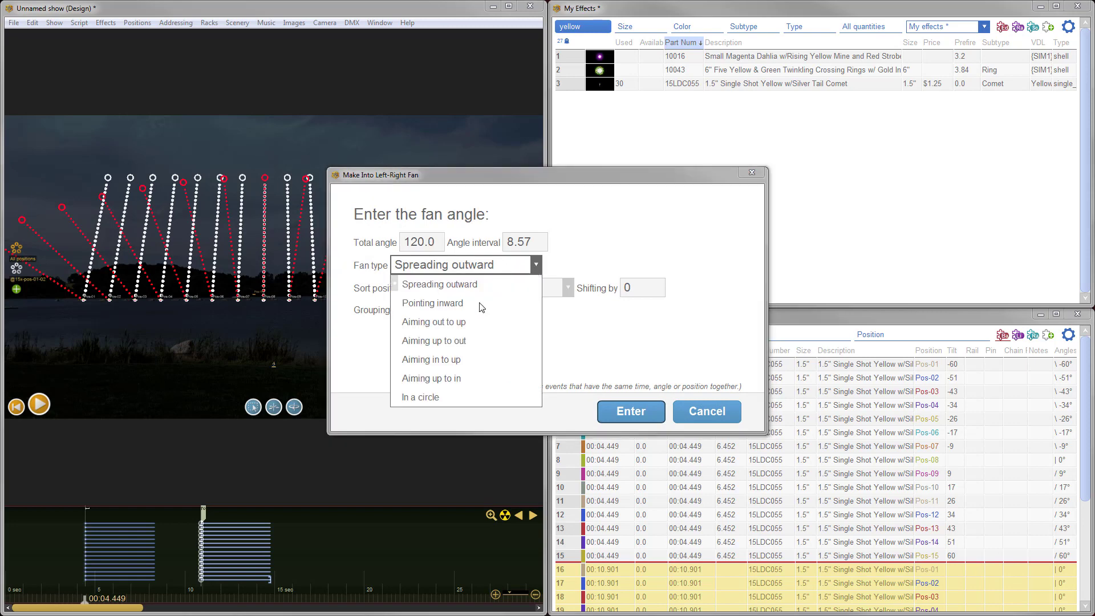
left_click(432, 303)
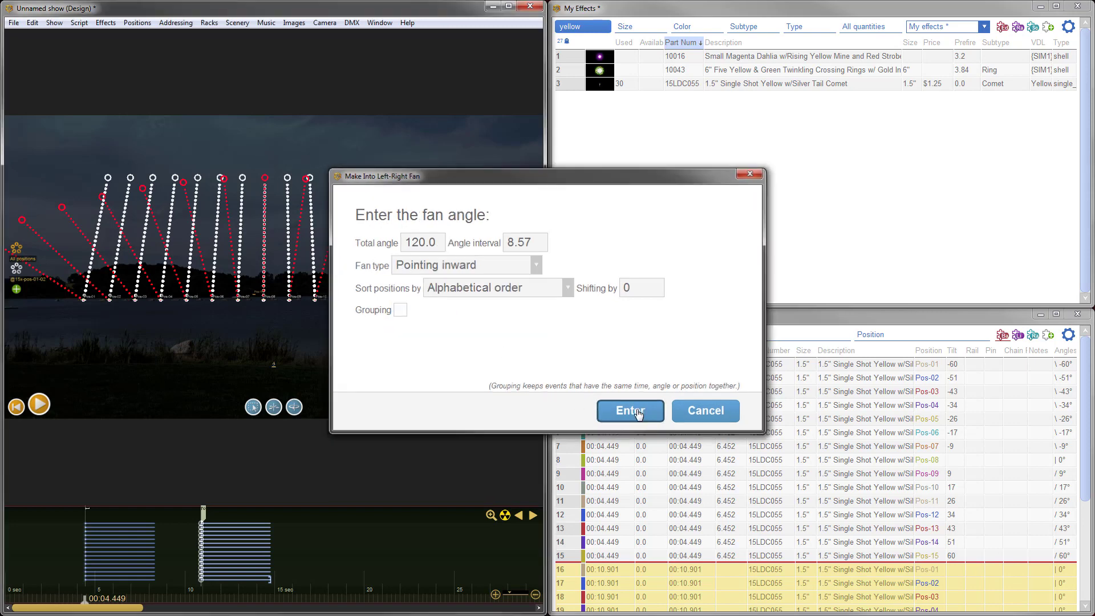
left_click(630, 409)
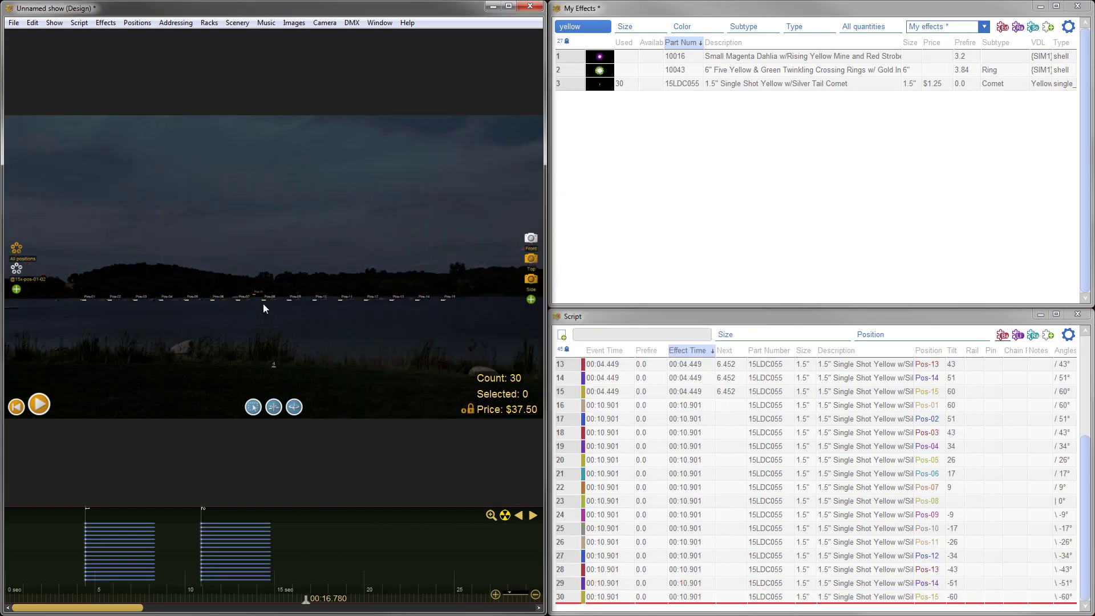
Filter by 4", add the Turquoise Peony at Pos-16 and duplicate it into a 3-shell flight 20° apart
left_click(582, 26)
type("4\"")
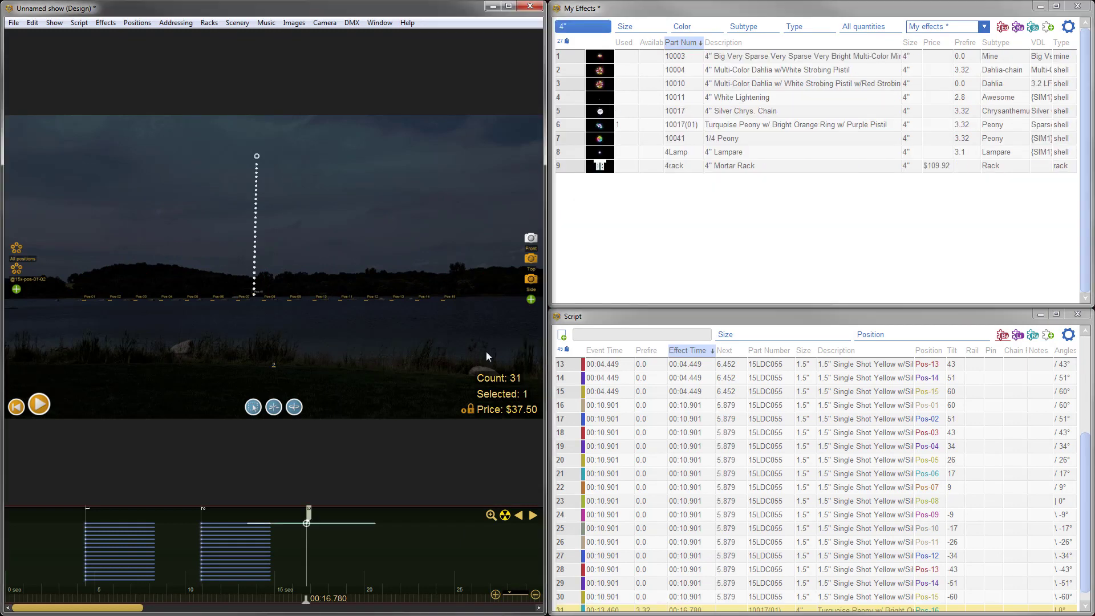
mouse_move(328, 554)
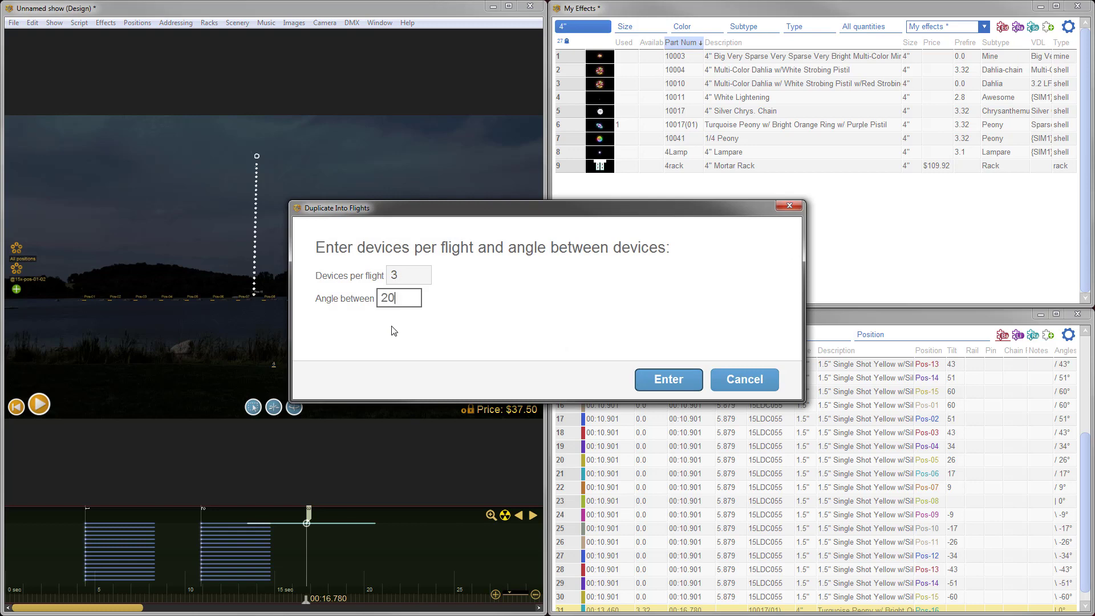
mouse_move(649, 357)
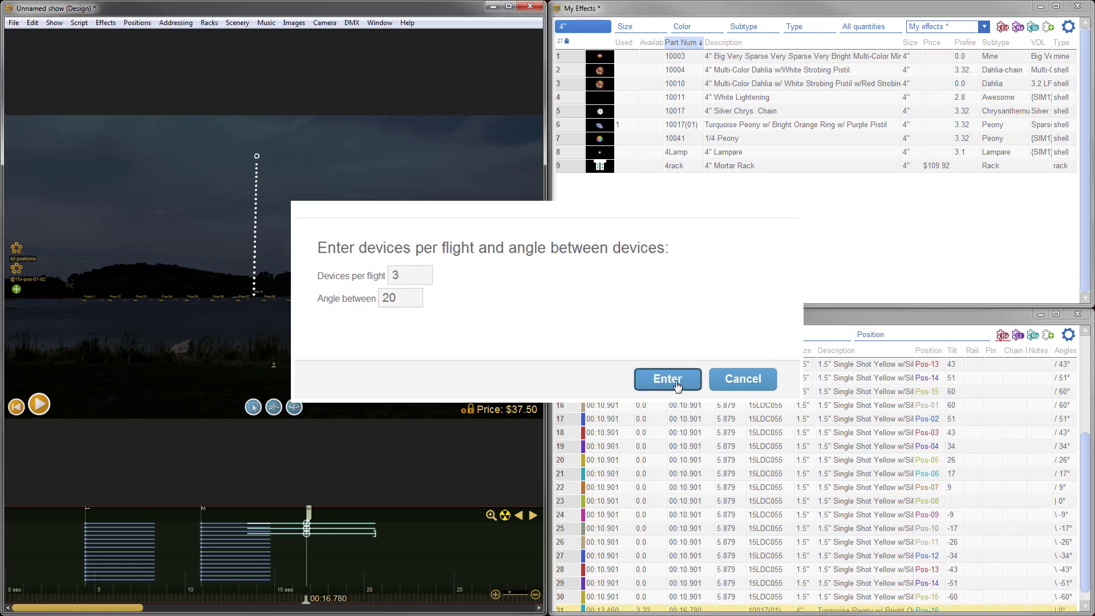
left_click(666, 379)
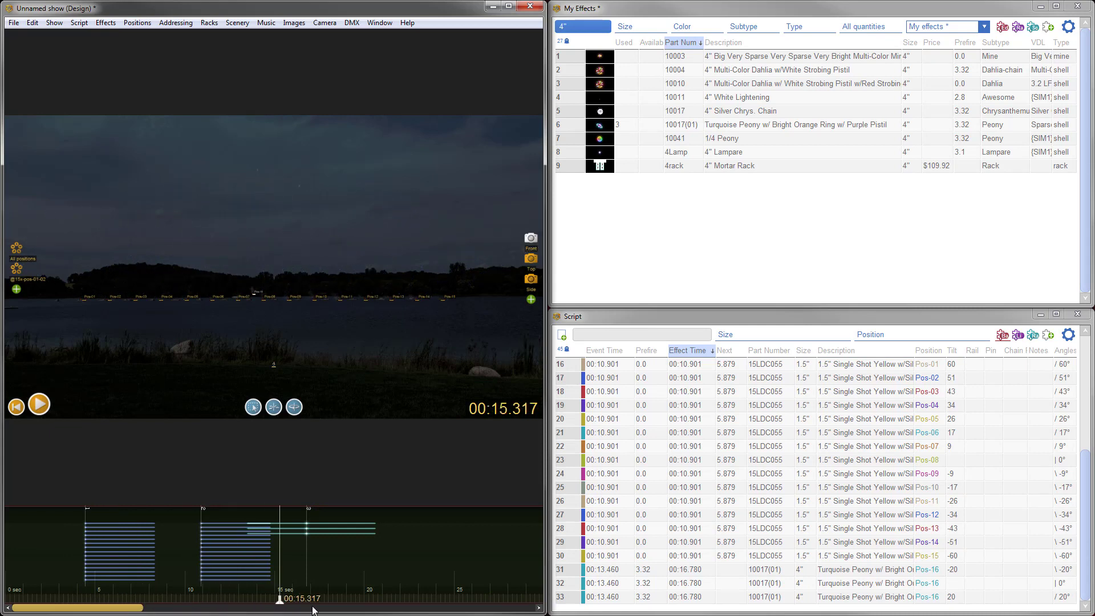
left_click(39, 404)
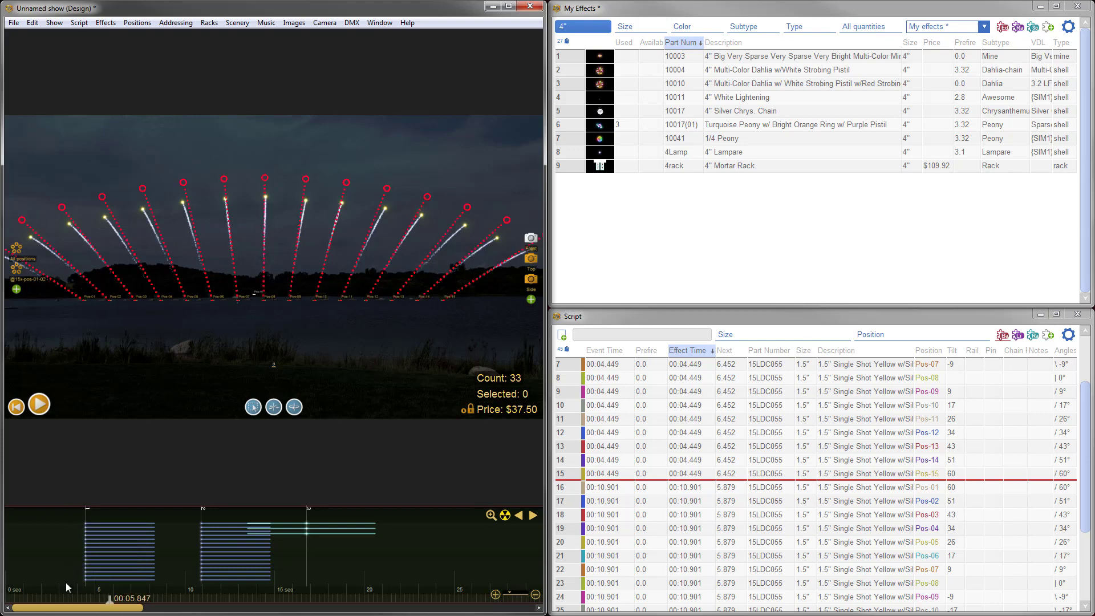
mouse_move(273, 546)
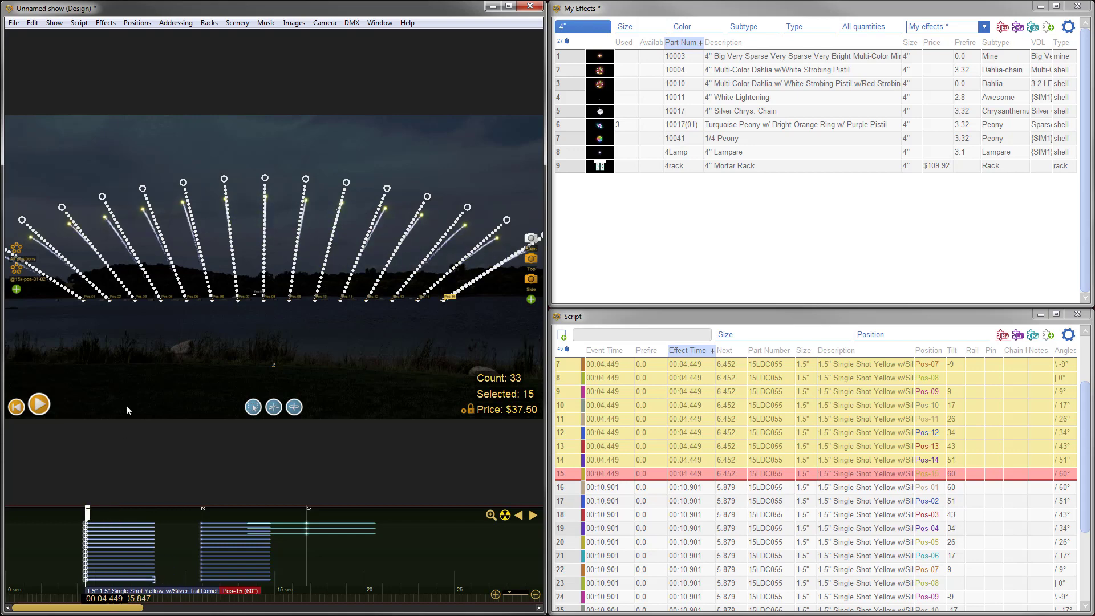
Make the first fifteen-comet volley into a timed sequence via Script > Sequences
left_click(78, 23)
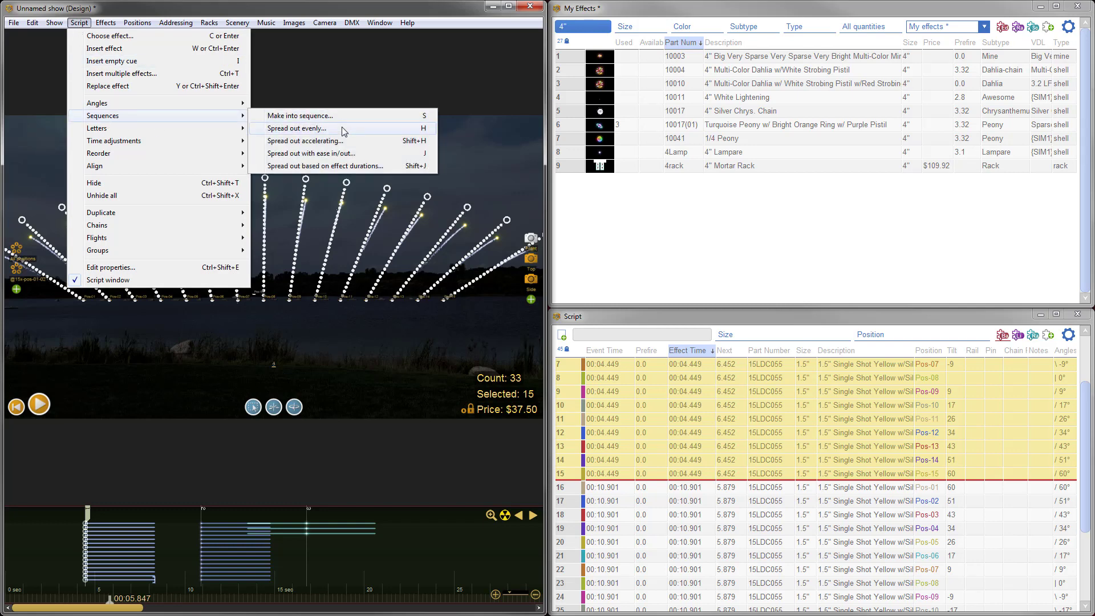
mouse_move(338, 115)
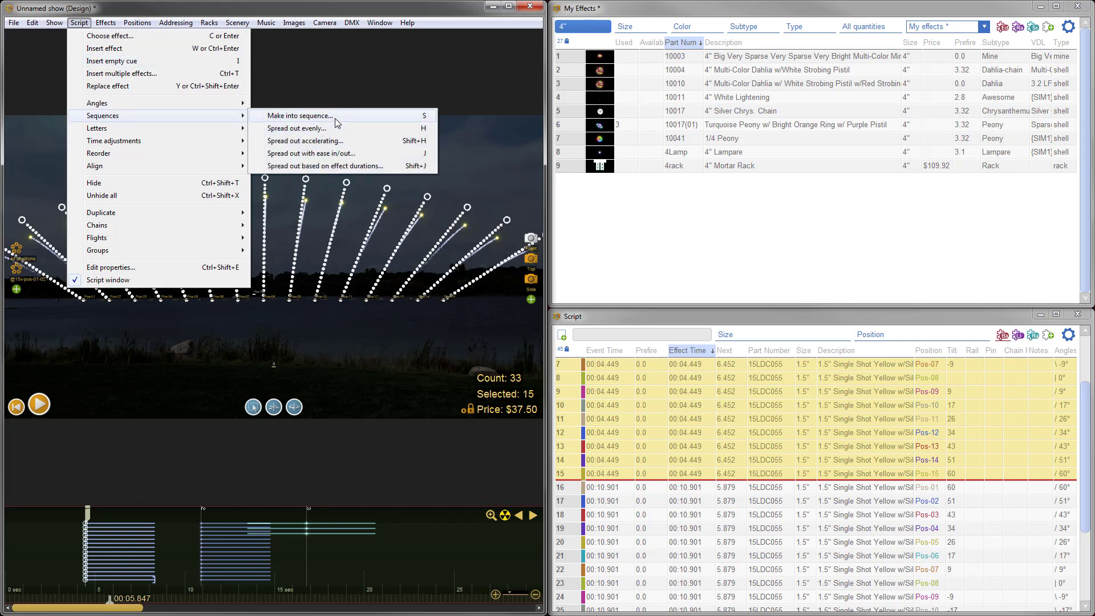
left_click(297, 128)
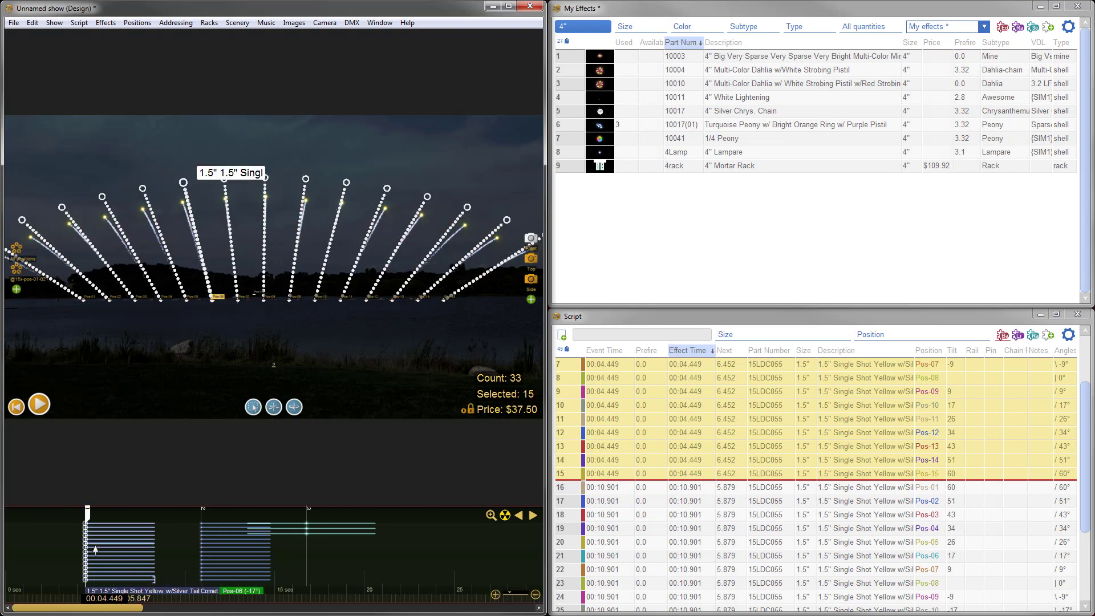
left_click(768, 472)
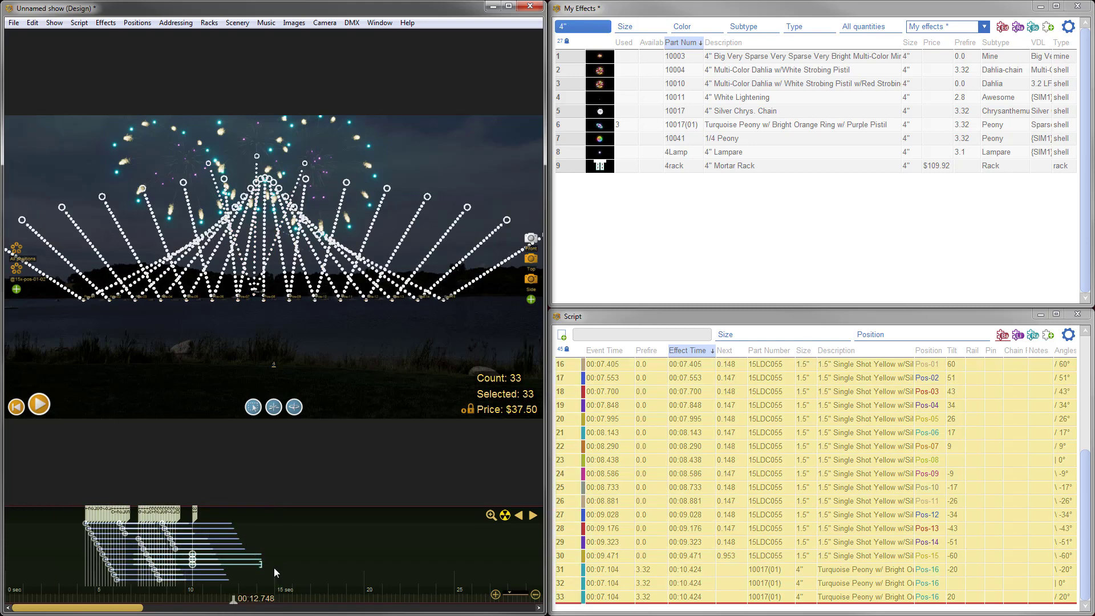
mouse_move(298, 167)
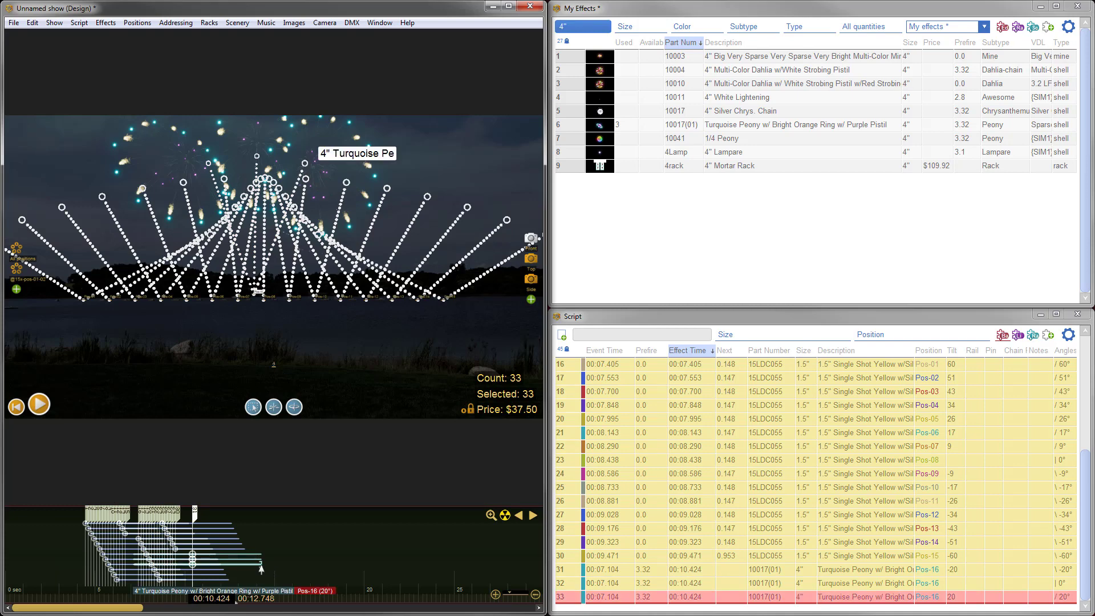
Select the Turquoise Peony shells in the timeline to retime them with the compressed run
left_click(15, 406)
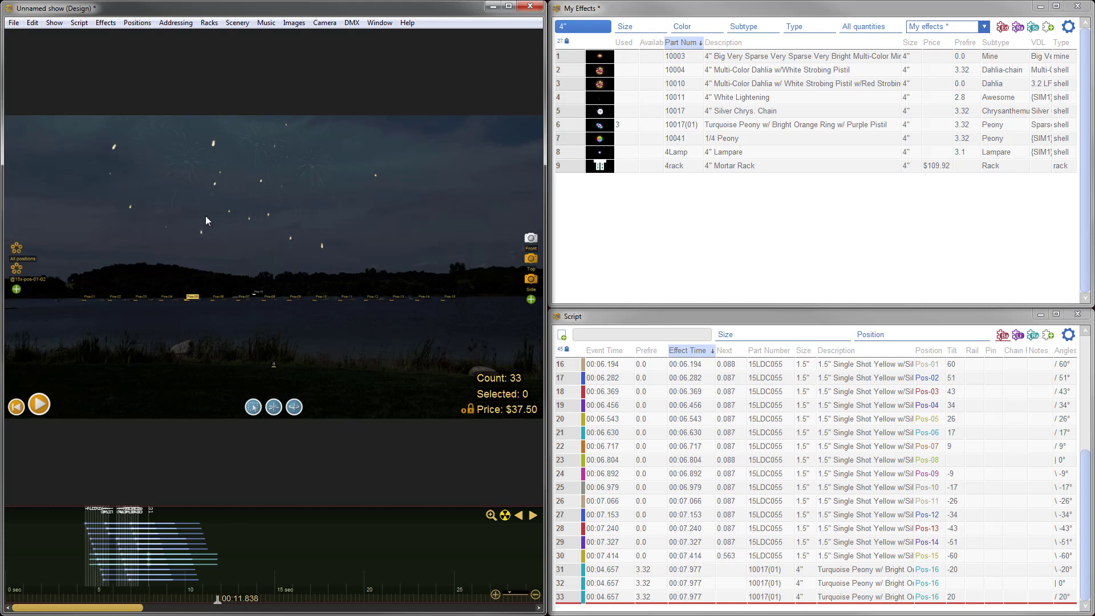
mouse_move(194, 333)
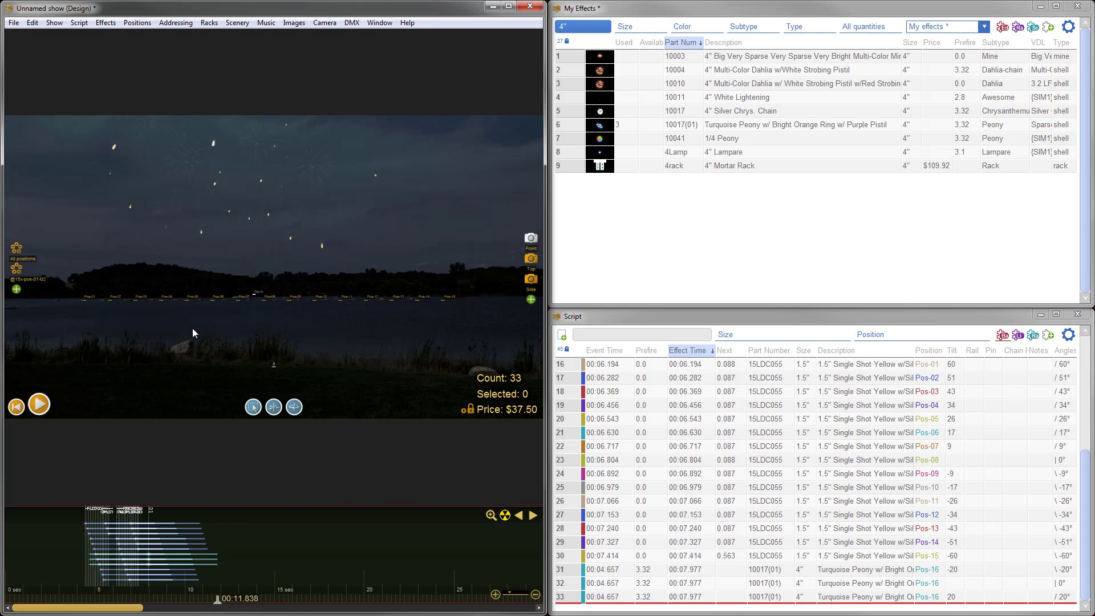
mouse_move(312, 326)
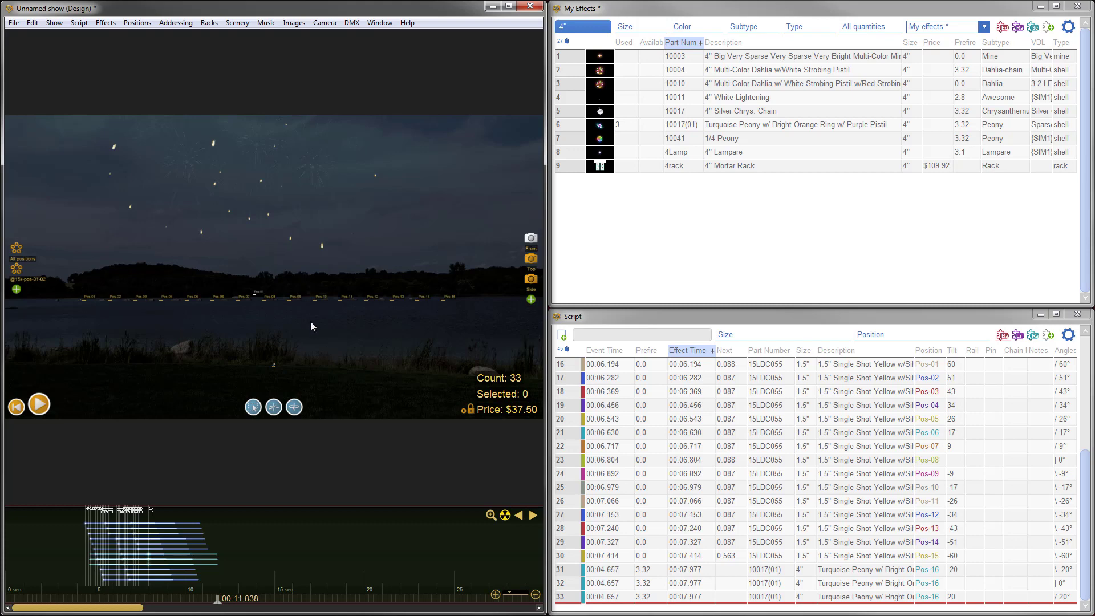
Bring up the Window menu listing the layouts and open shows
left_click(379, 23)
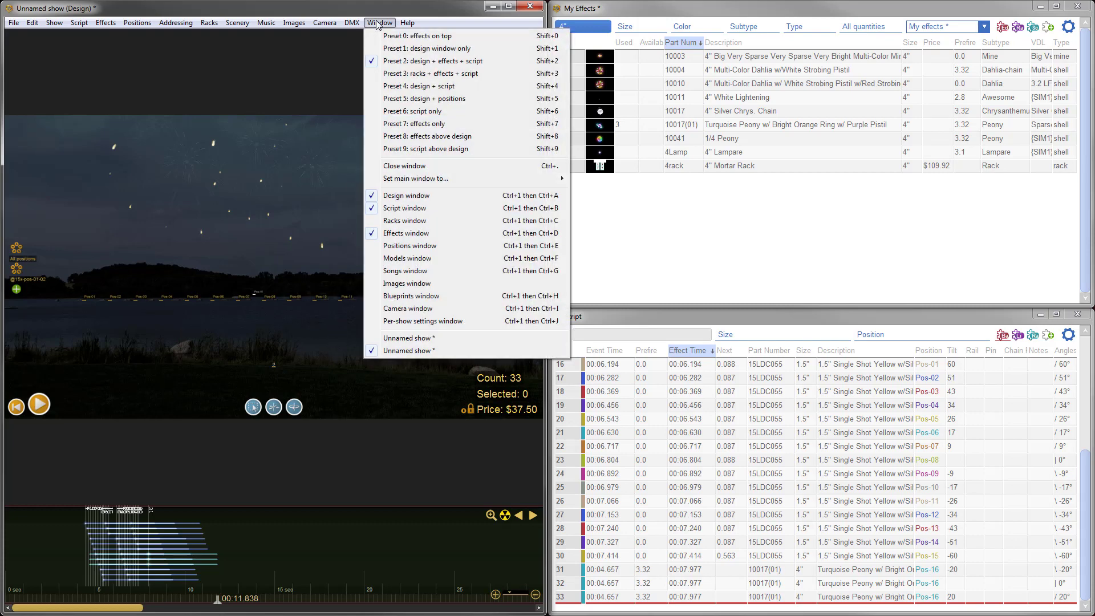
mouse_move(405, 339)
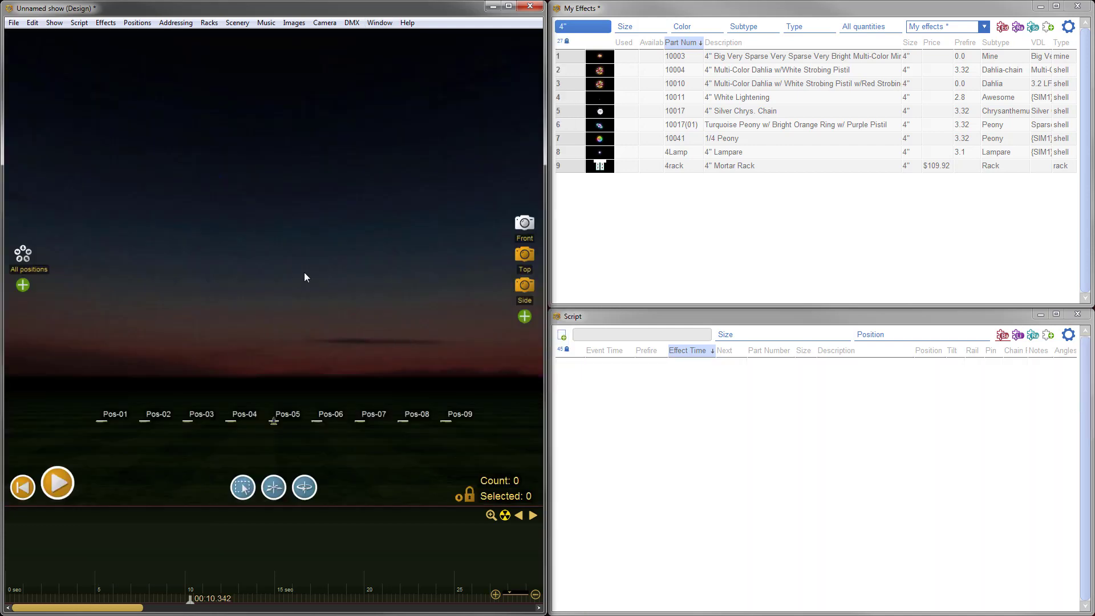
mouse_move(237, 23)
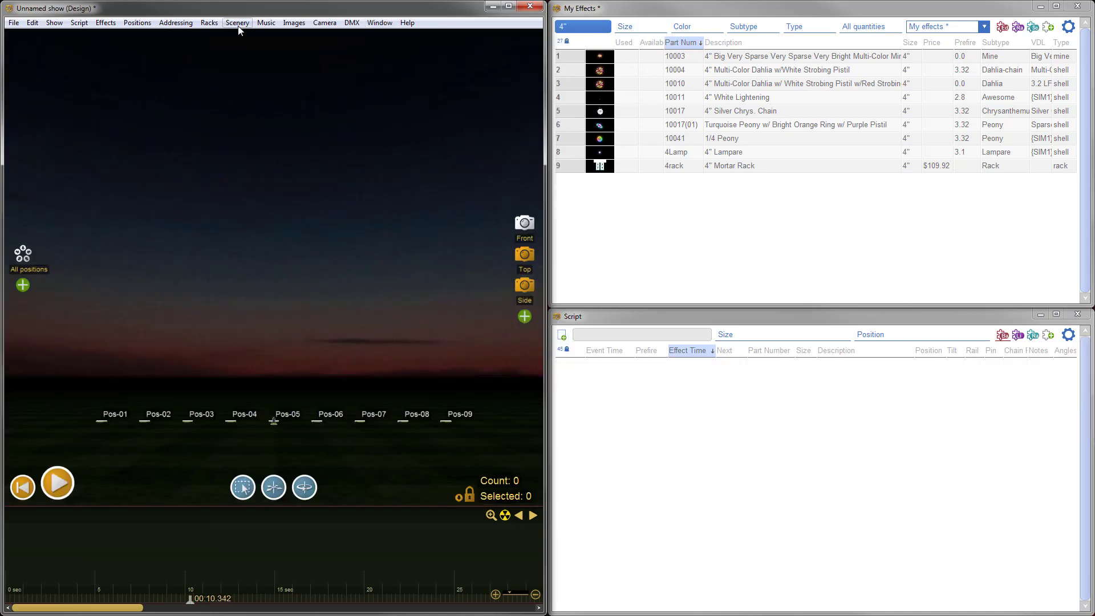
Load the castle picture from the backdrop images folder as the scene backdrop
left_click(238, 23)
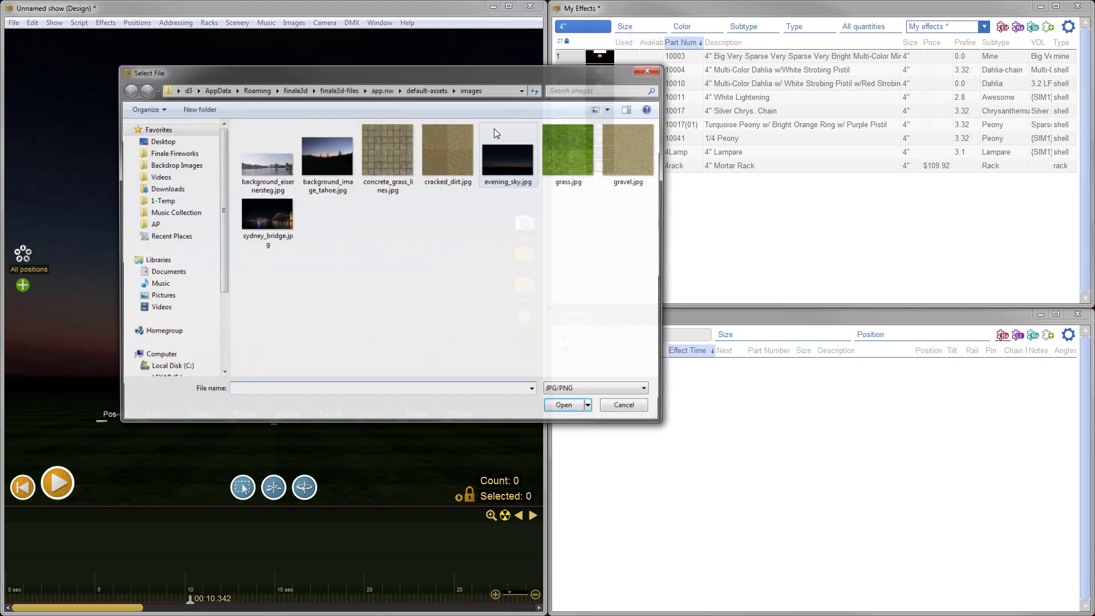
left_click(177, 164)
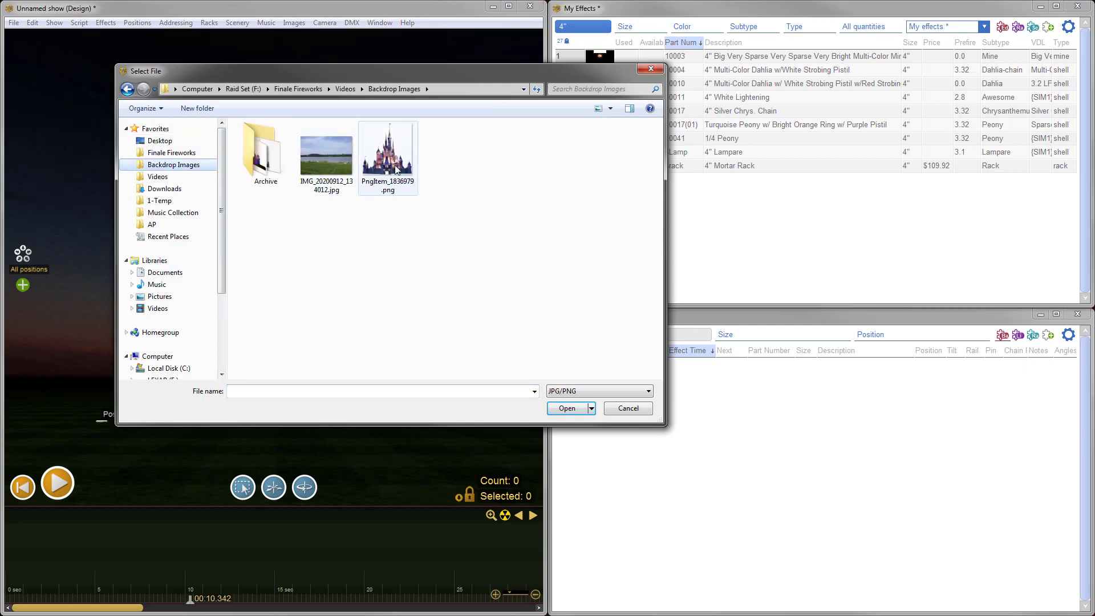
left_click(388, 152)
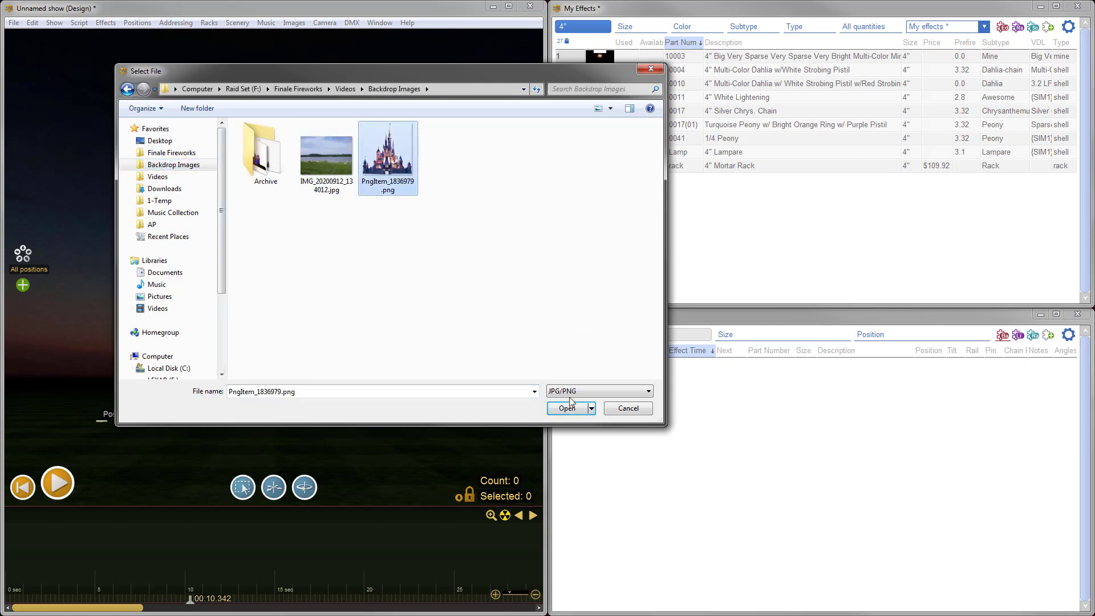
left_click(567, 408)
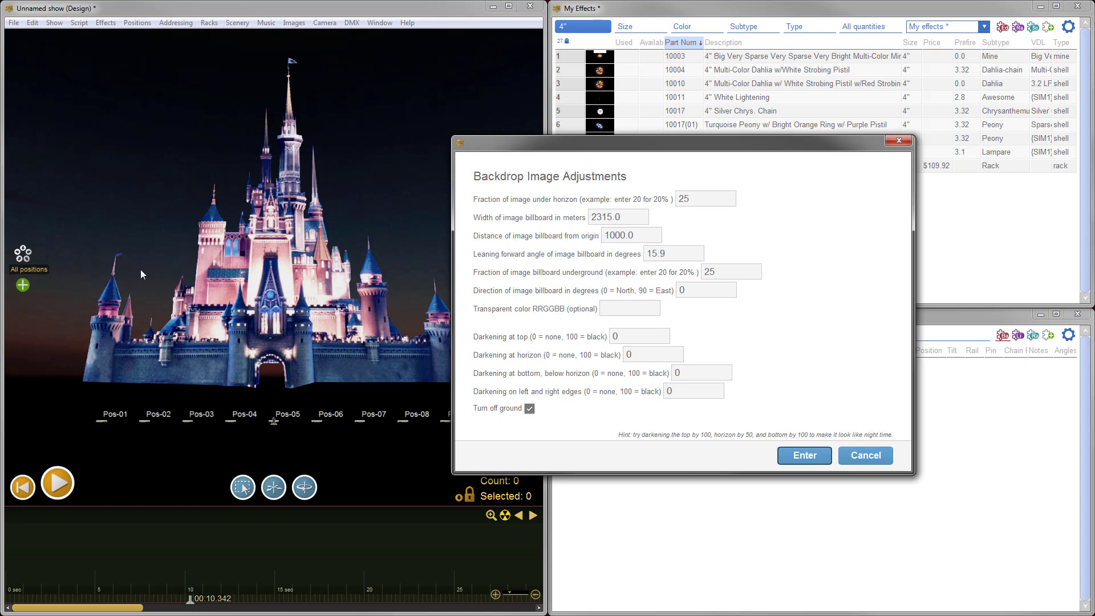
mouse_move(225, 211)
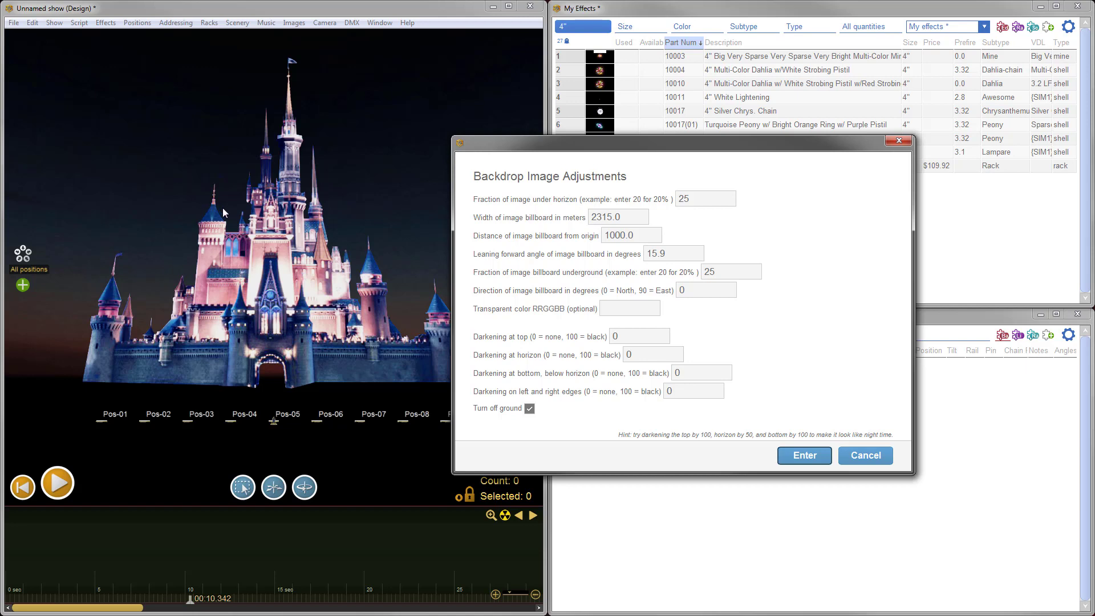
mouse_move(139, 223)
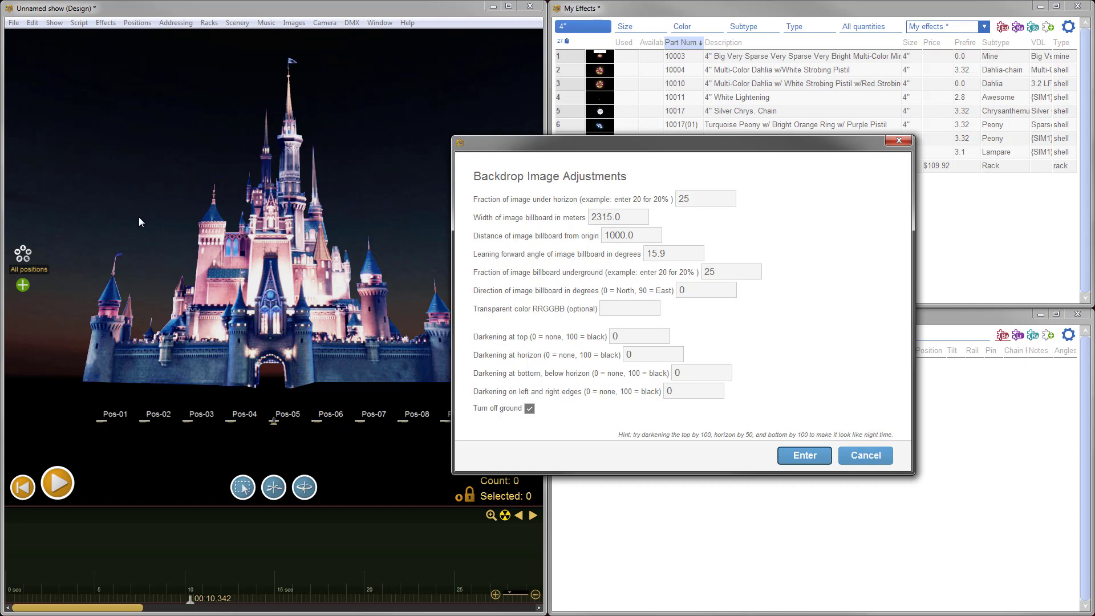
mouse_move(254, 243)
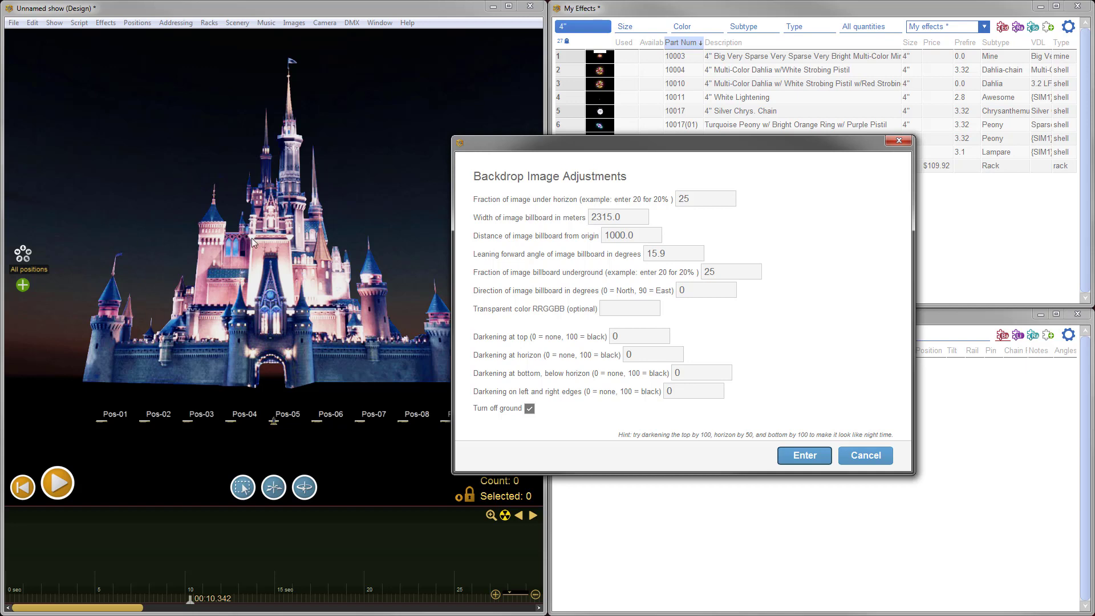
mouse_move(187, 265)
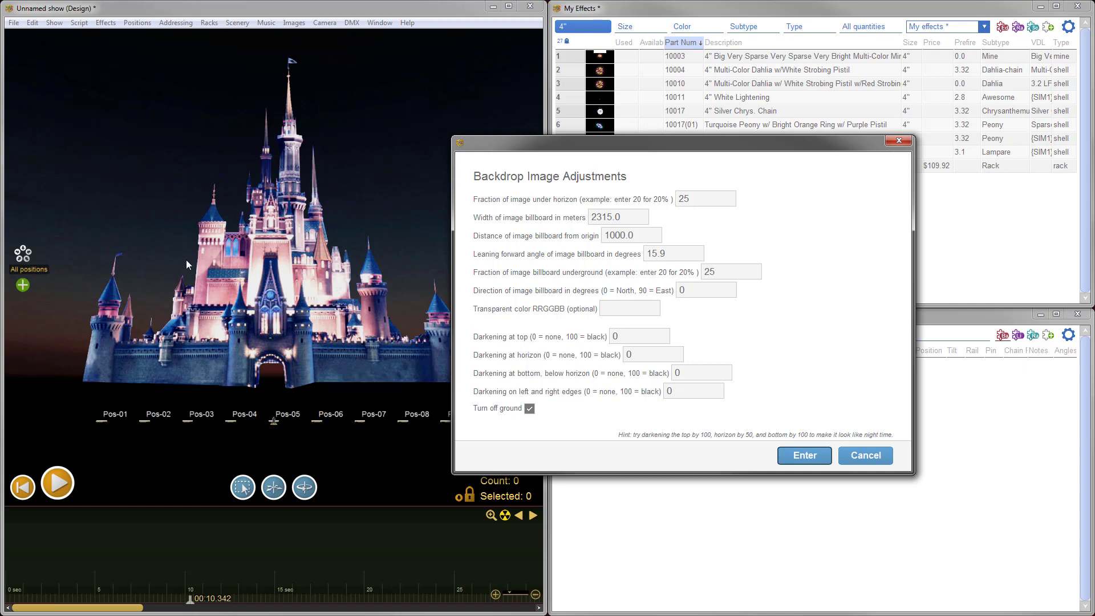
mouse_move(624, 309)
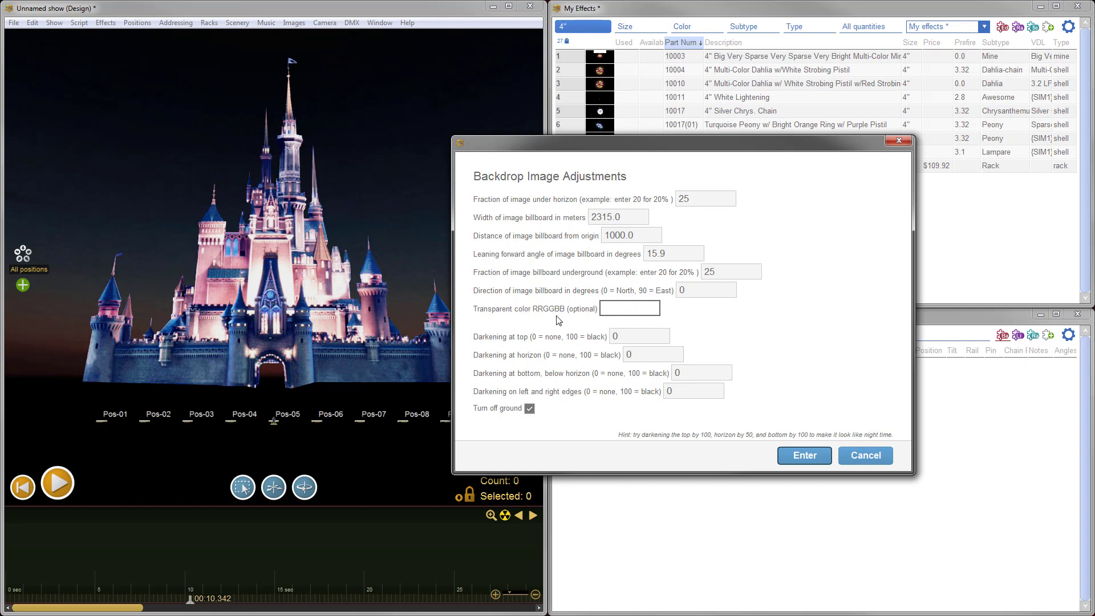
mouse_move(362, 223)
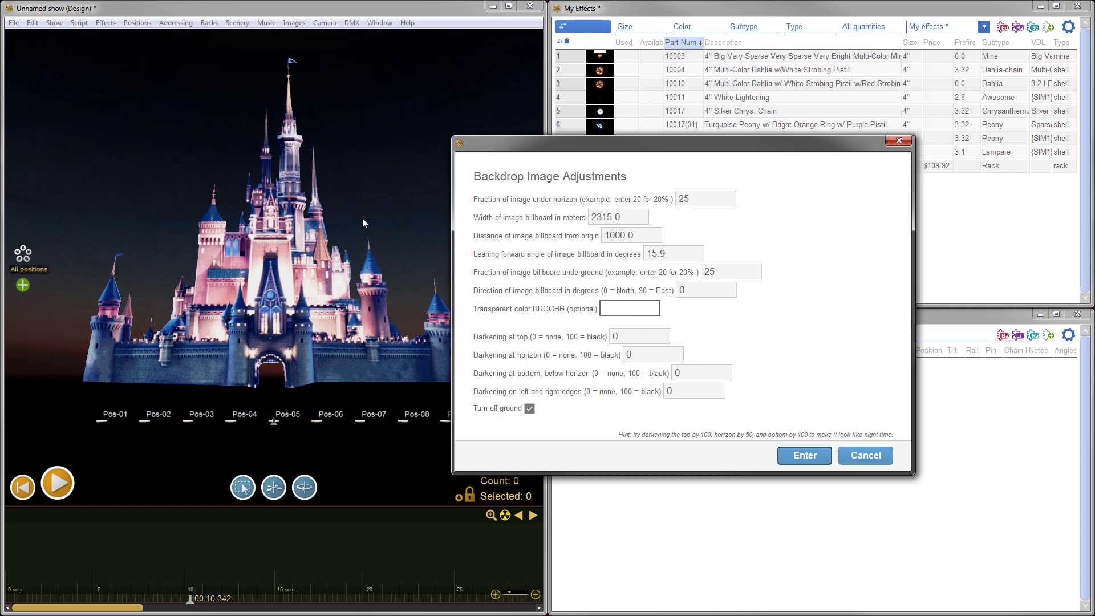
mouse_move(664, 152)
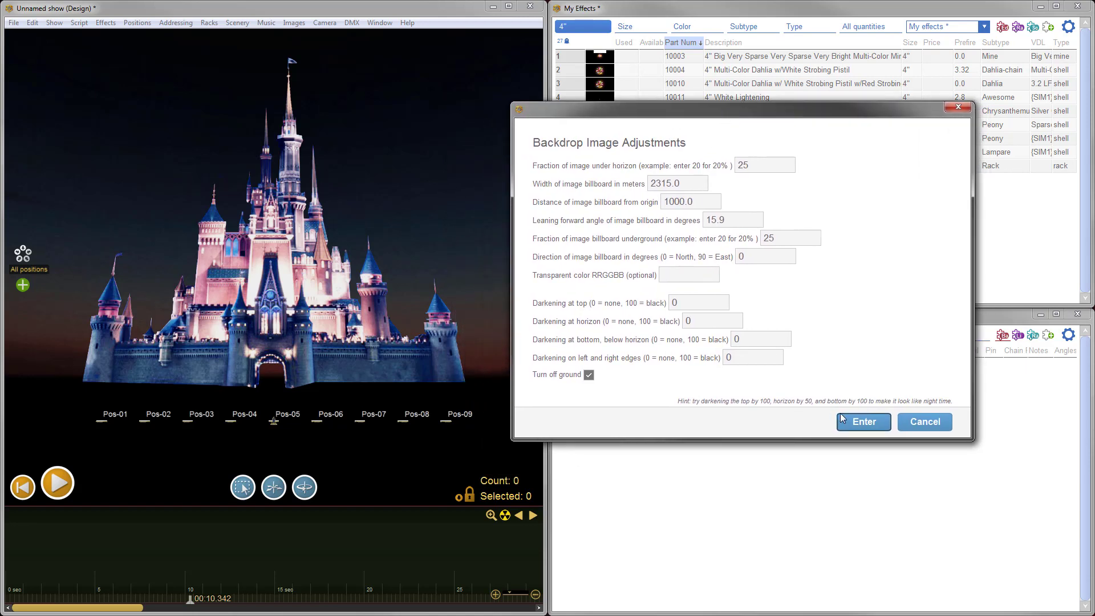
Accept the default backdrop adjustment values so the castle fills the scene
left_click(863, 421)
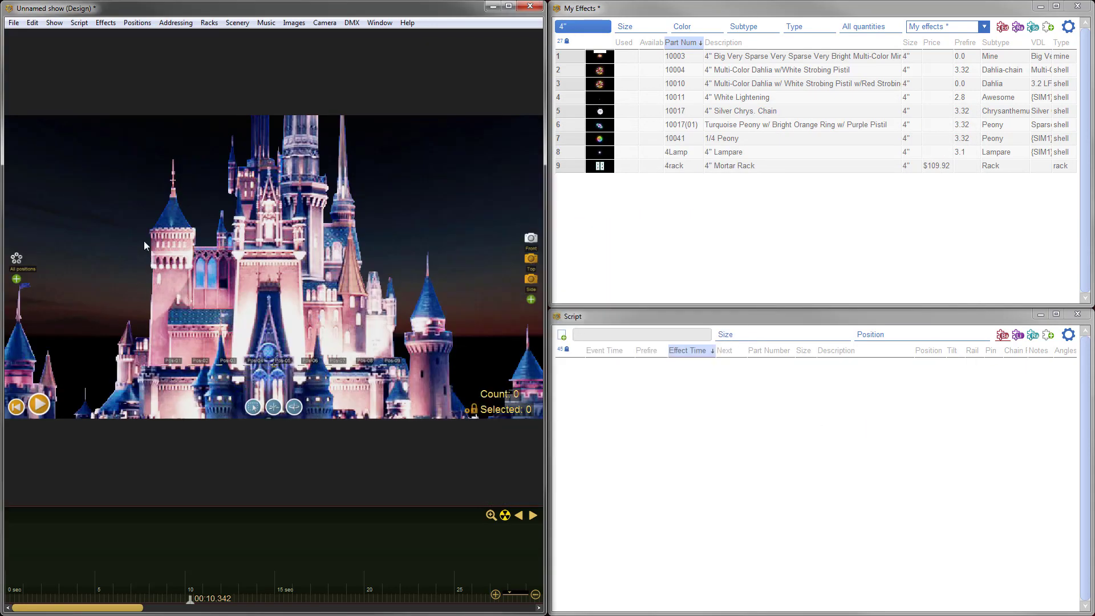
mouse_move(249, 272)
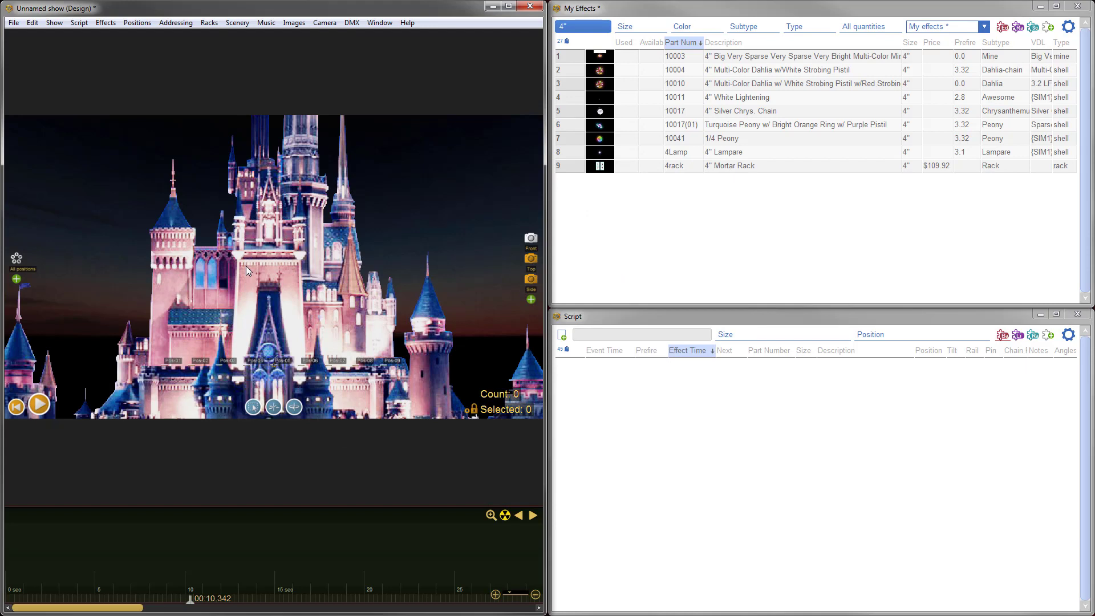
mouse_move(260, 216)
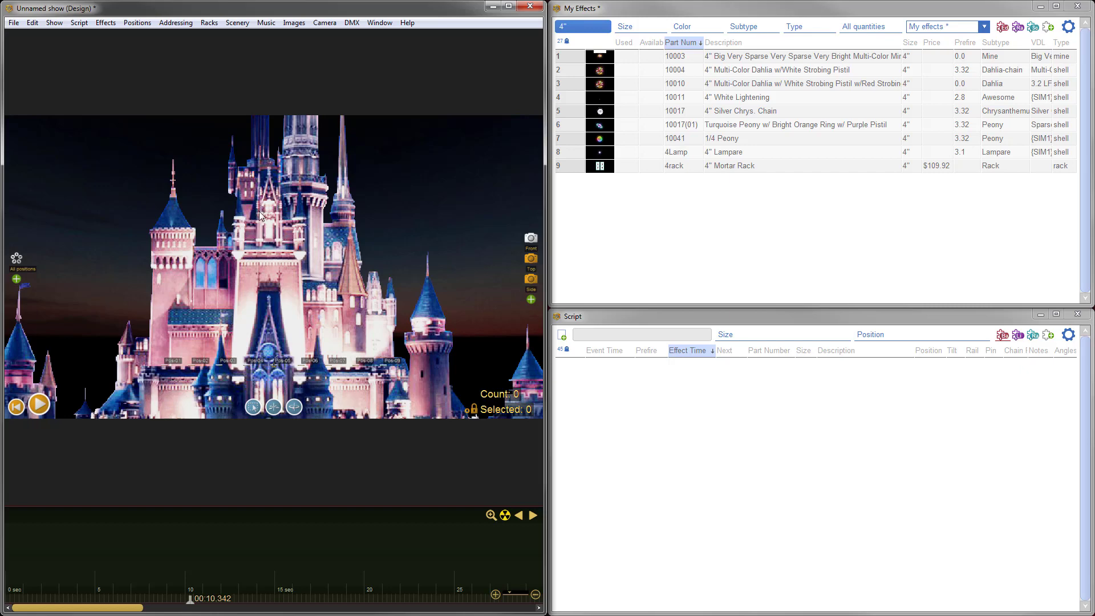
Reopen the backdrop adjustments, keep the ground on and set the width to 125 m
left_click(237, 22)
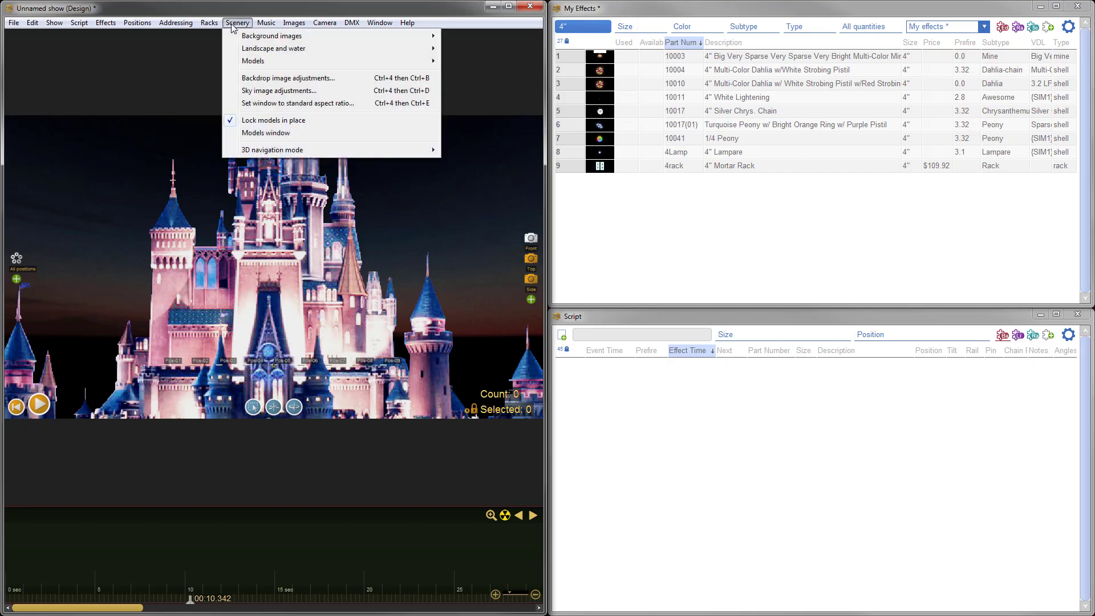
left_click(289, 78)
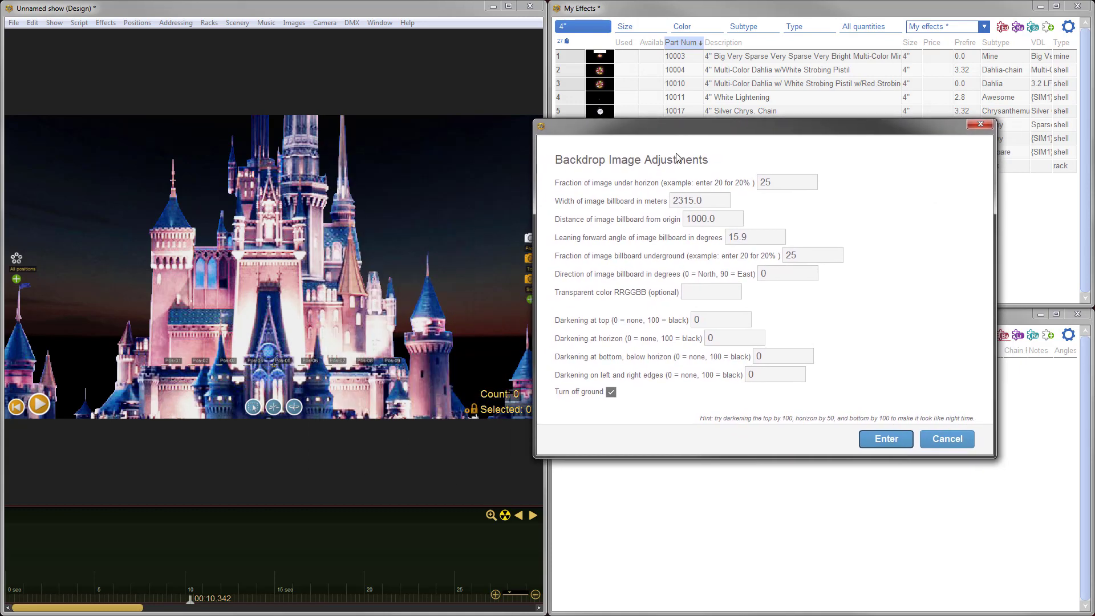
mouse_move(731, 186)
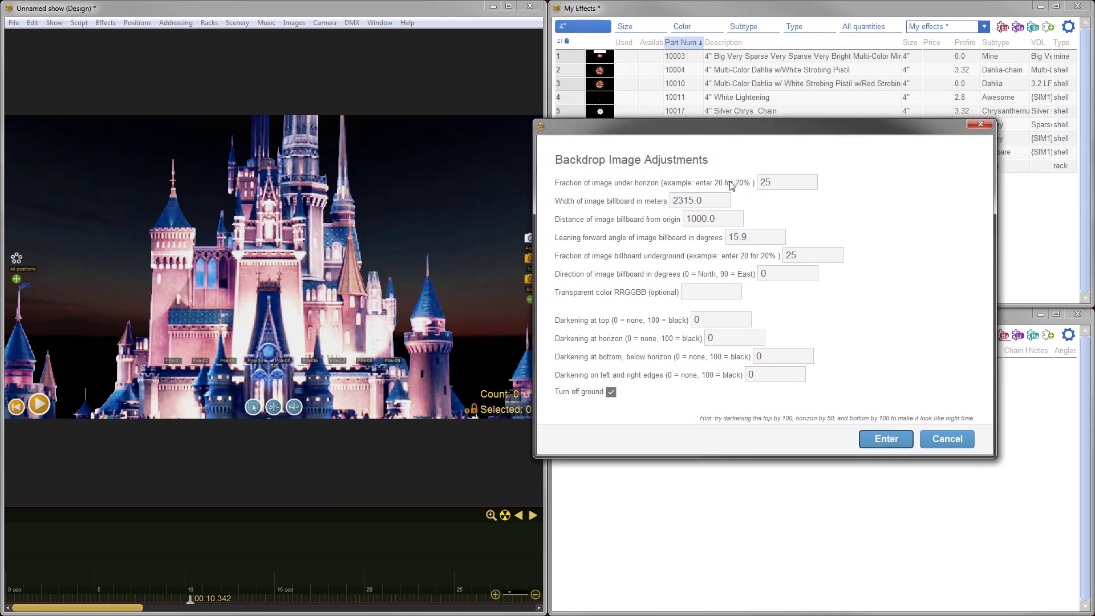
mouse_move(808, 270)
type("1")
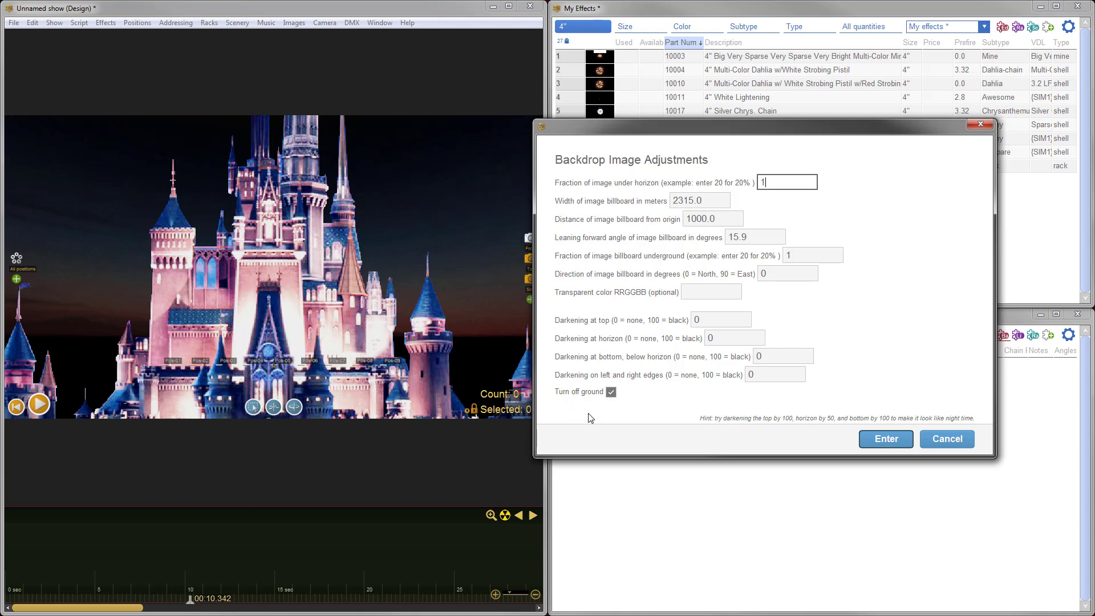
mouse_move(562, 398)
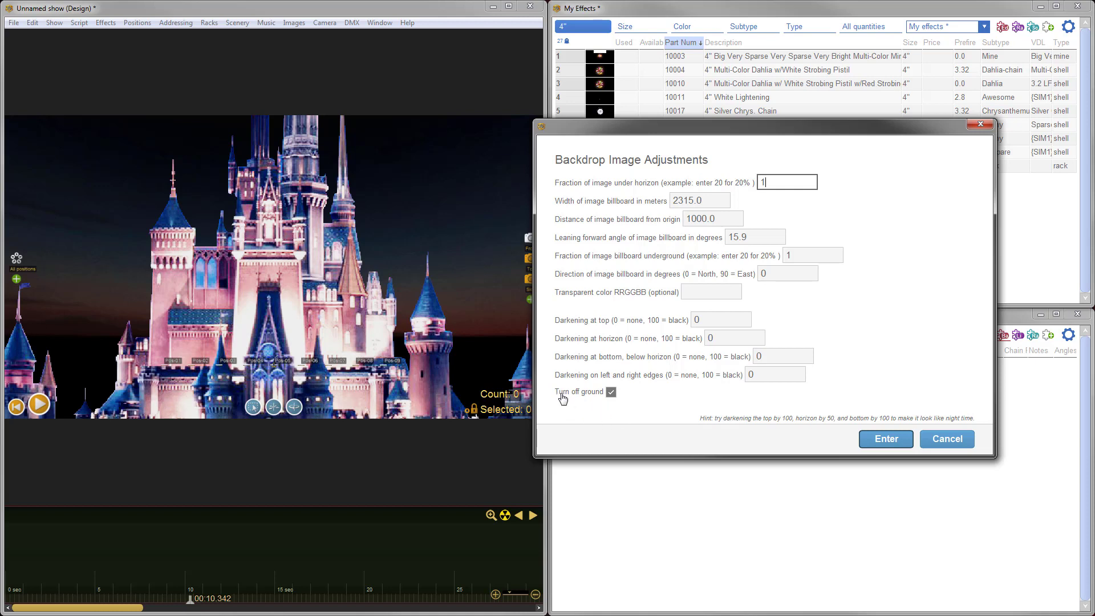
left_click(610, 391)
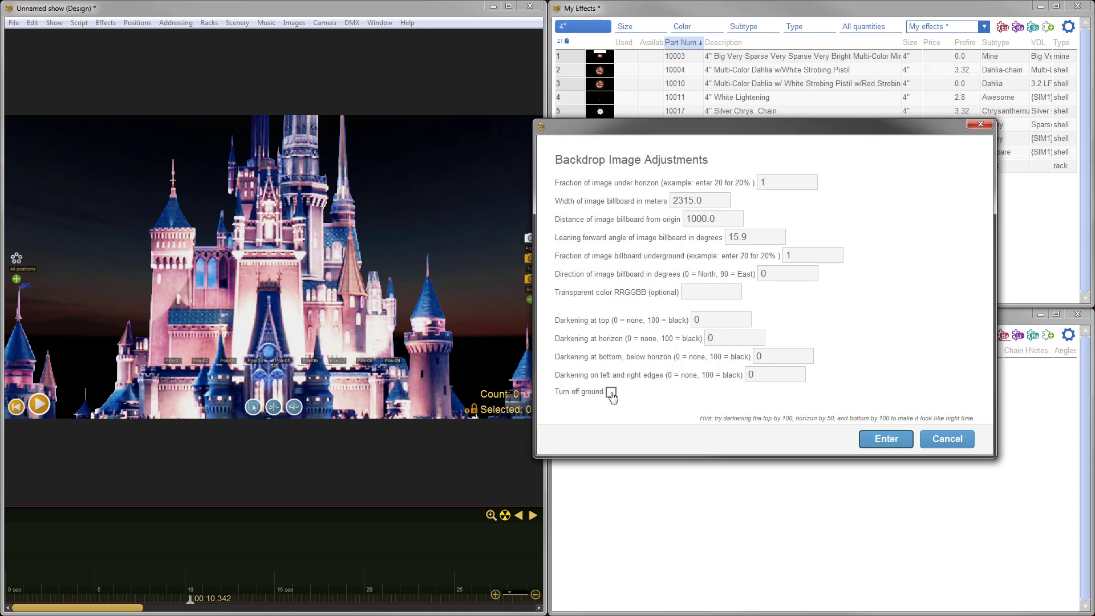
mouse_move(572, 241)
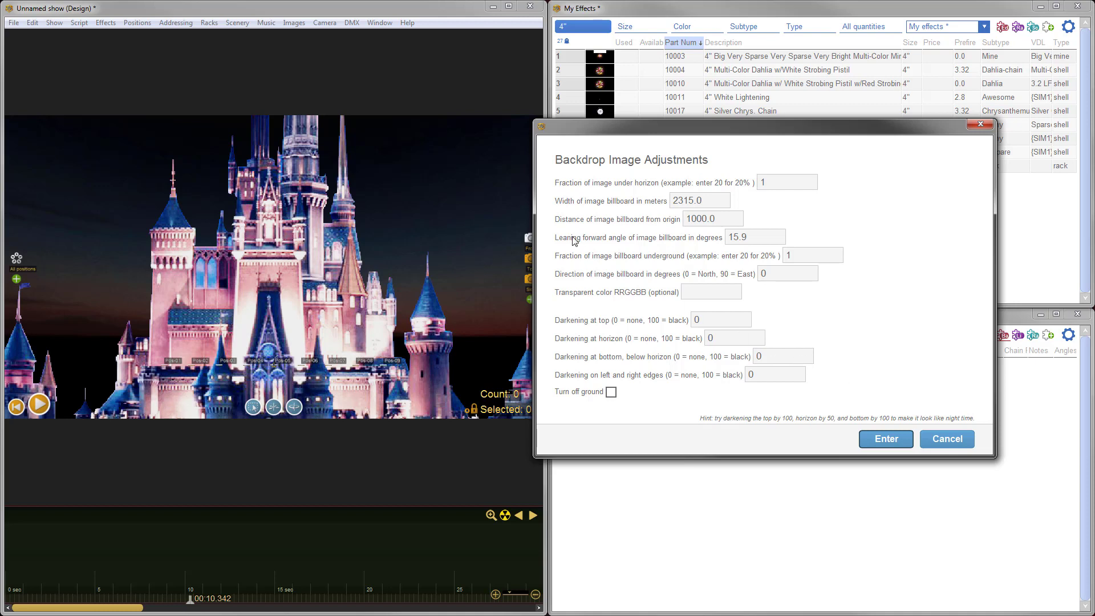
mouse_move(668, 211)
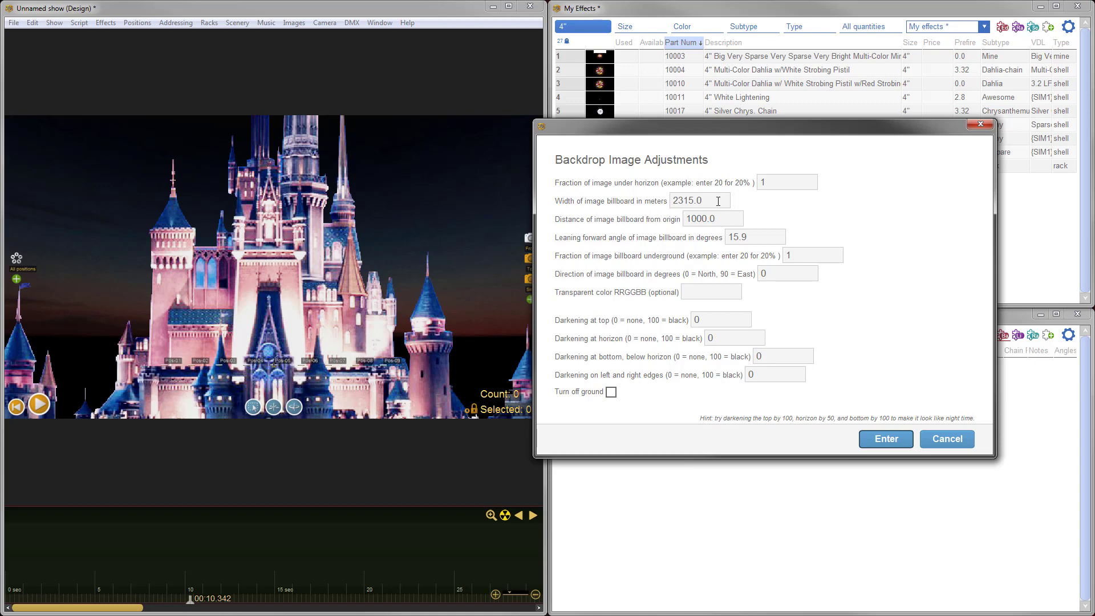
type("125")
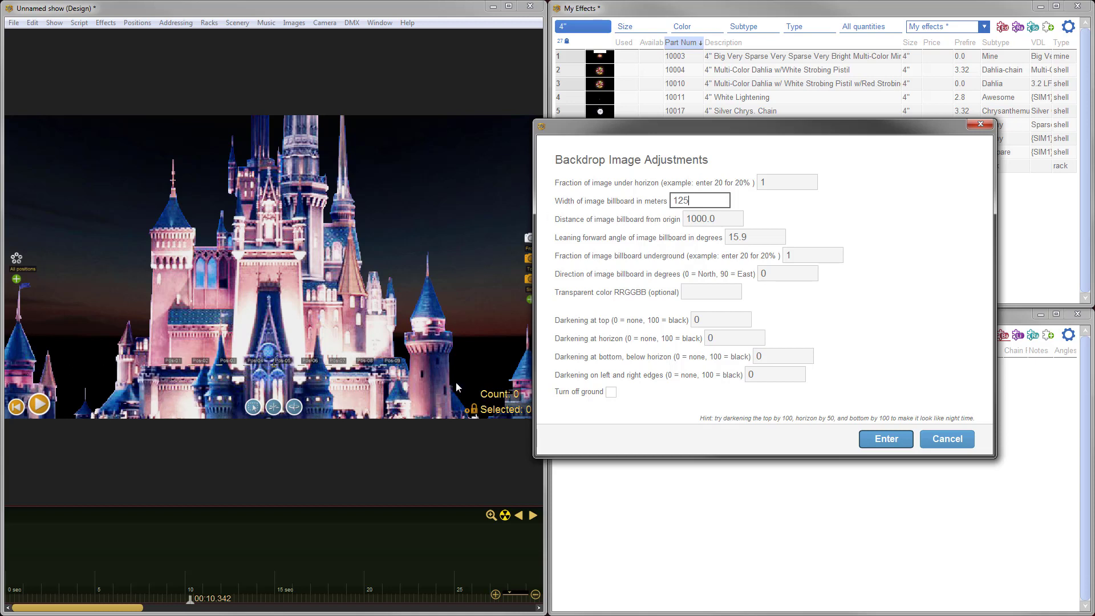
Set distance from origin 10, lean 0 and darkening 25
left_click(712, 219)
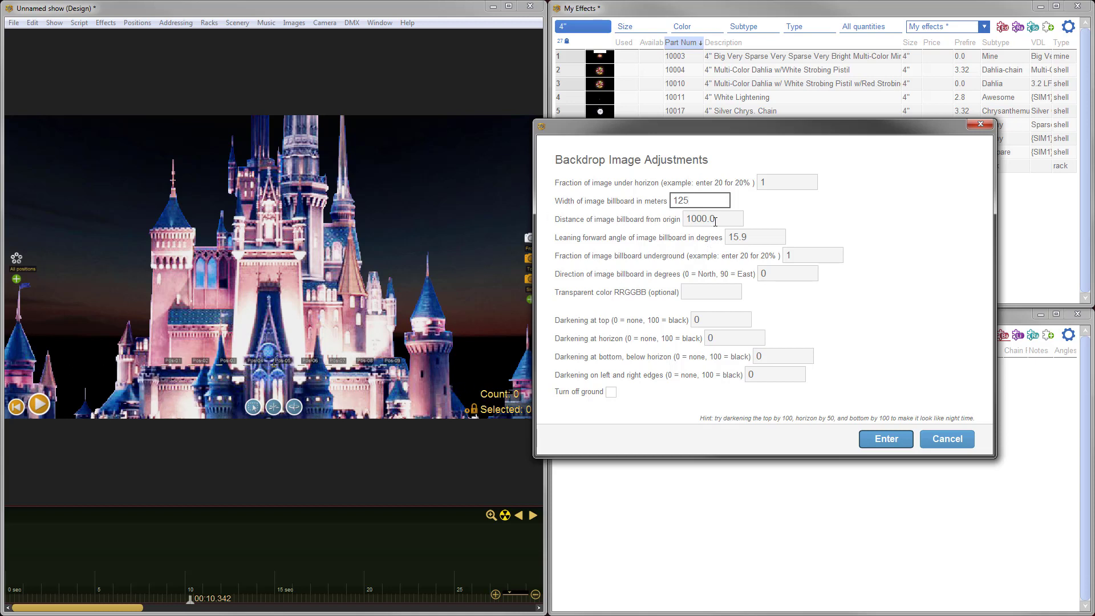
triple_click(711, 219)
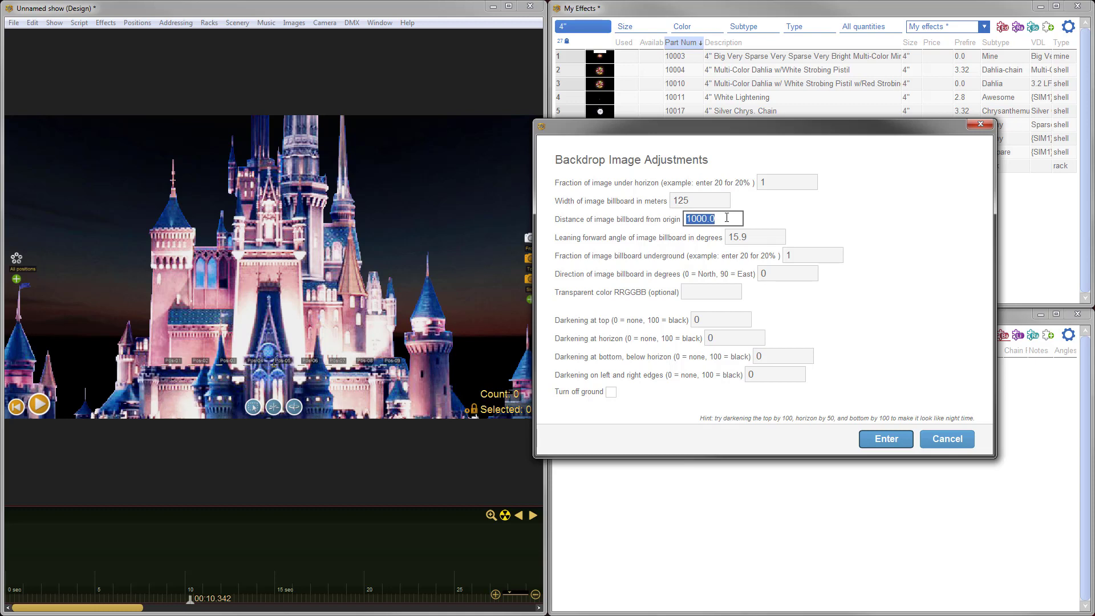
type("10")
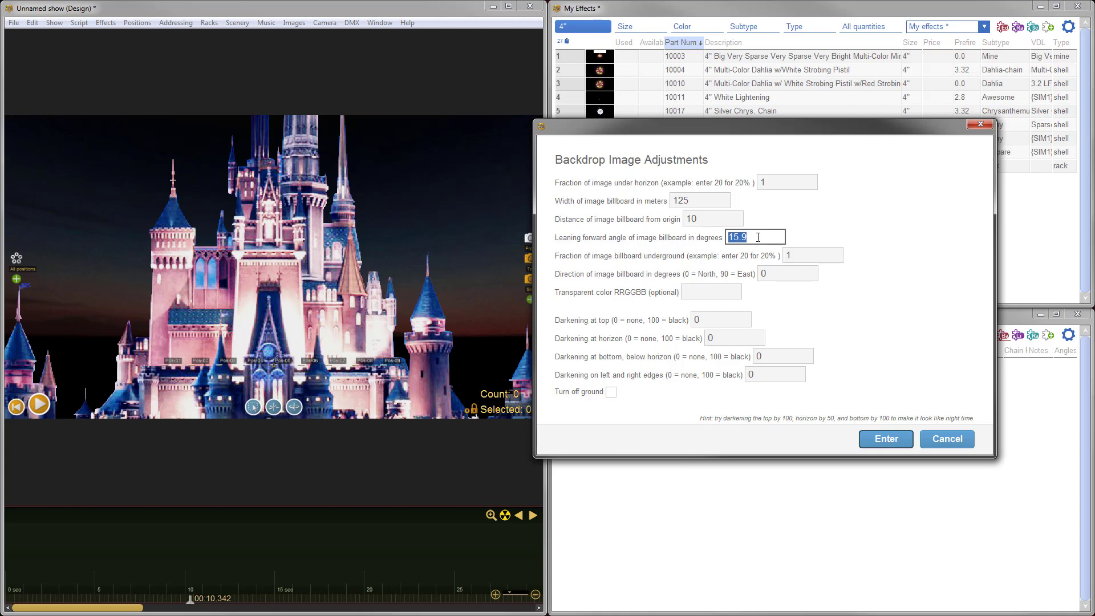
type("0")
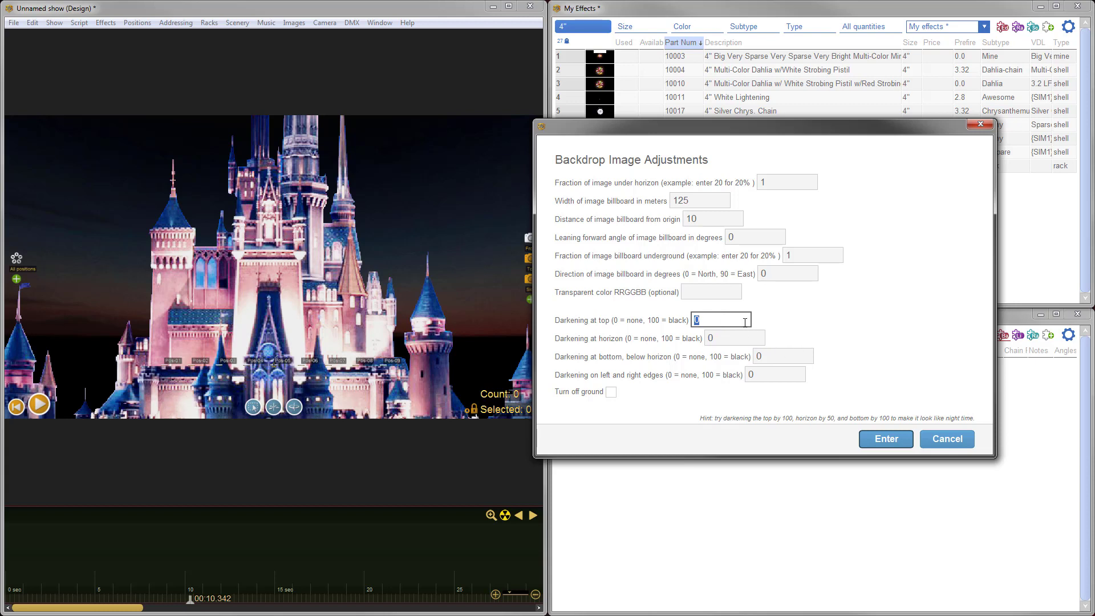
type("25")
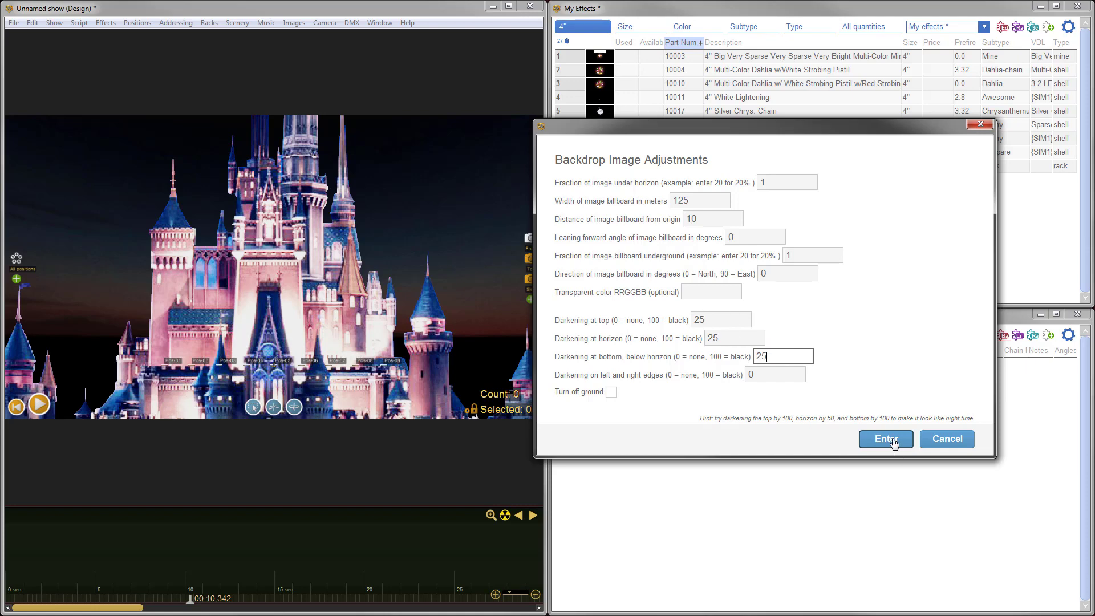
left_click(884, 438)
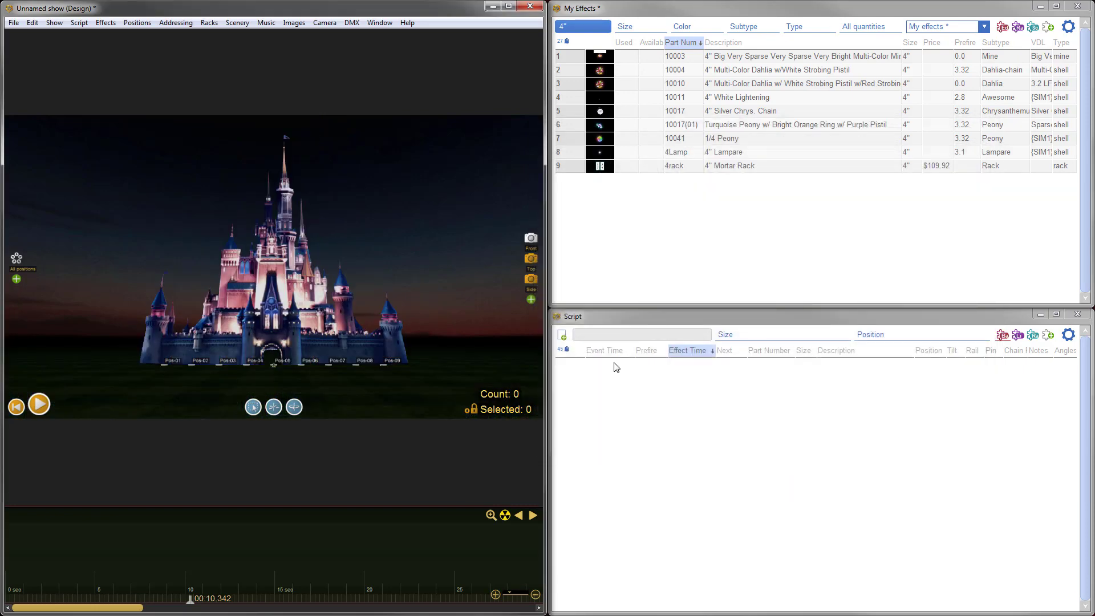
mouse_move(343, 234)
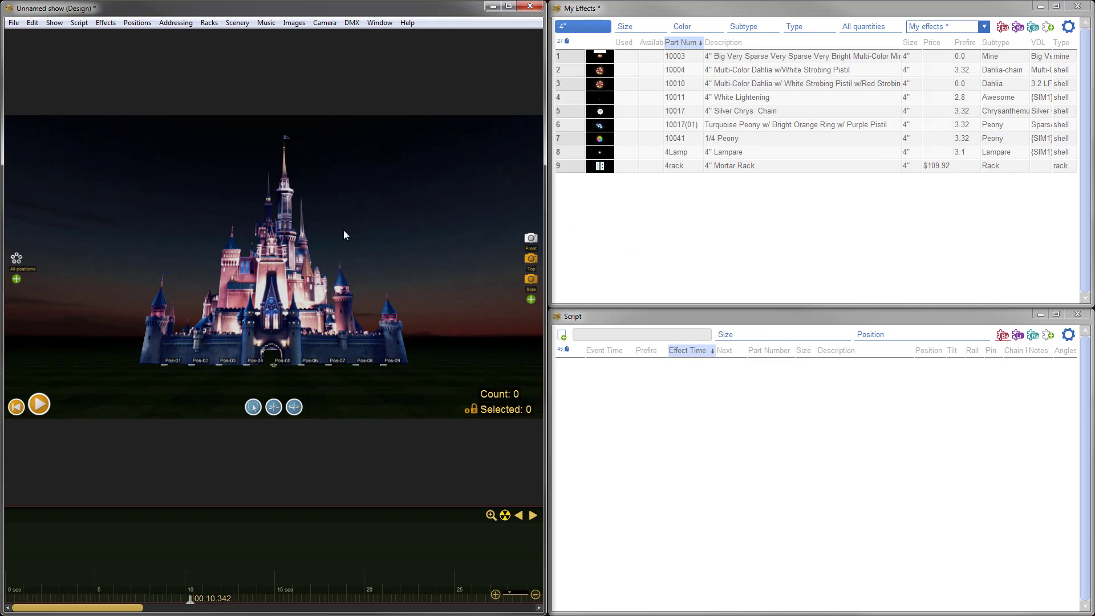
mouse_move(420, 242)
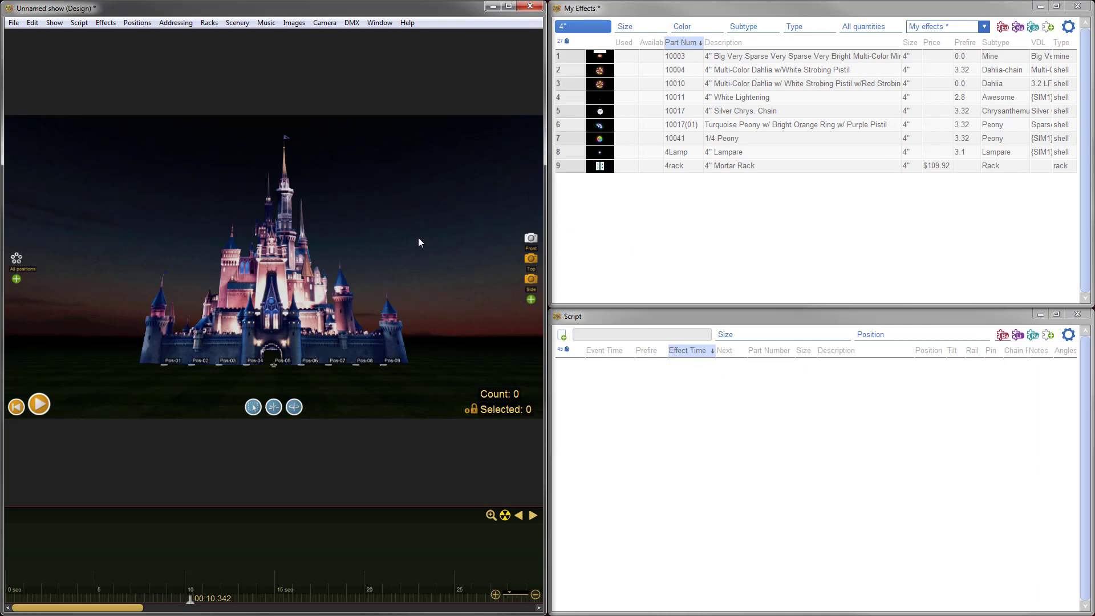
mouse_move(431, 230)
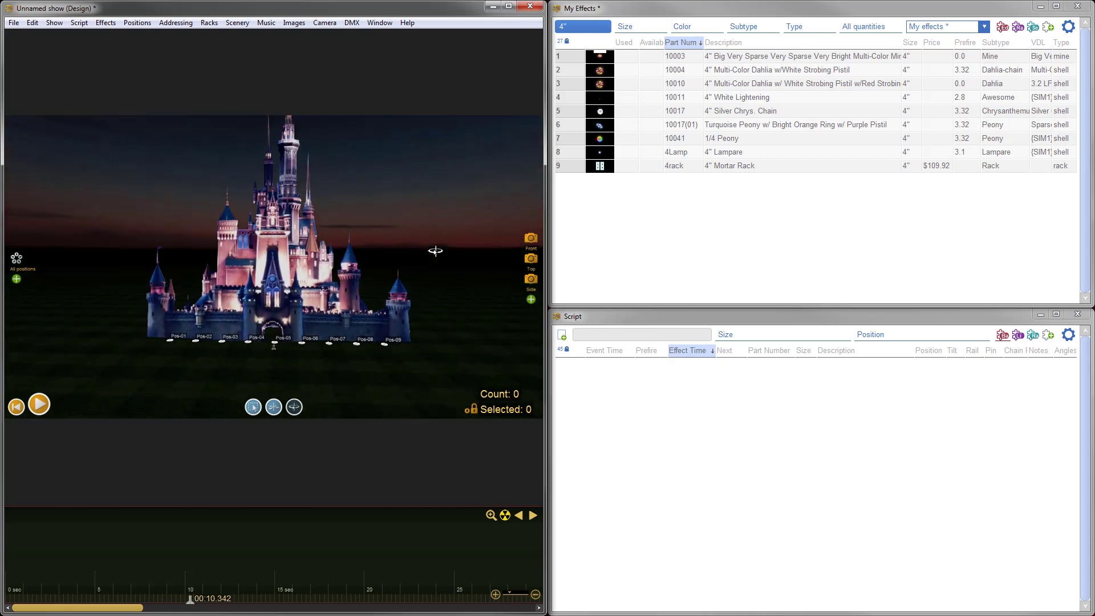
left_click(530, 237)
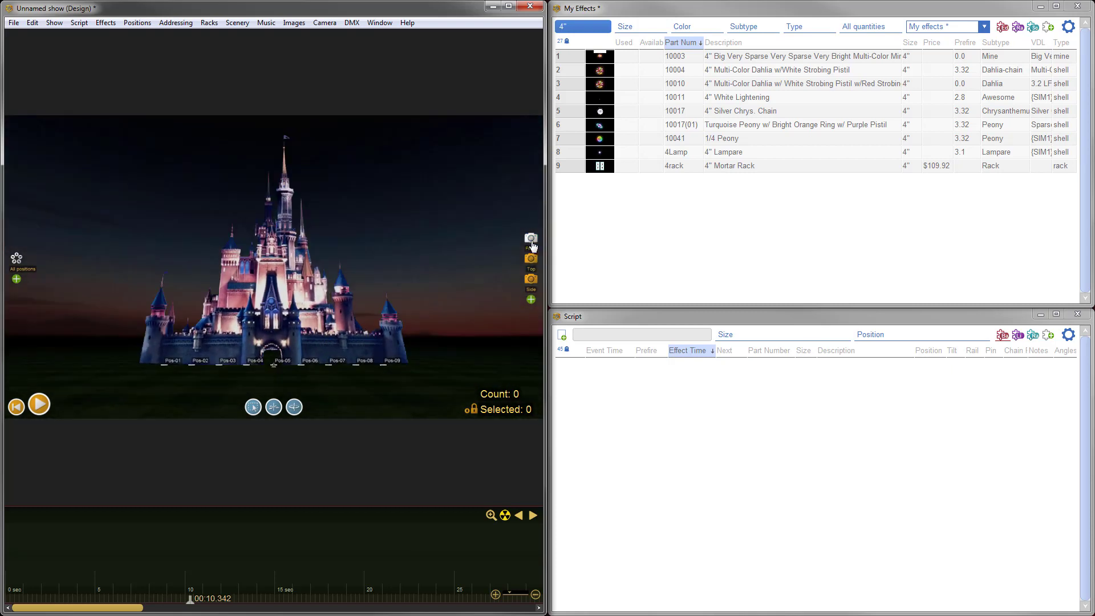
mouse_move(422, 281)
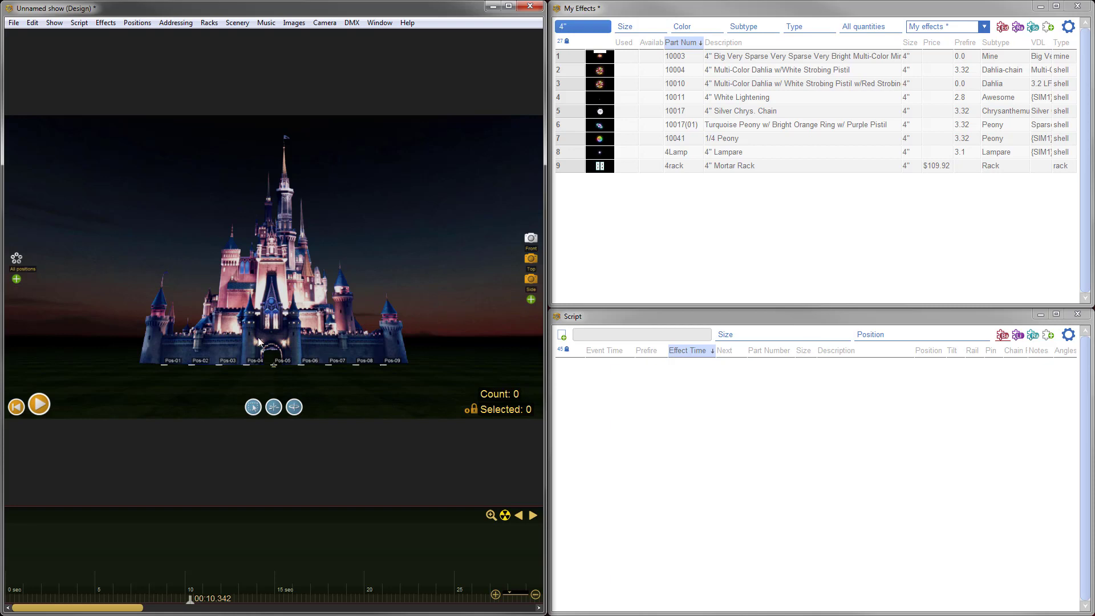
mouse_move(292, 254)
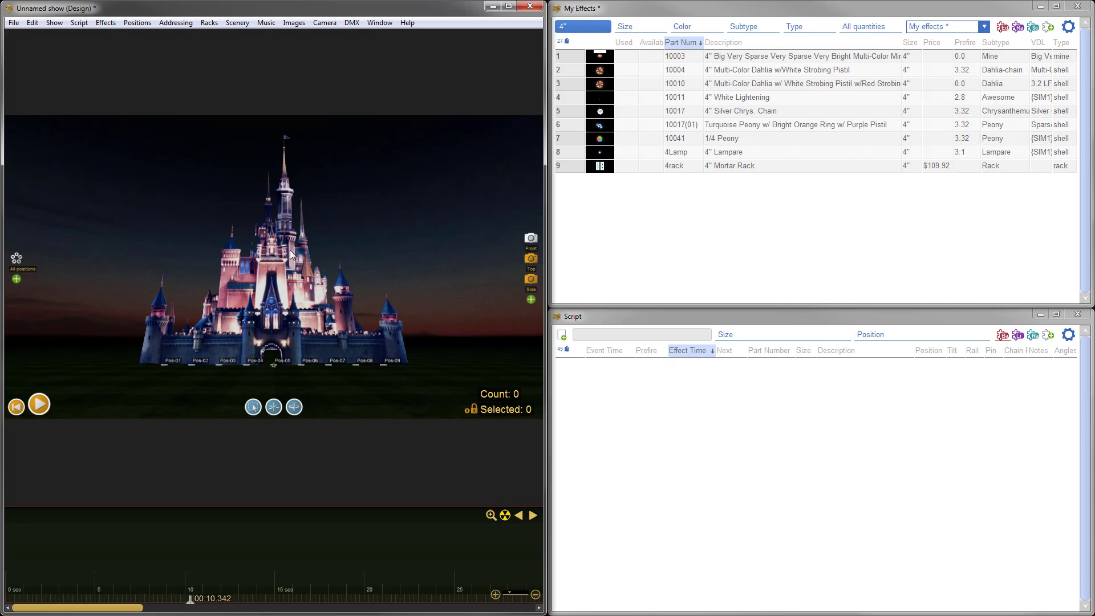
mouse_move(353, 388)
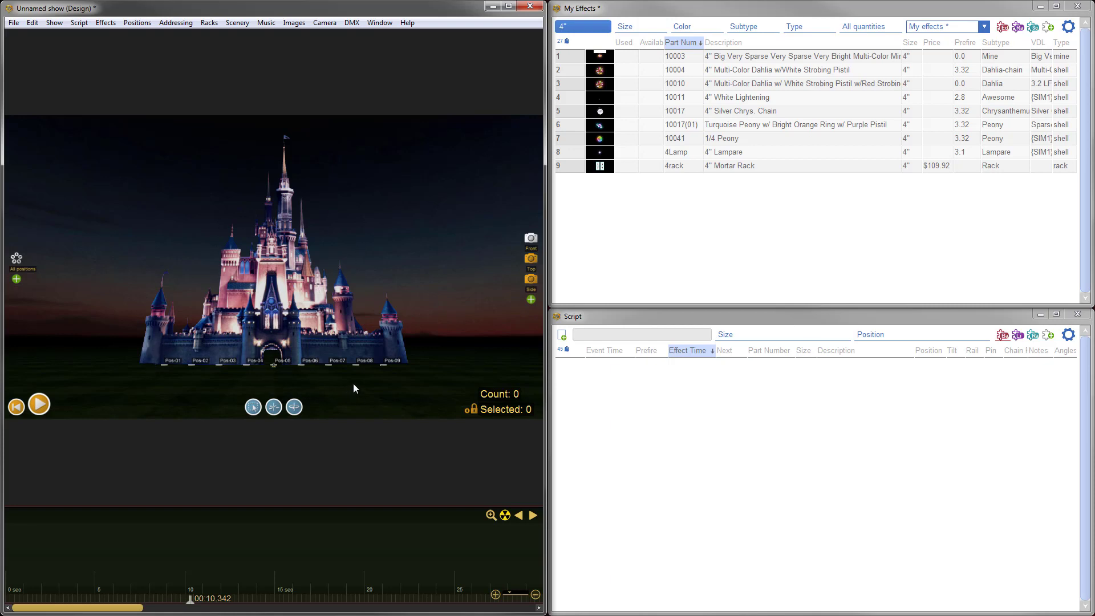
mouse_move(312, 250)
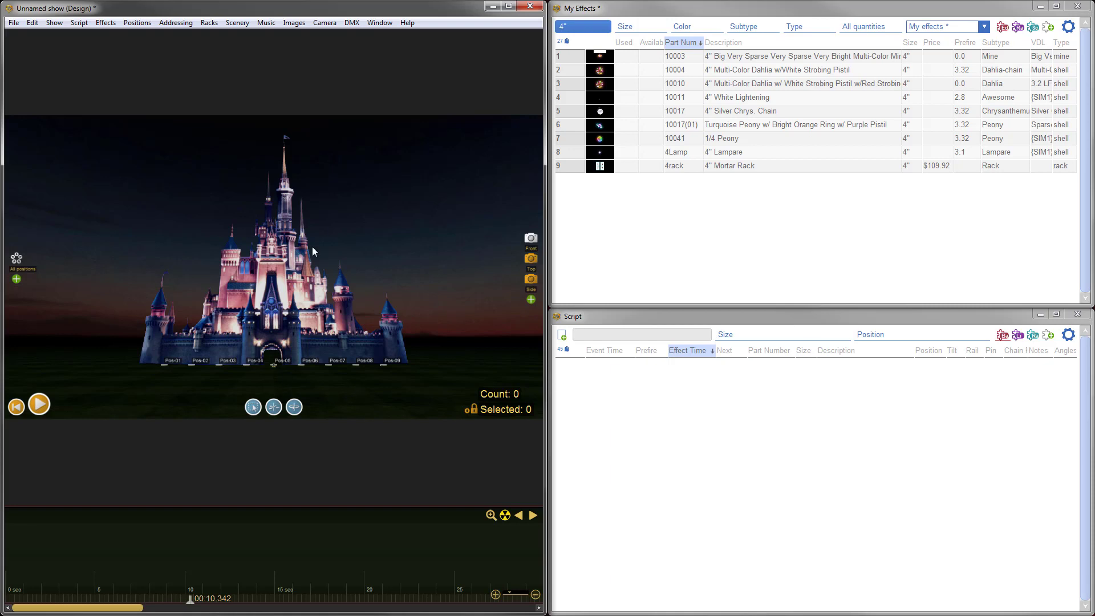
mouse_move(270, 316)
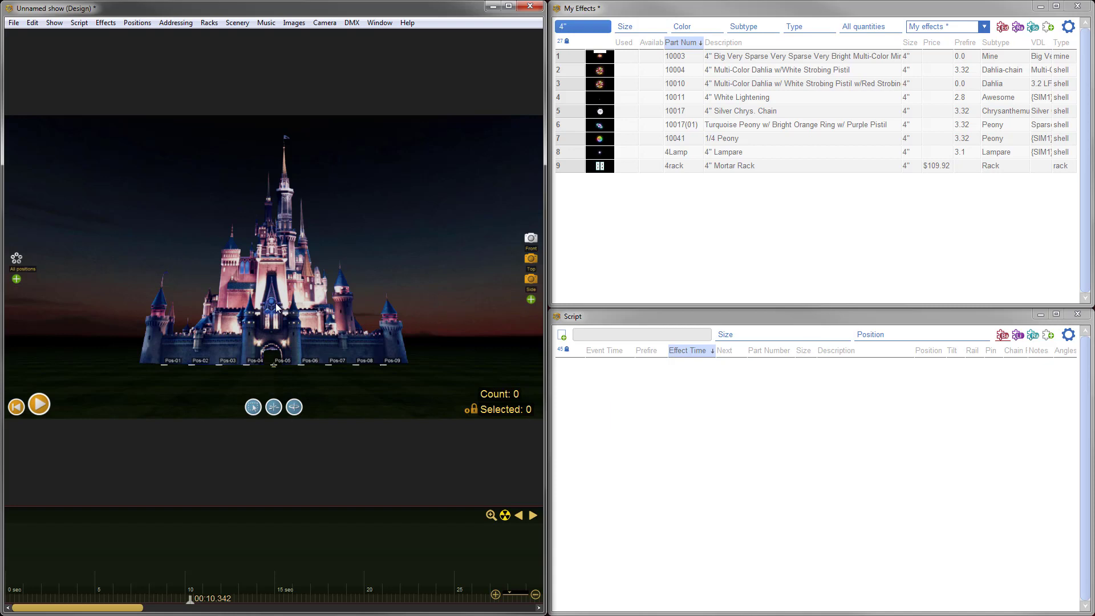
mouse_move(447, 356)
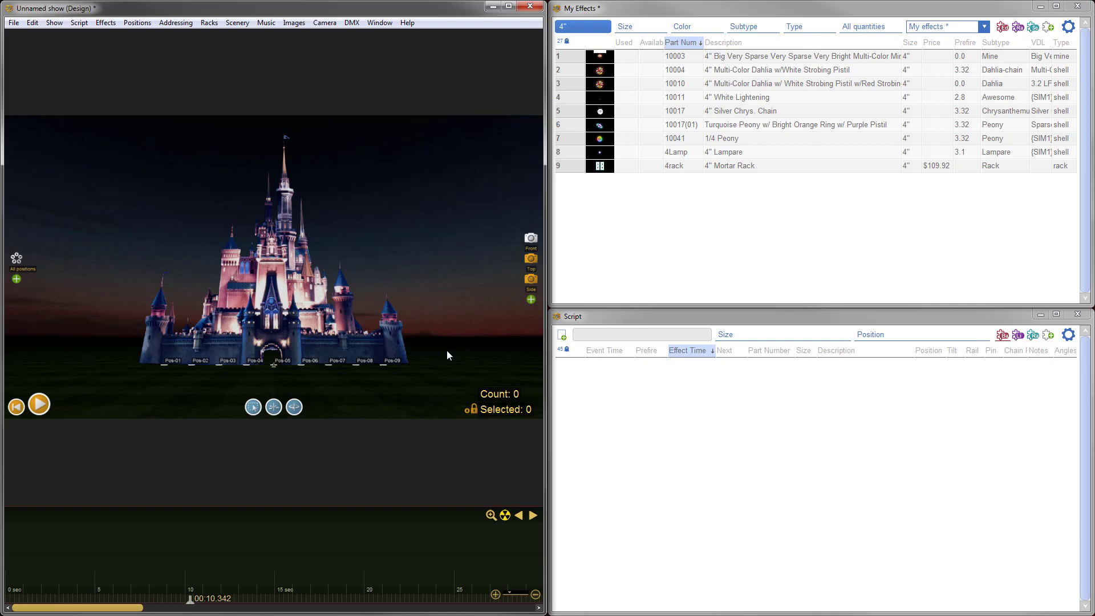
mouse_move(309, 313)
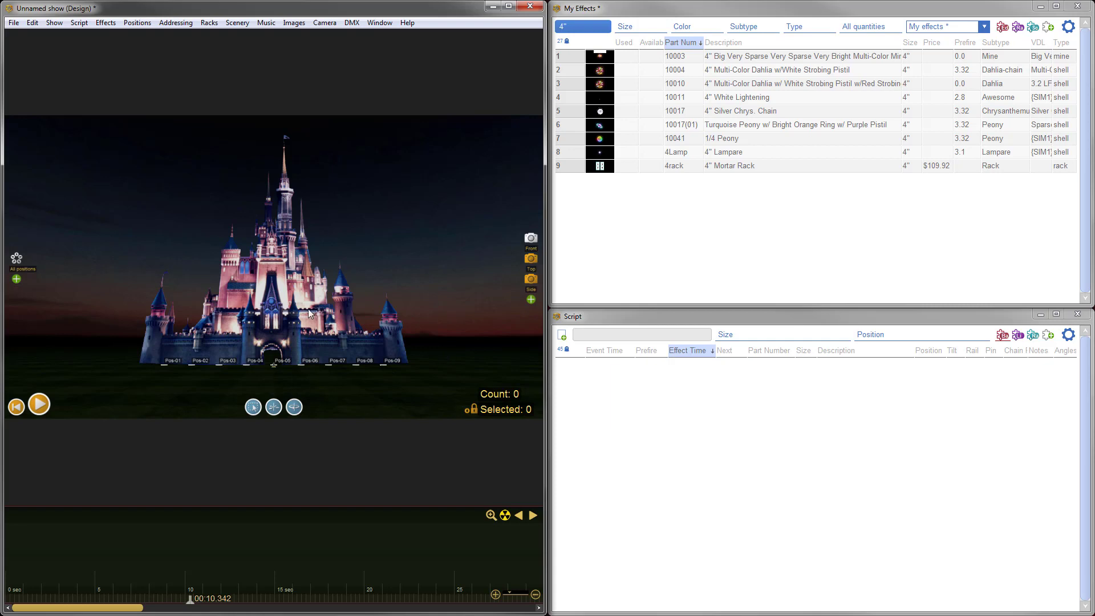
Peek at the backdrop adjustments and cancel without changes
left_click(238, 23)
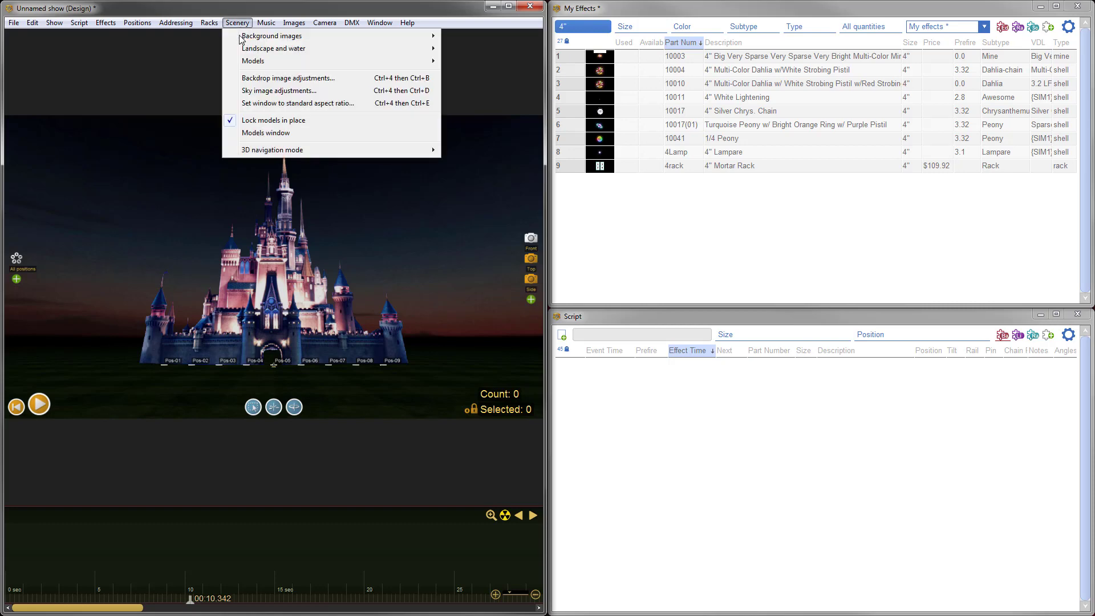
left_click(288, 77)
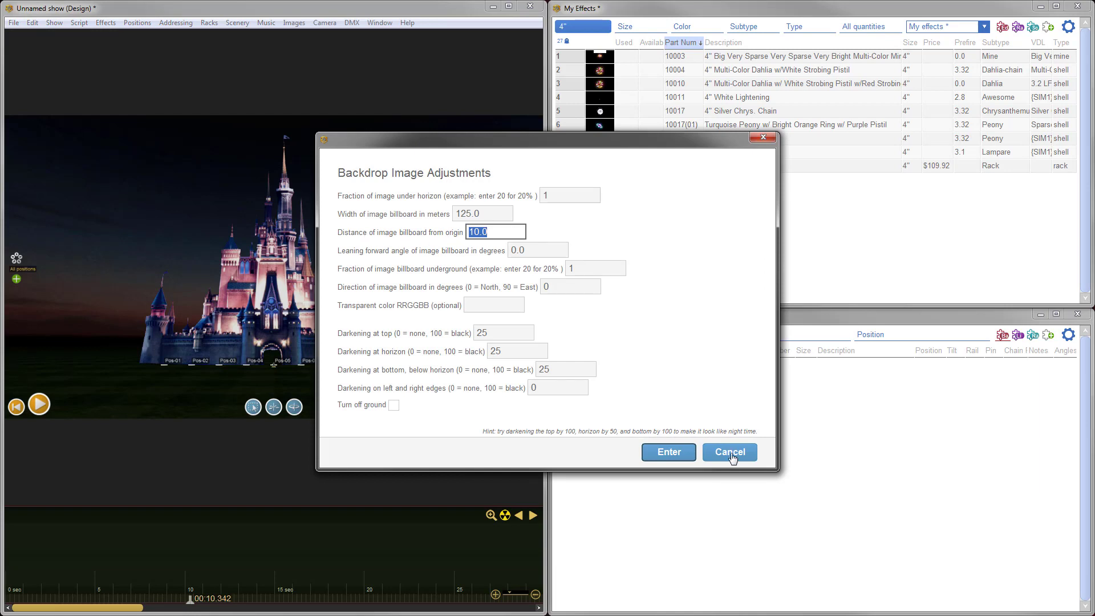
left_click(729, 452)
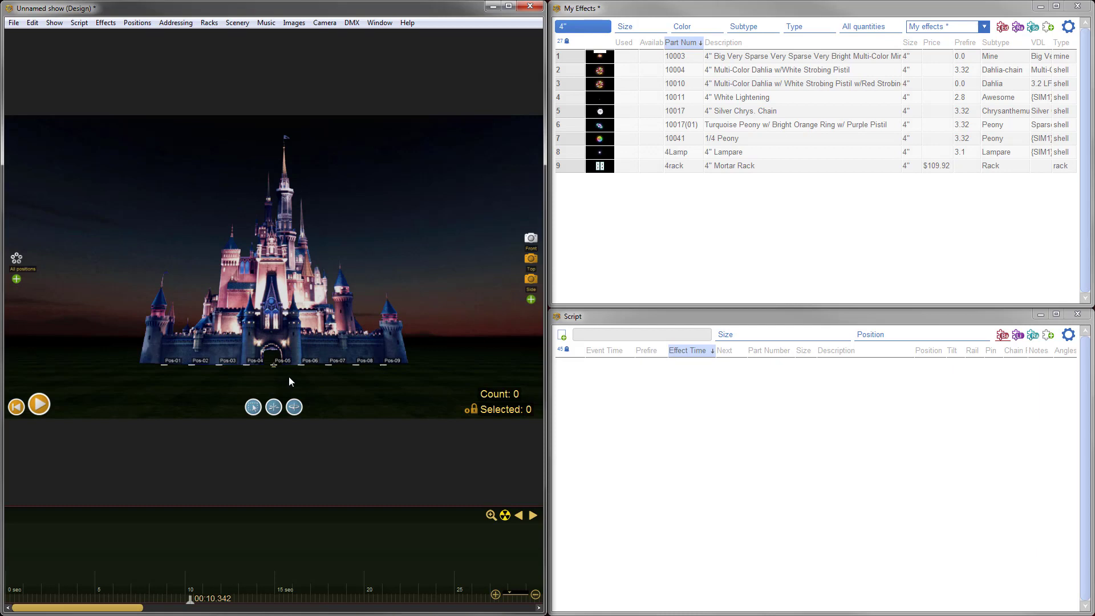
mouse_move(292, 381)
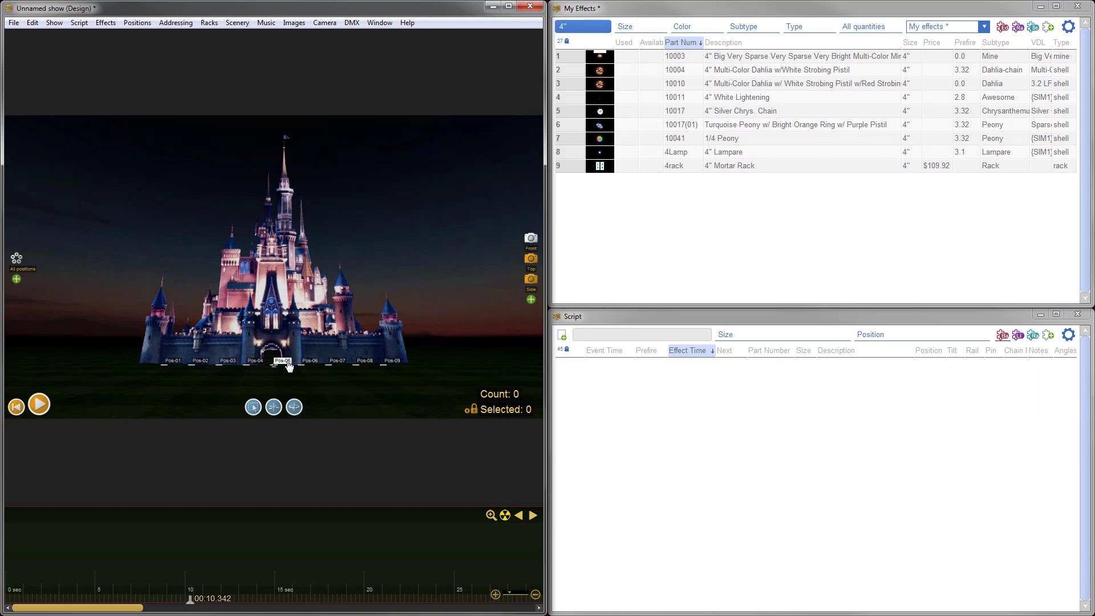
Give all nine positions a Z (back) of -50 via Edit position properties
right_click(283, 361)
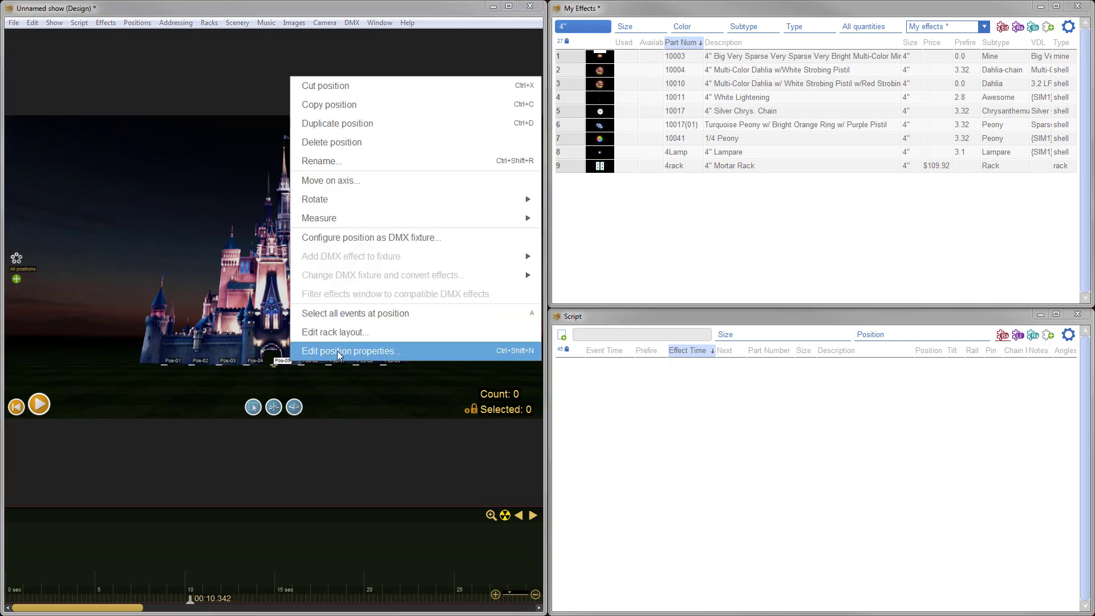
left_click(350, 350)
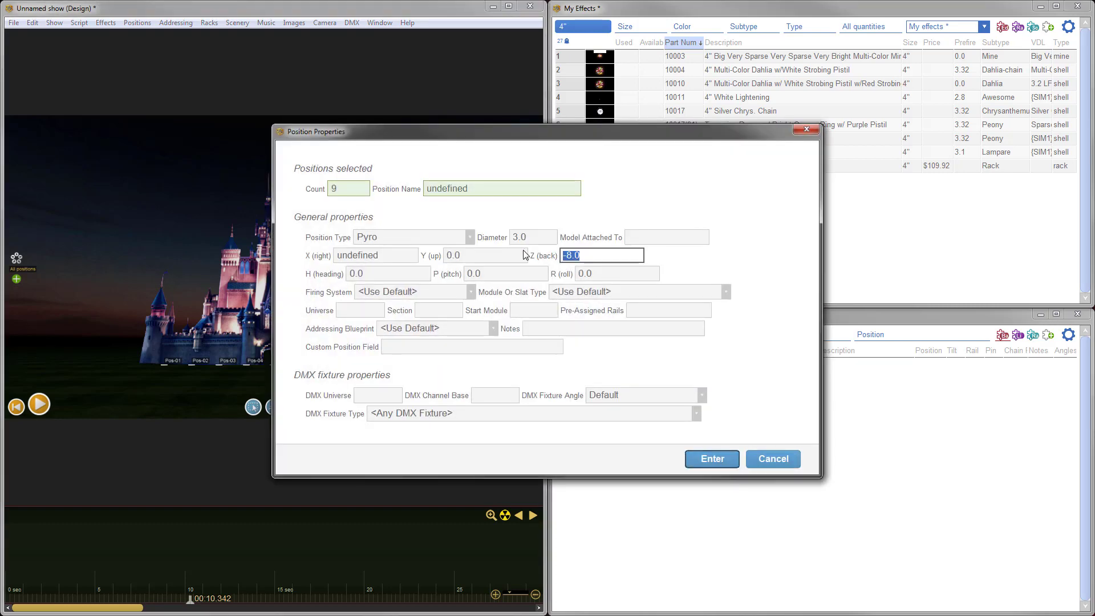
type("-50")
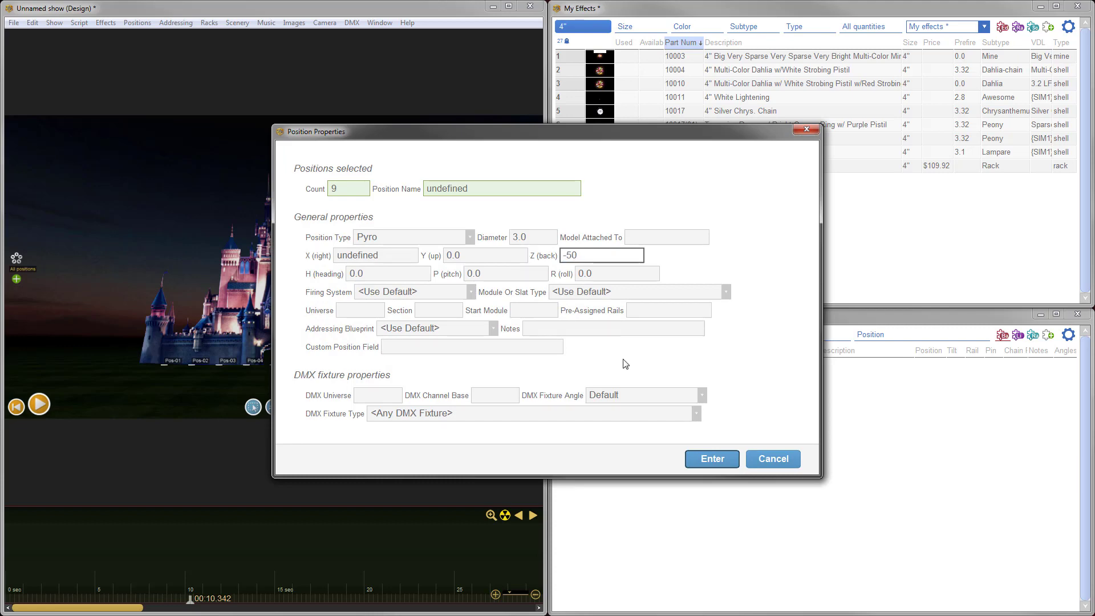
left_click(710, 458)
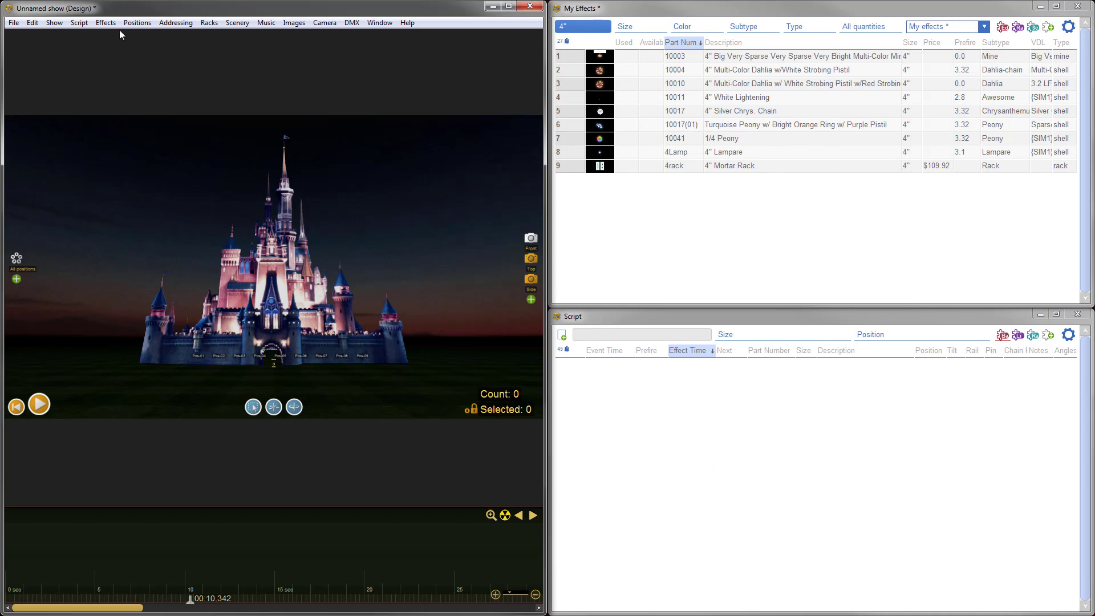
Add positions Pos-10 to Pos-13 and apply their own back distance
left_click(137, 23)
type("-")
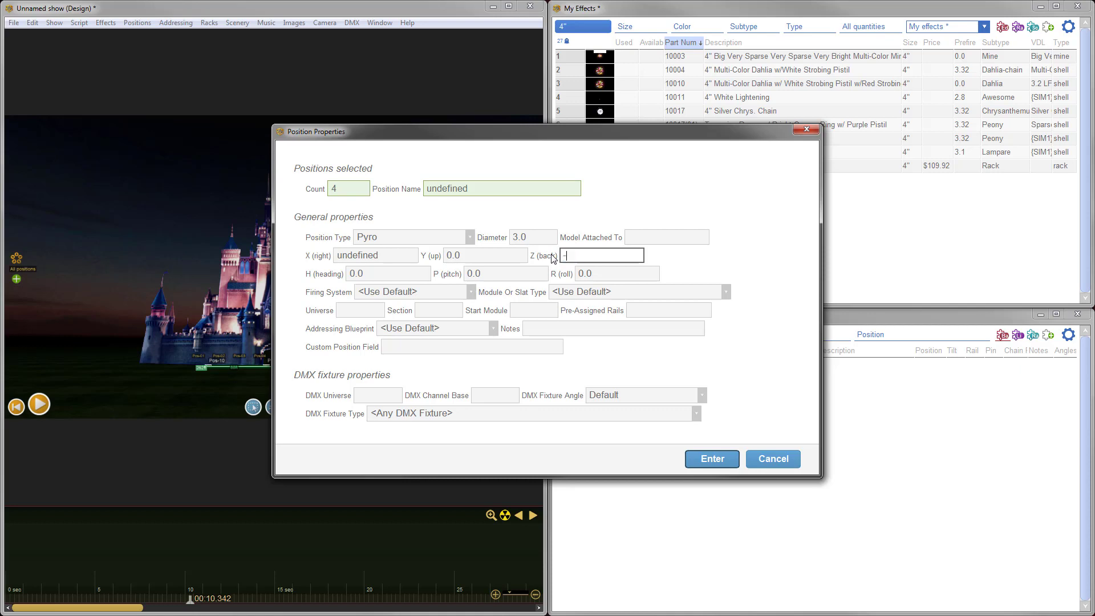
left_click(711, 459)
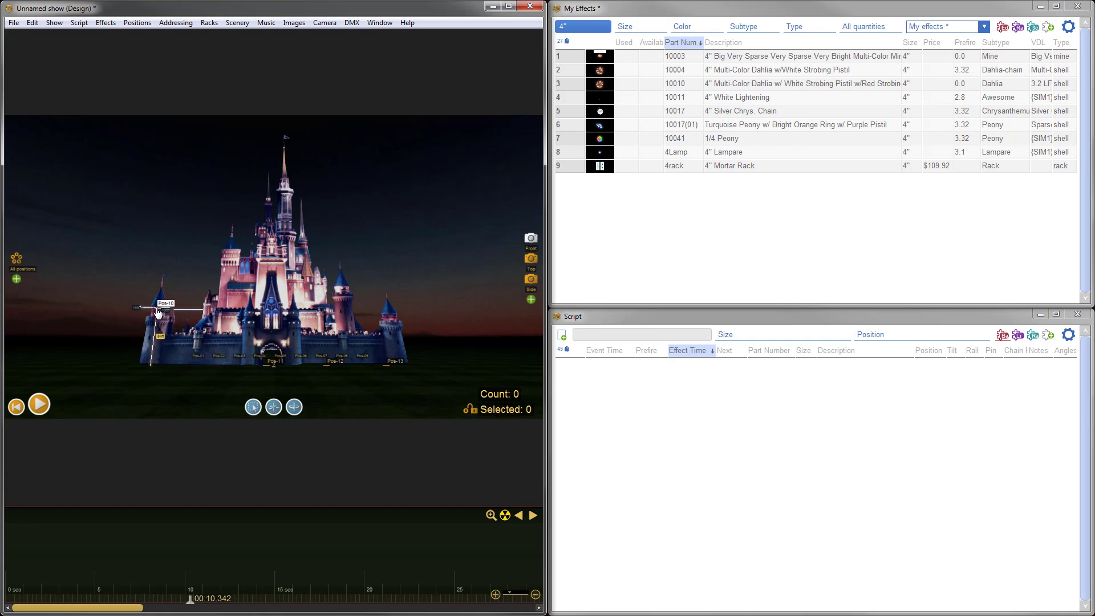
mouse_move(276, 362)
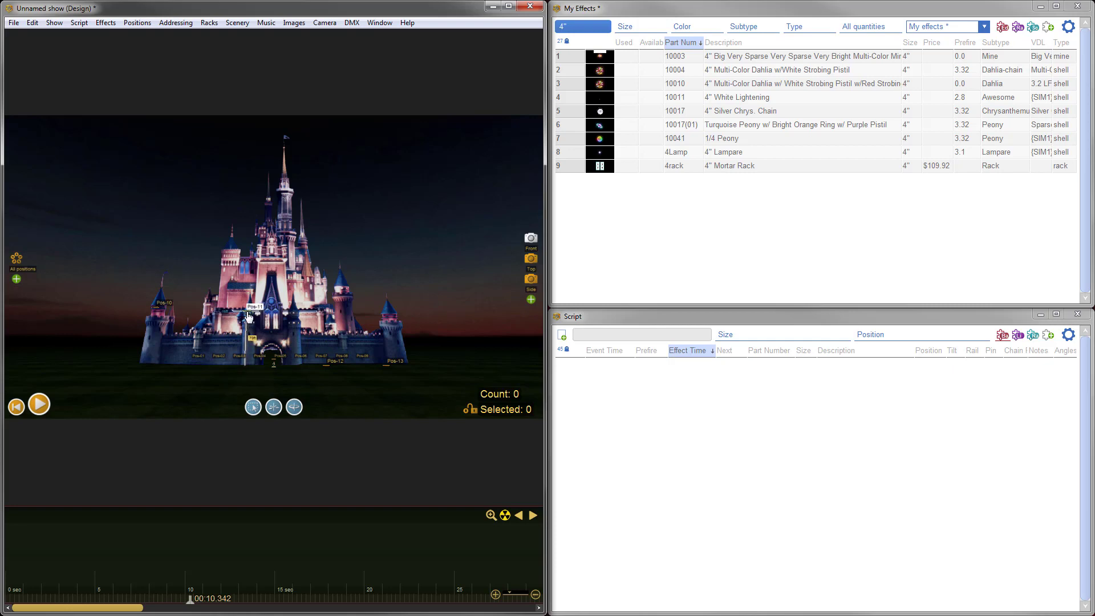
mouse_move(303, 319)
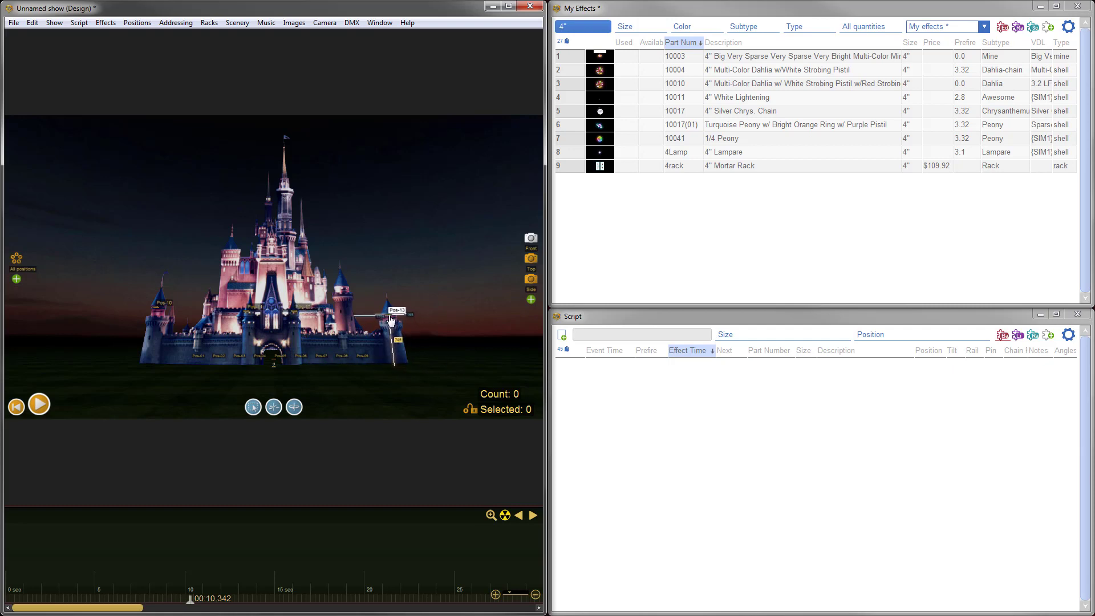
mouse_move(395, 350)
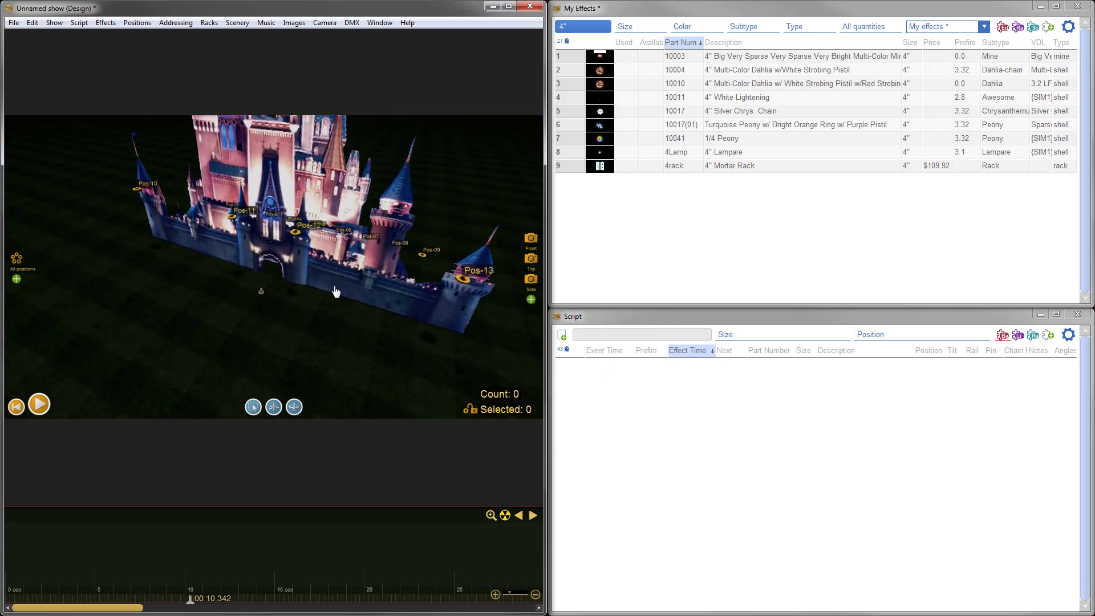
mouse_move(549, 239)
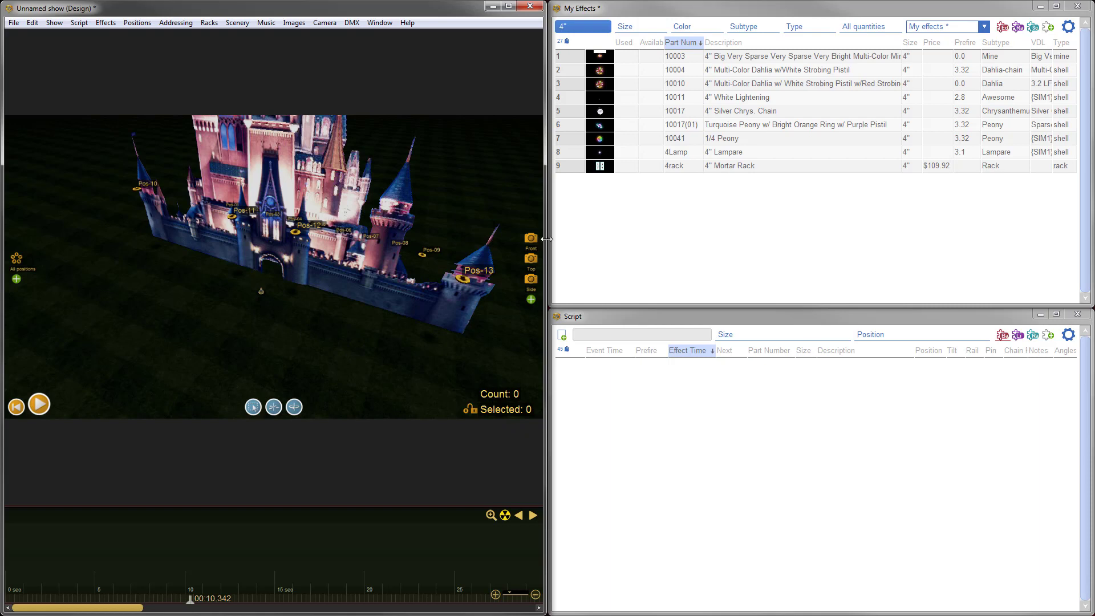
mouse_move(530, 240)
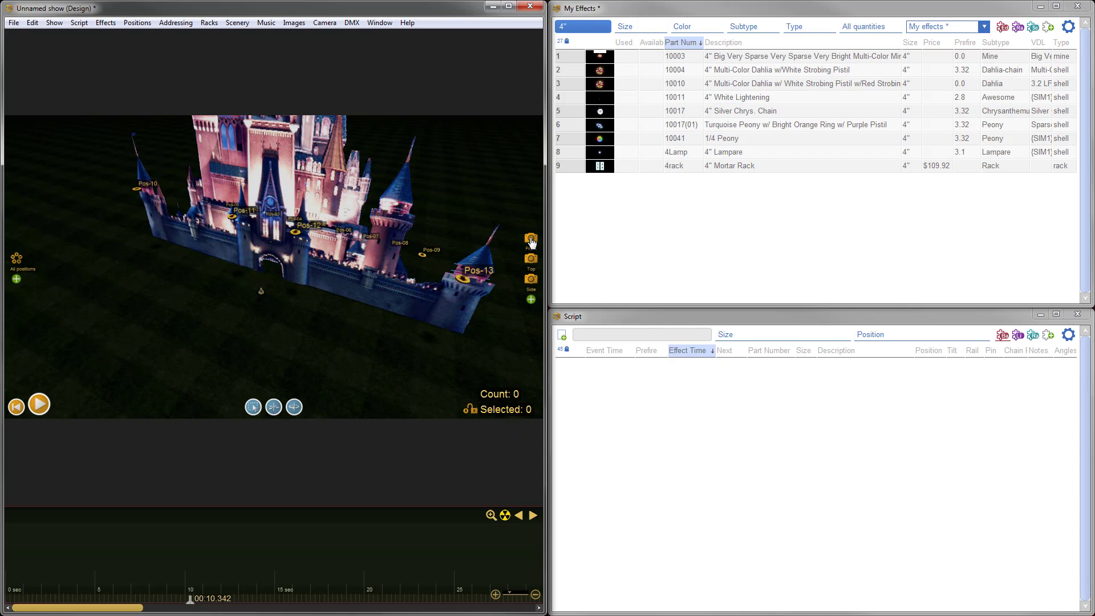
From the front view, add Green Comets to Pos-10..13 fanned into flights of 7 at 10 degrees, cursor near 15 s
left_click(530, 238)
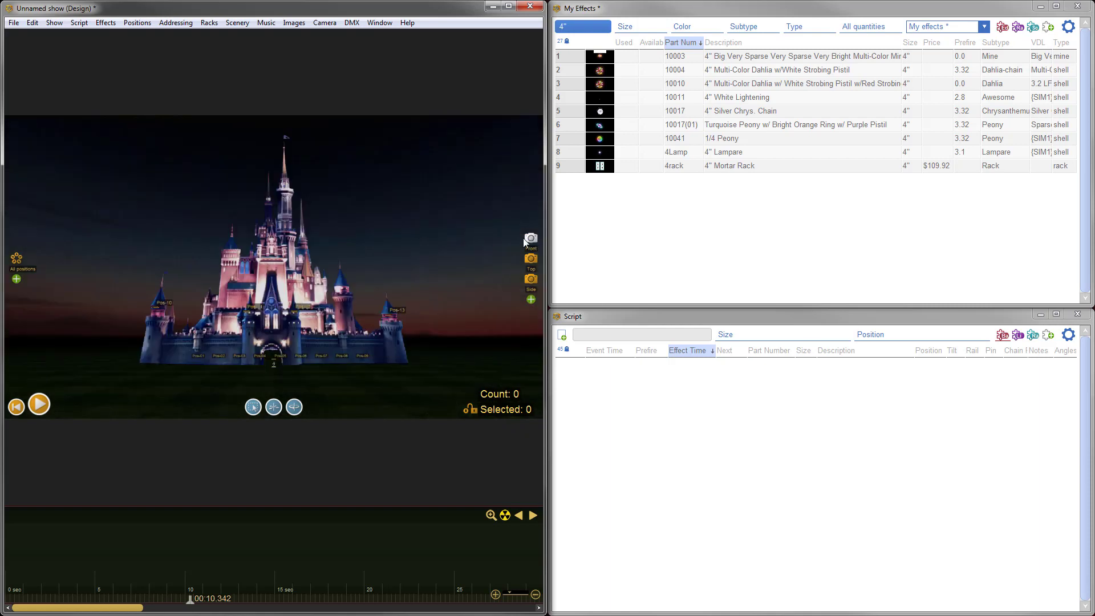
mouse_move(456, 387)
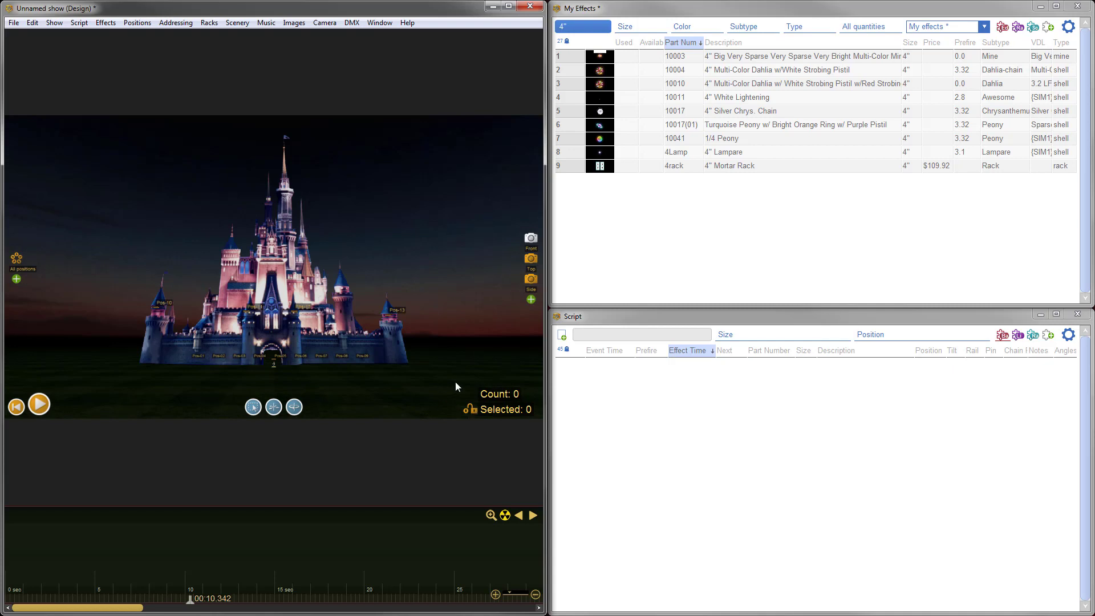
mouse_move(473, 417)
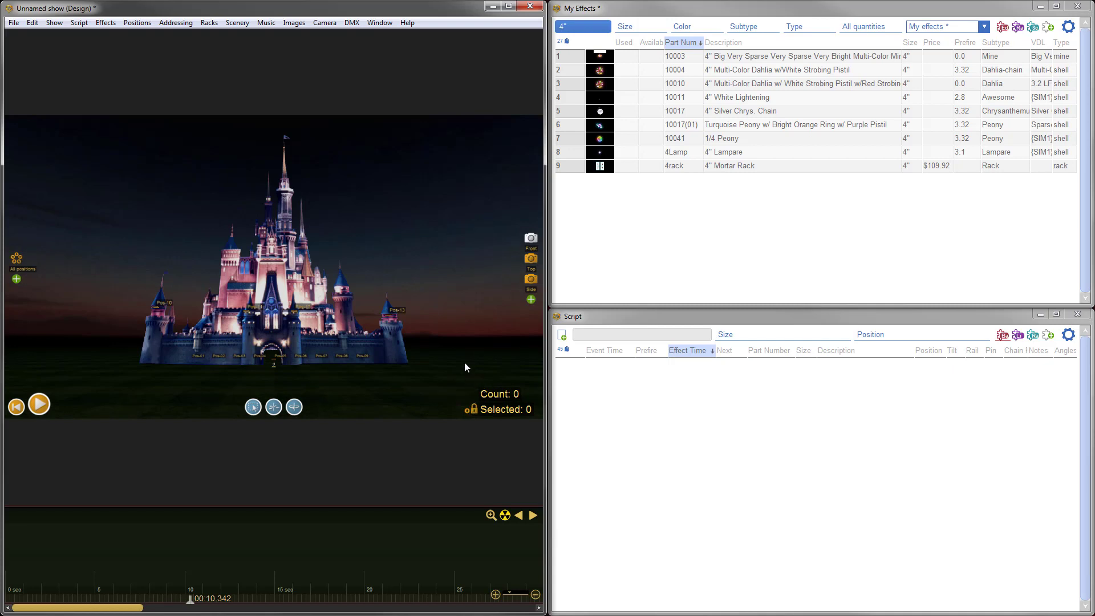
mouse_move(134, 378)
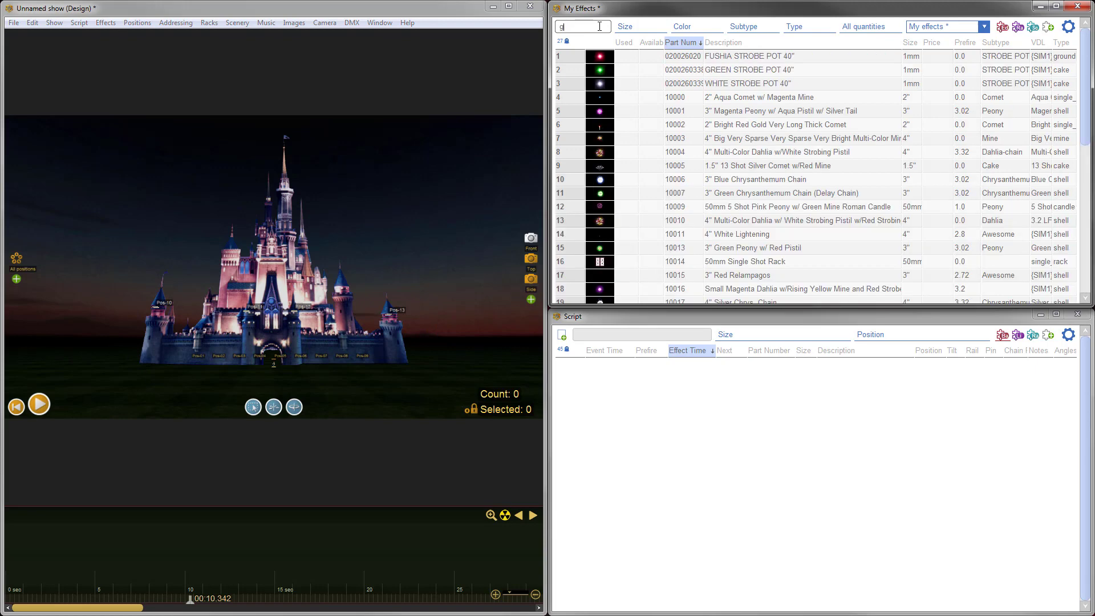
type("reen")
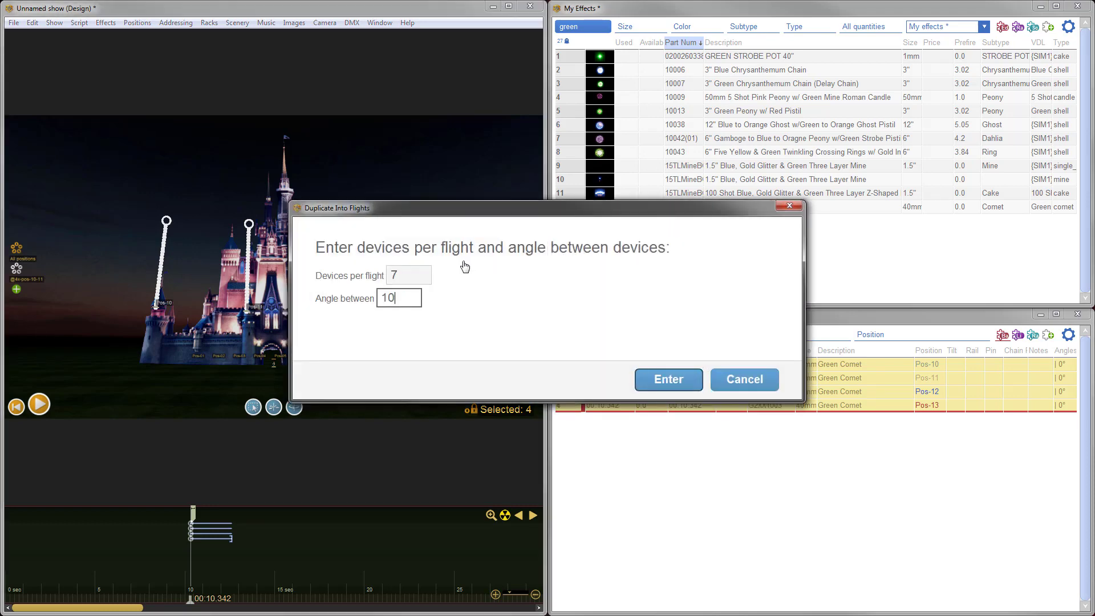
left_click(667, 378)
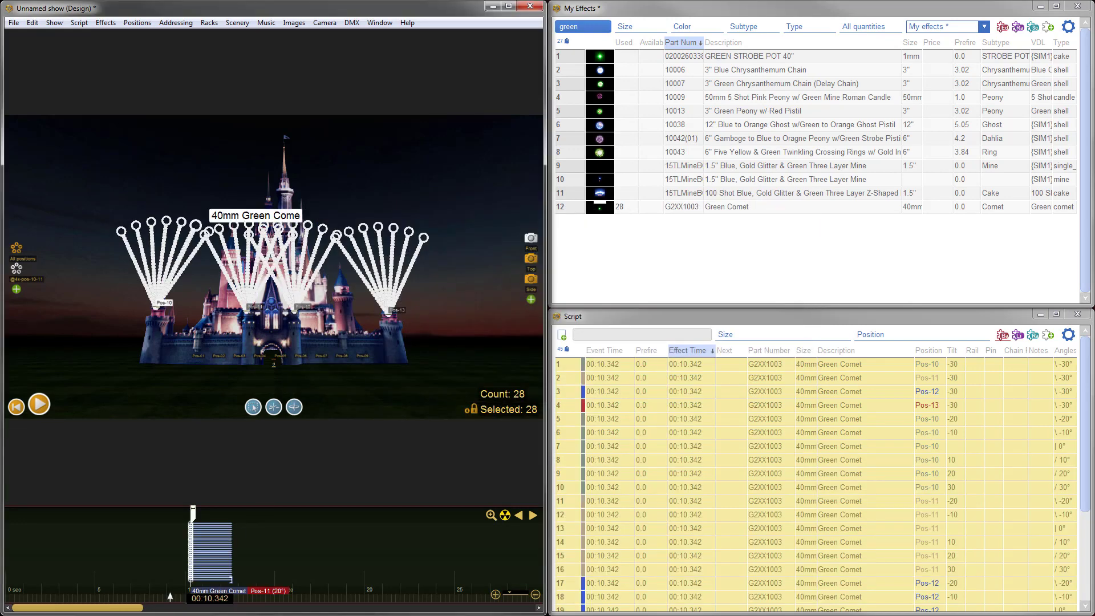
left_click(39, 404)
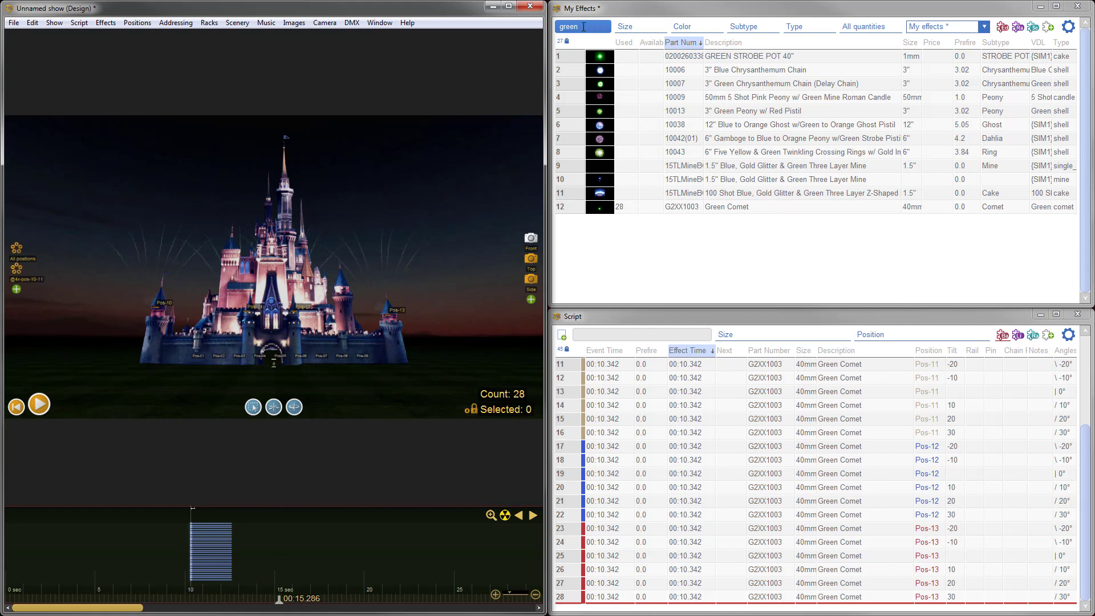
Add 3" Gold To Purple Dahlia shells to the nine positions as a left-right fan
type("dahlia")
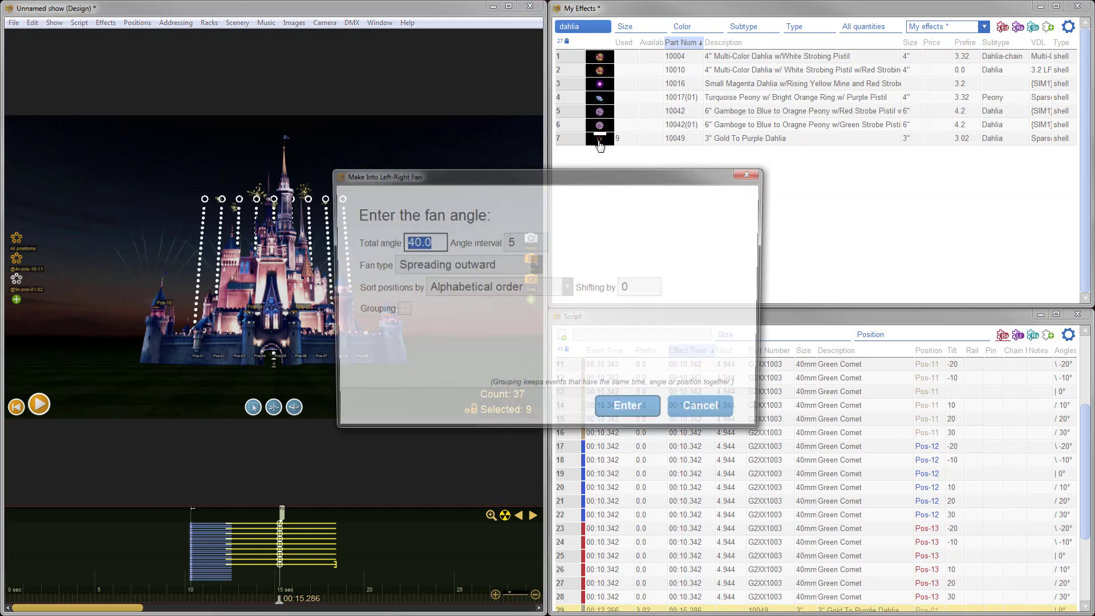
left_click(624, 407)
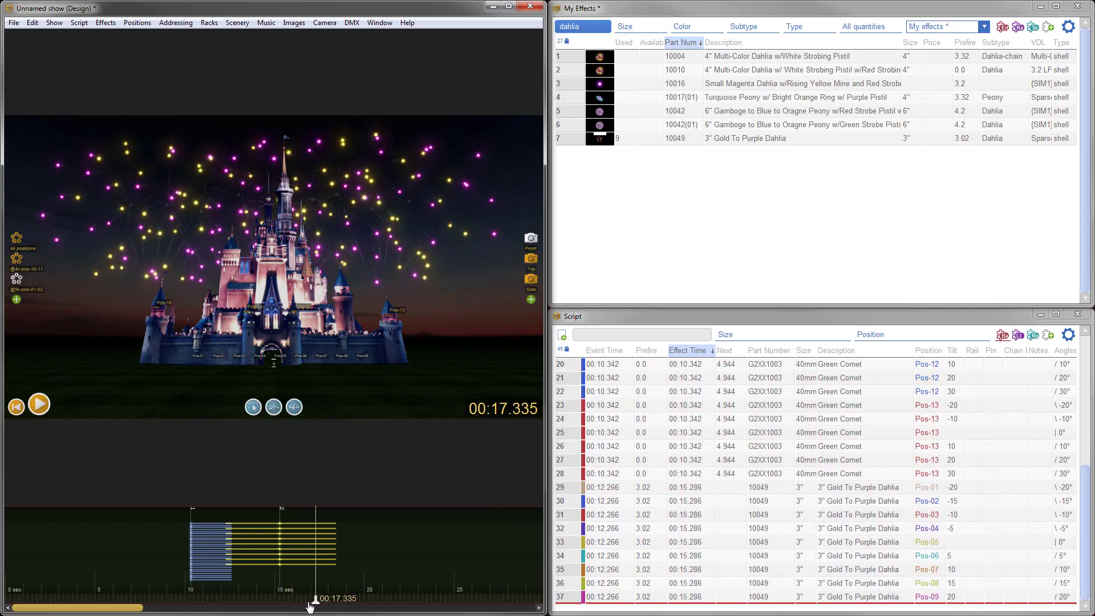
left_click(280, 530)
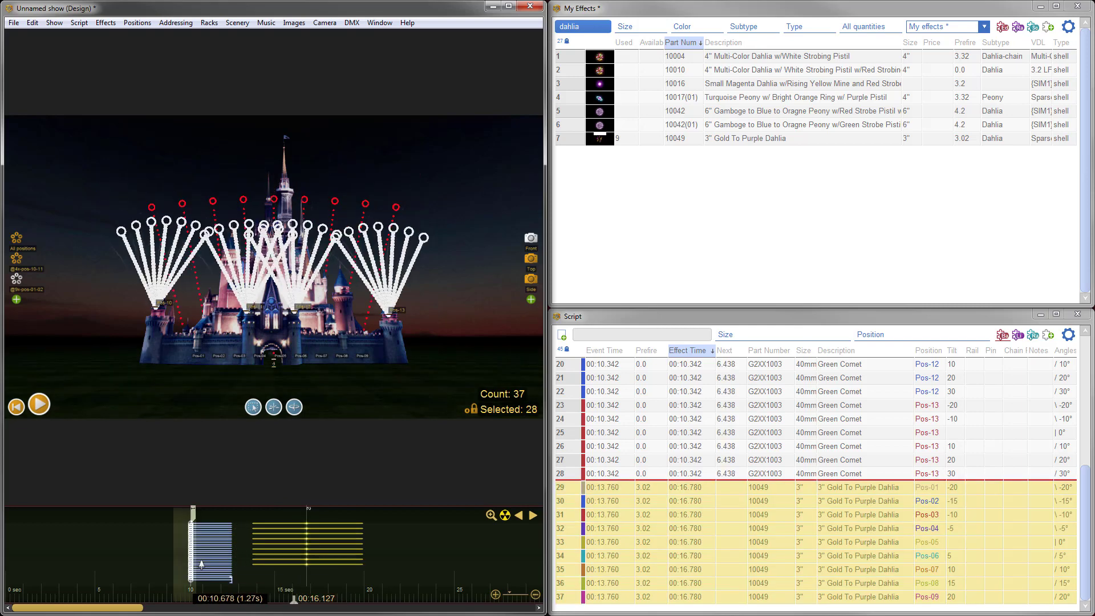
Spread the 28 green comets into a 0.07 s sequence and play back to check
left_click(760, 473)
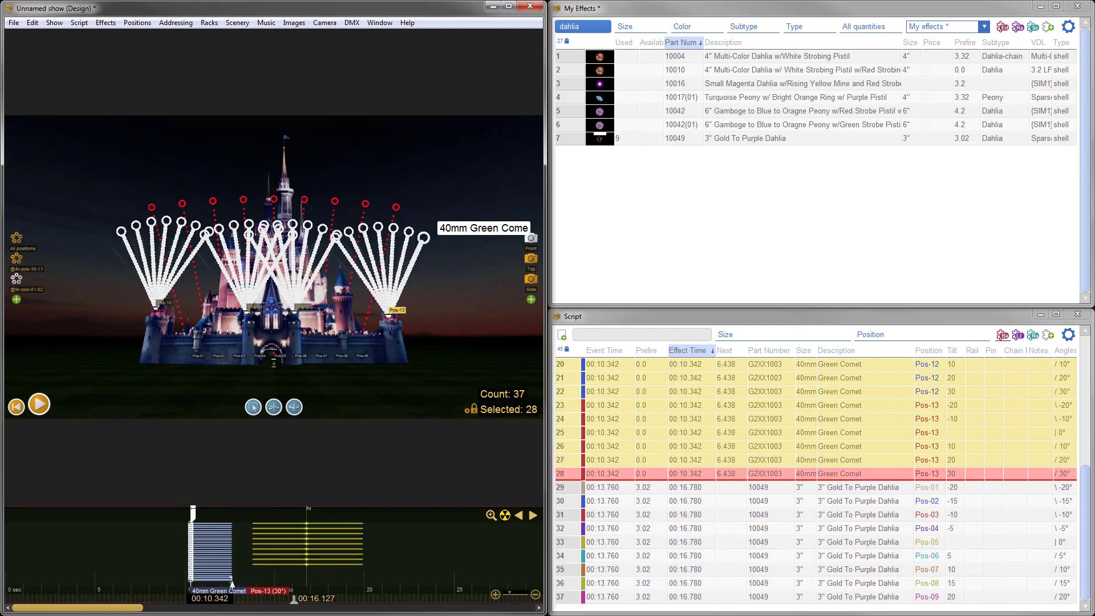
left_click(16, 406)
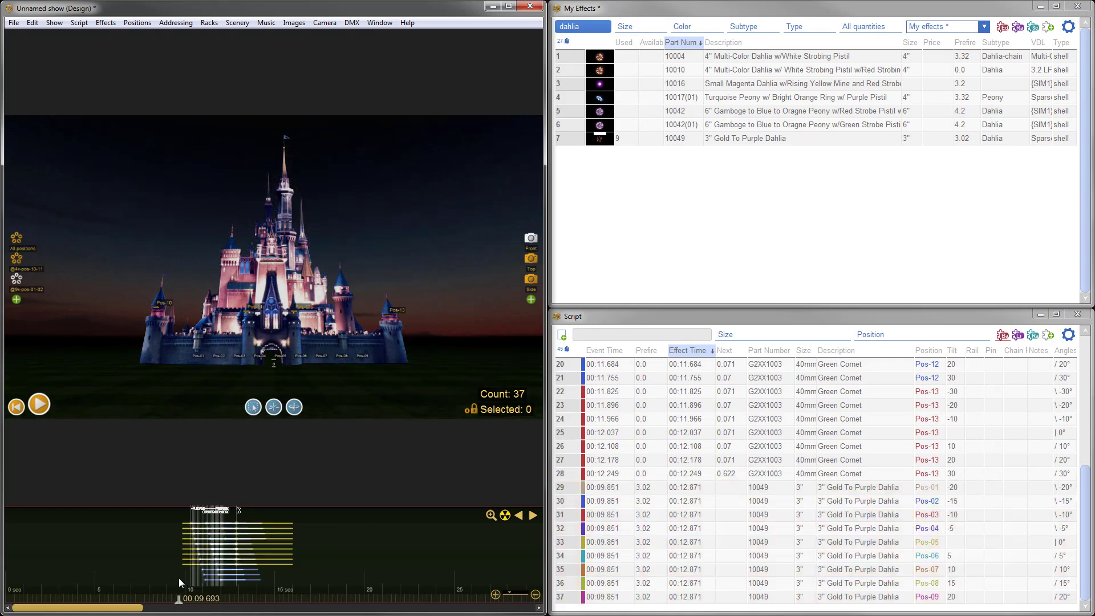
left_click(39, 405)
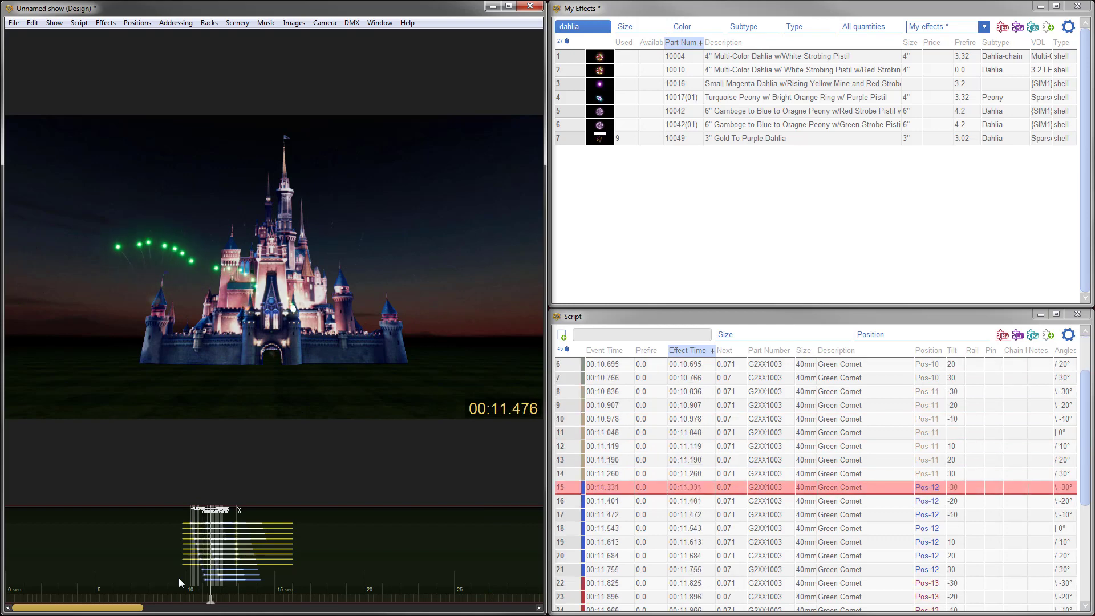